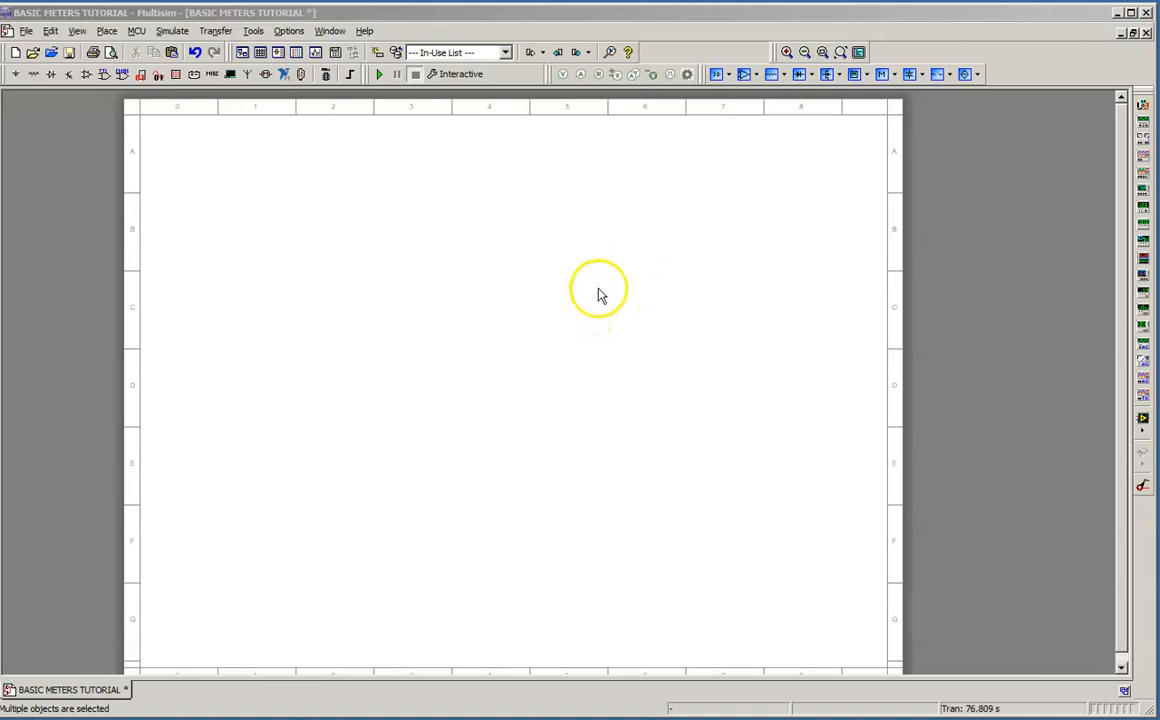
- Place a 120 Vrms 60 Hz AC source V1 and a 12 V DC source V2 below it
{"action": "left_click", "coordinate": [911, 74]}
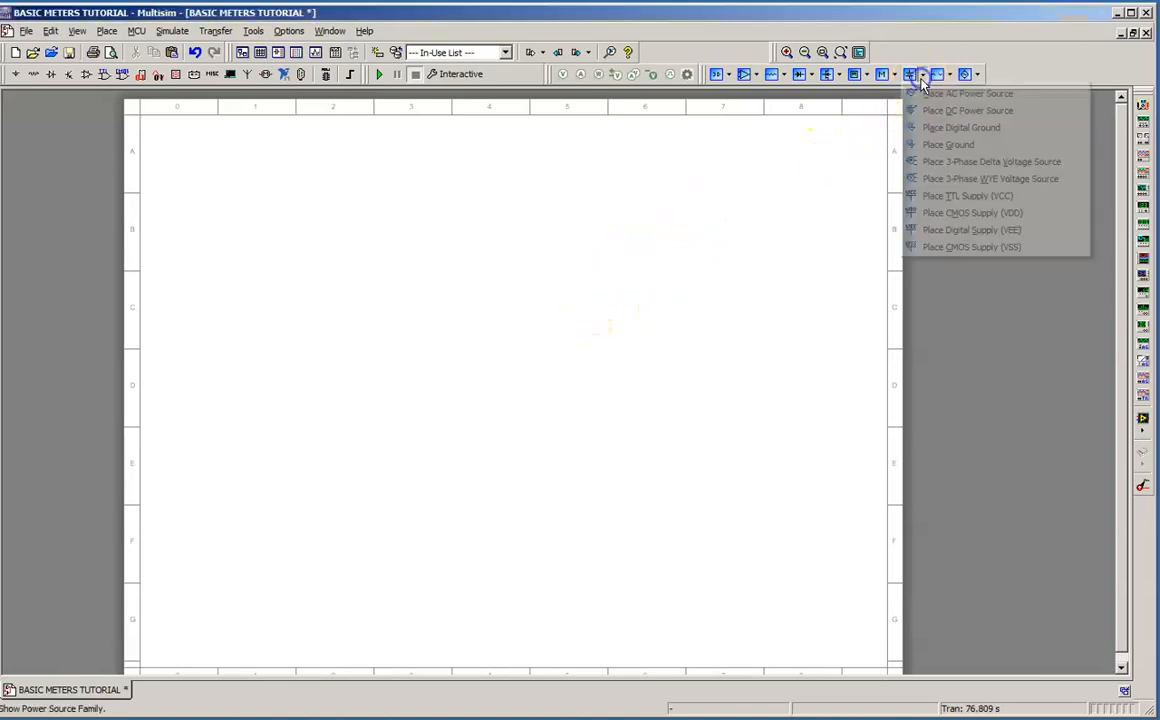
{"action": "left_click", "coordinate": [966, 93]}
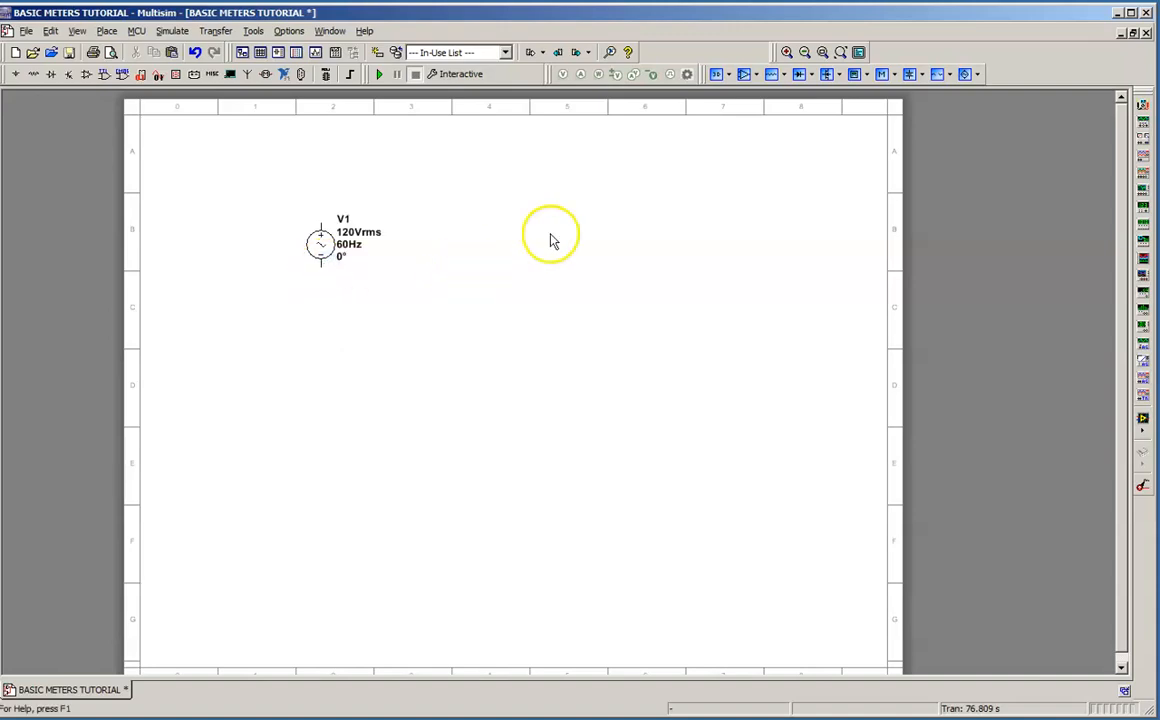
{"action": "left_click", "coordinate": [922, 74]}
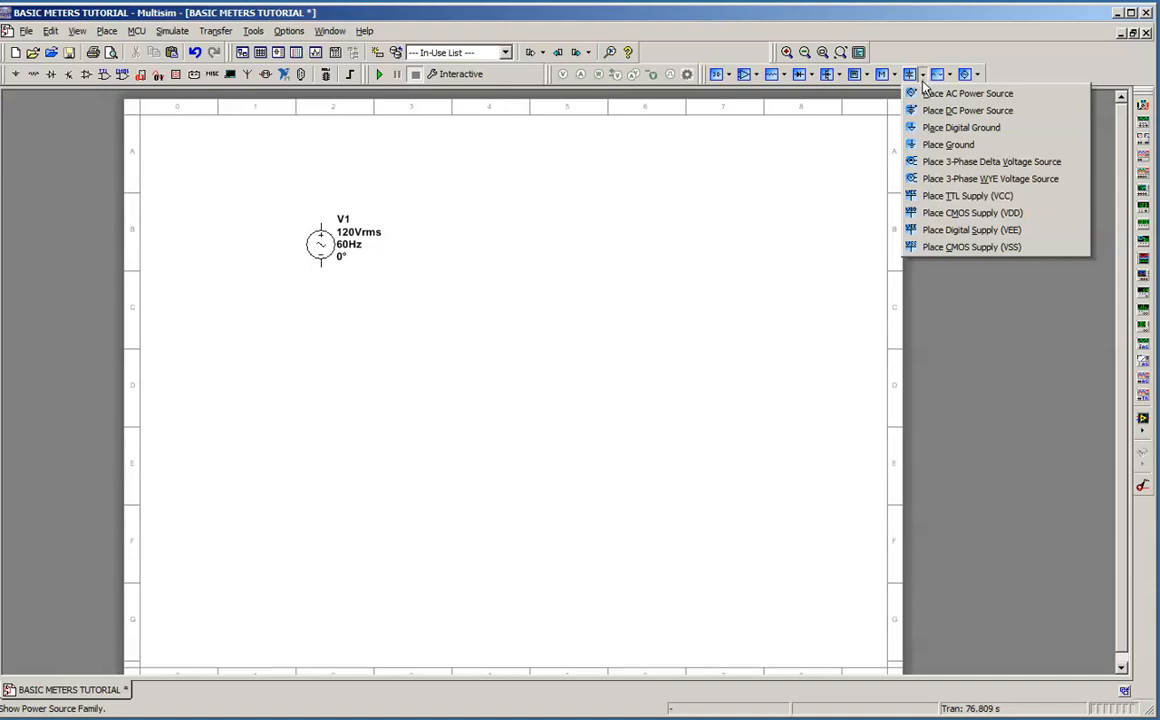
{"action": "mouse_move", "coordinate": [967, 110]}
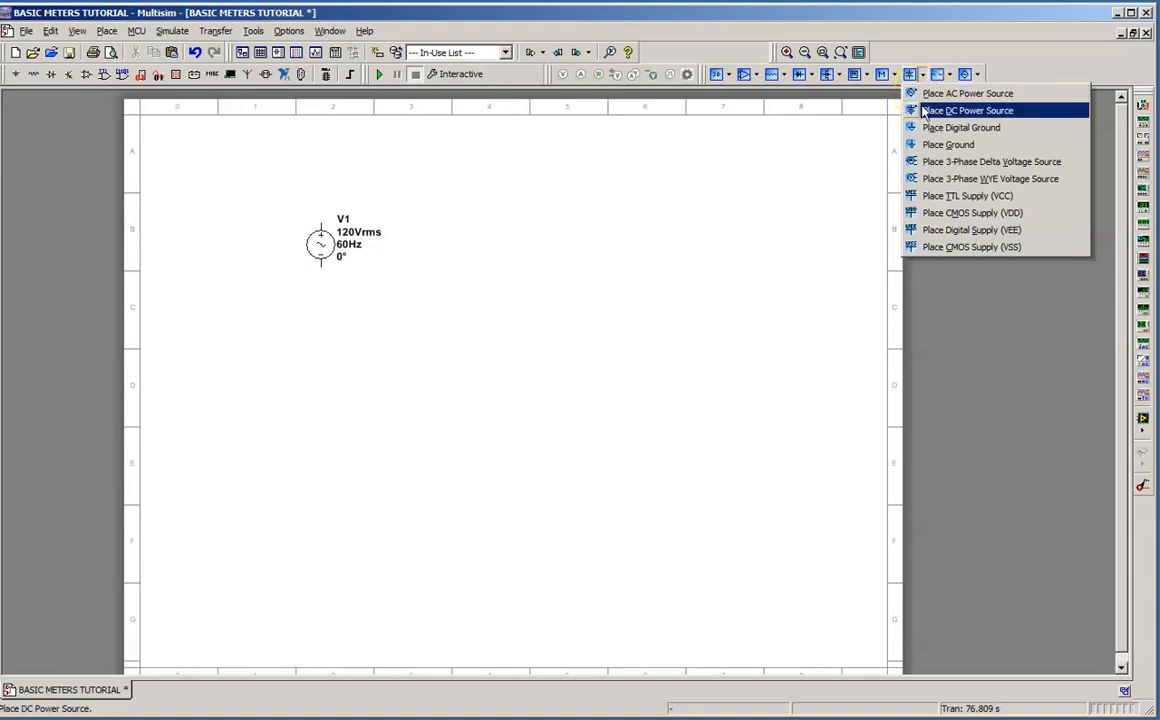
{"action": "left_click", "coordinate": [967, 110]}
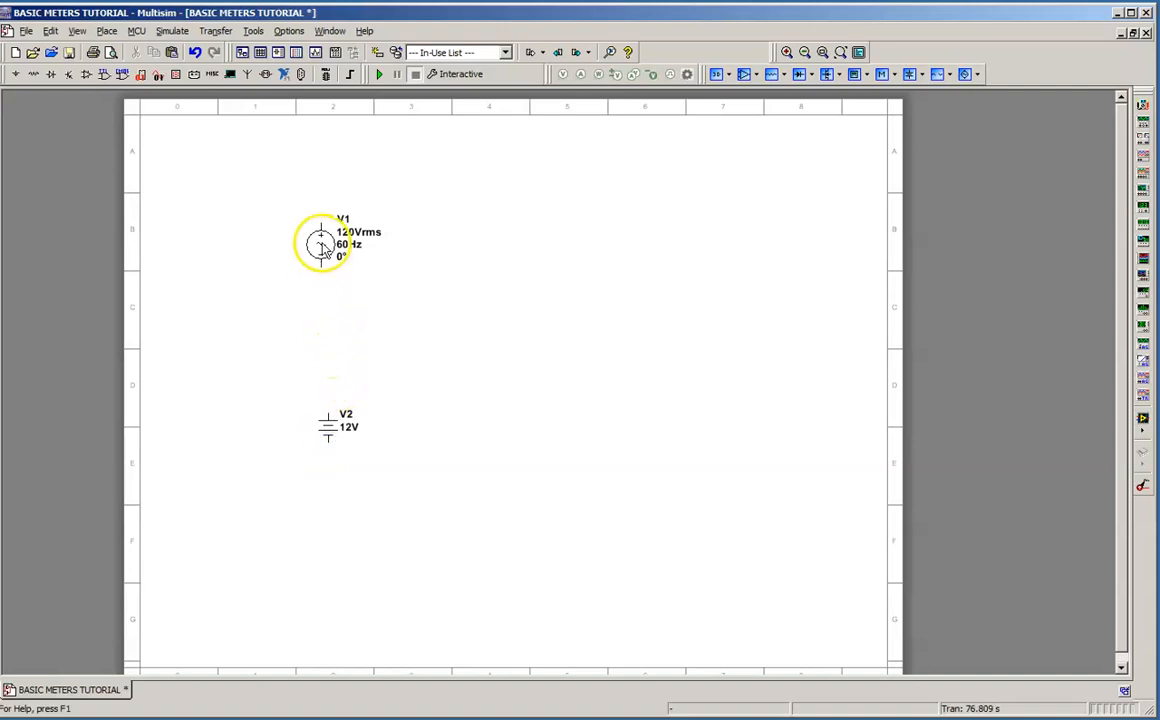
- Change AC source V1's voltage to 24 Vrms
{"action": "double_click", "coordinate": [320, 244]}
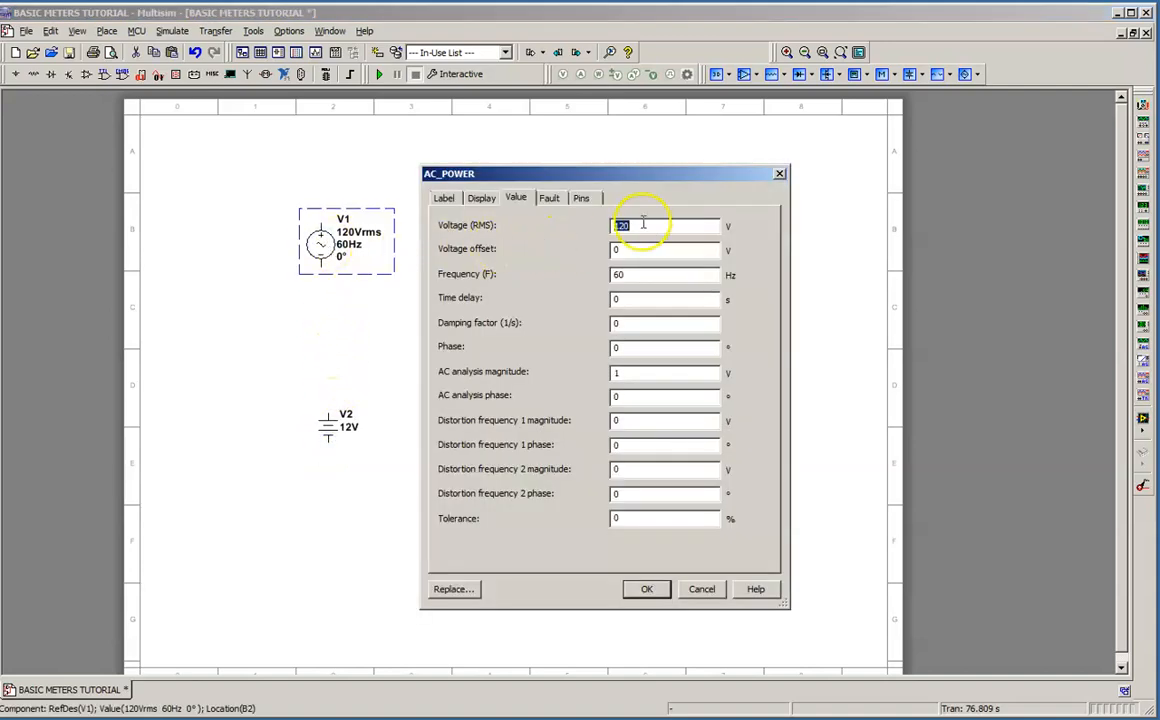
{"action": "type", "text": "2"}
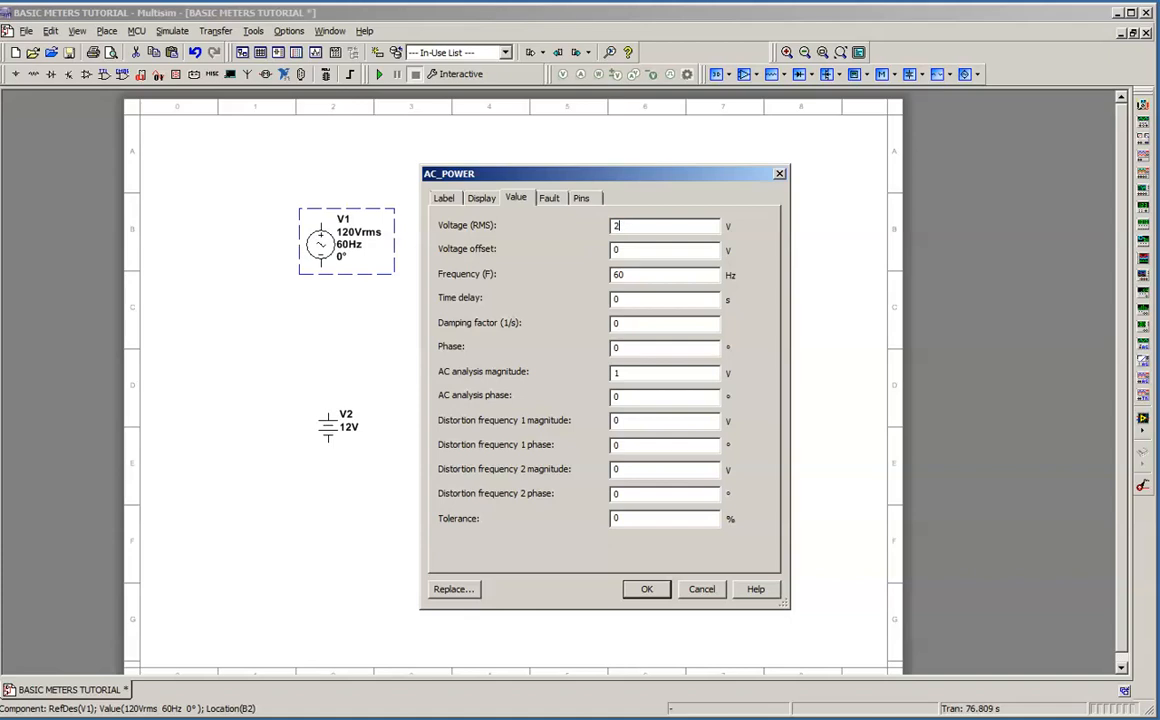
{"action": "left_click", "coordinate": [646, 589]}
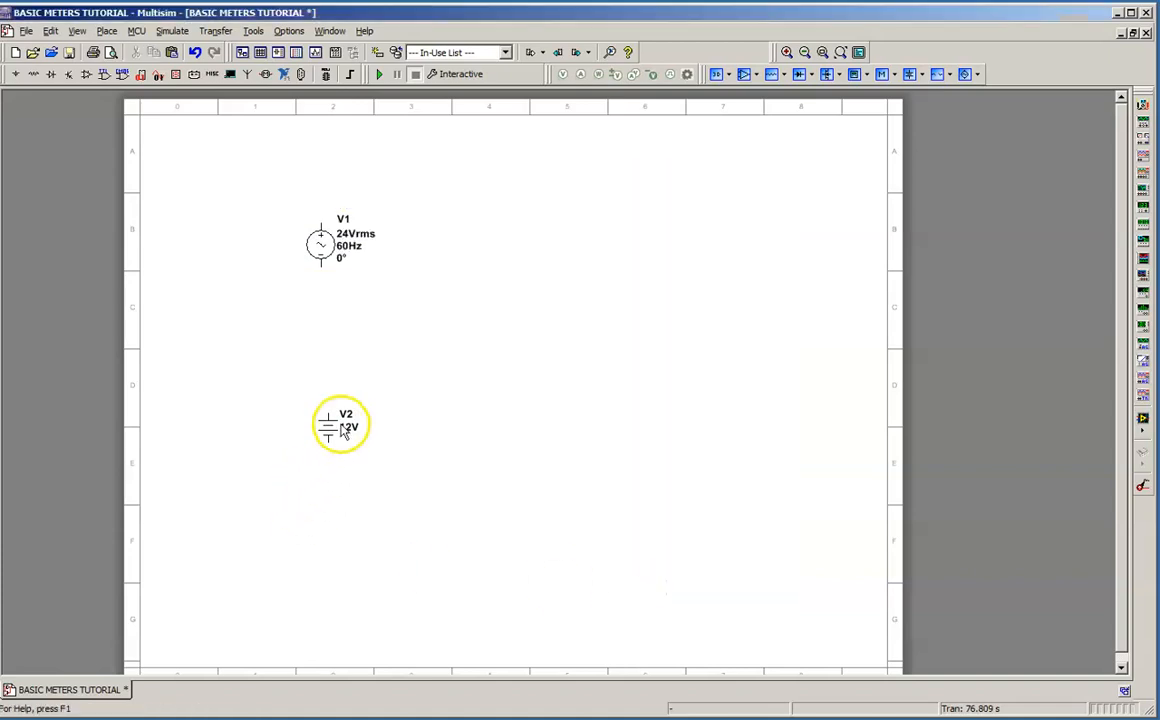
- Enter 24 V as DC source V2's voltage
{"action": "double_click", "coordinate": [339, 427]}
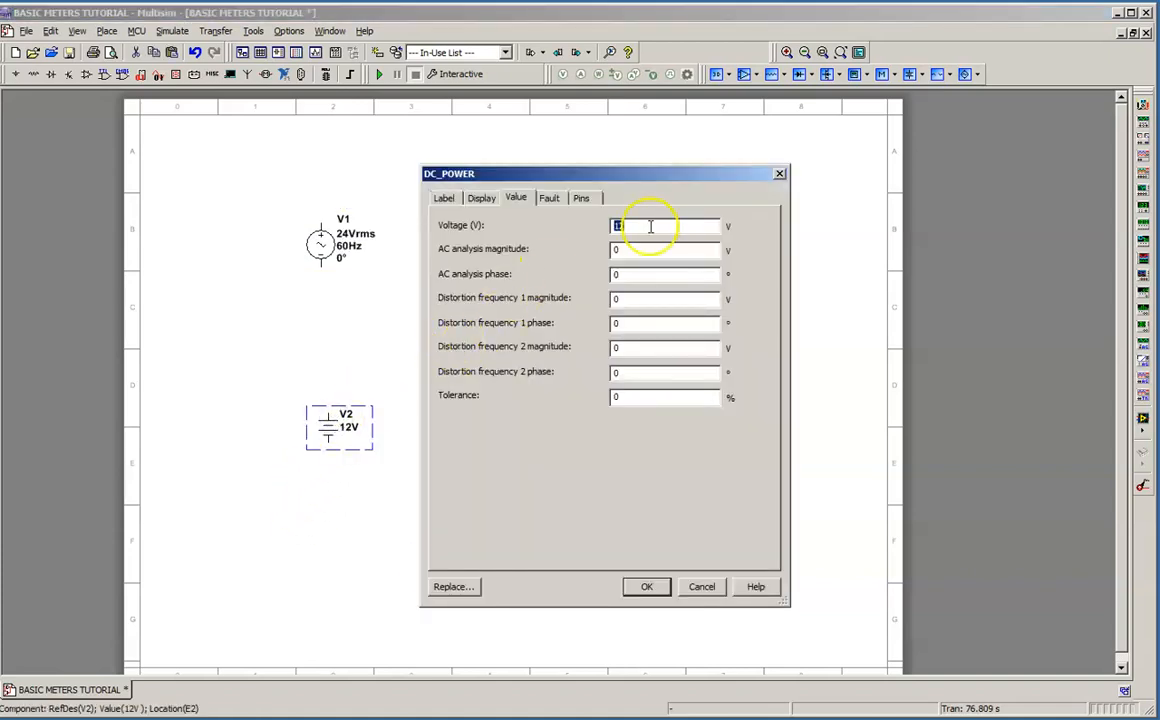
{"action": "type", "text": "24"}
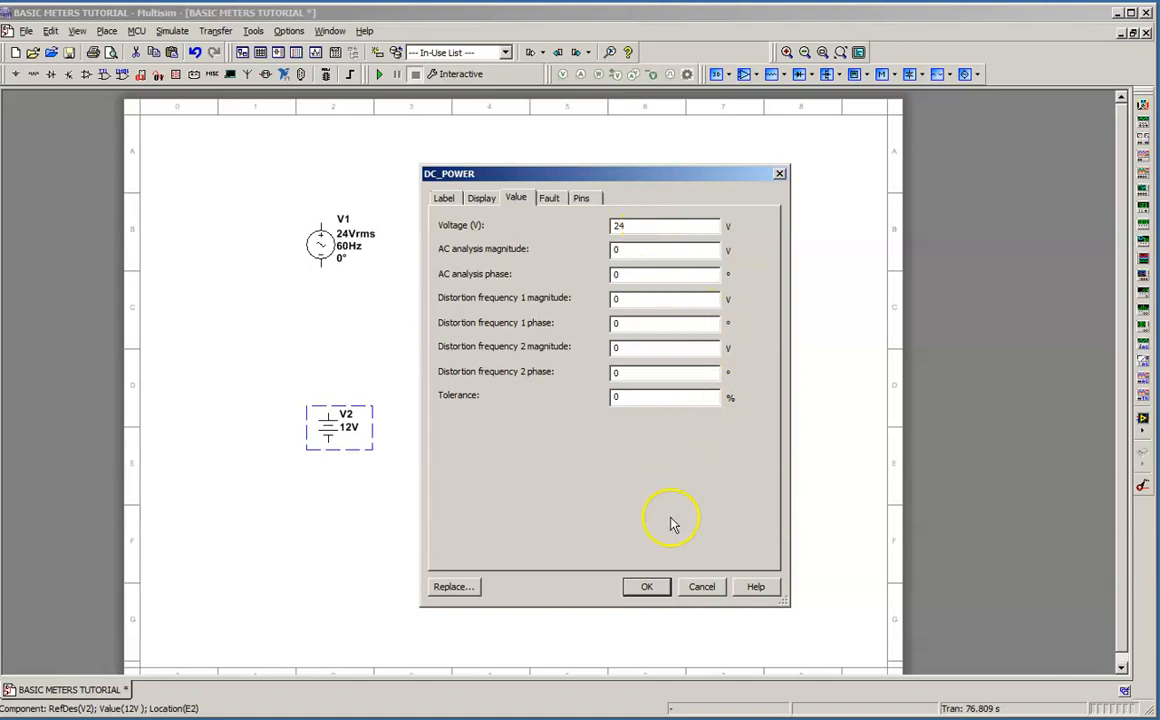
{"action": "left_click", "coordinate": [646, 586]}
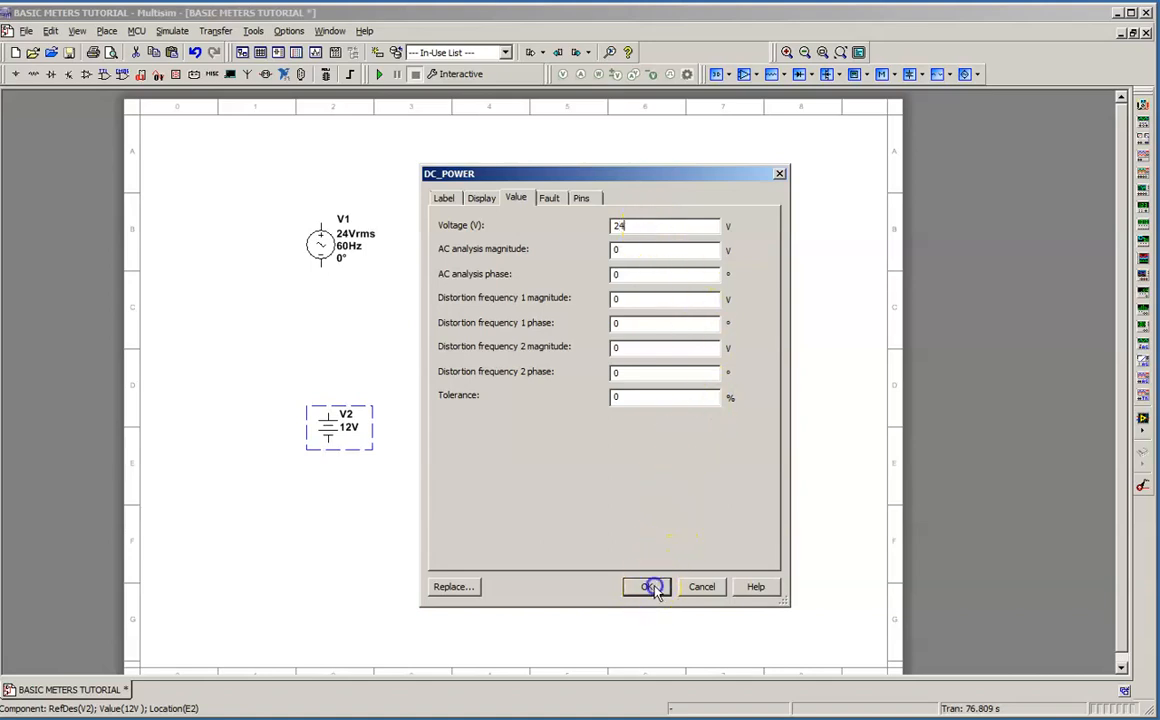
- Apply 24 V to V2 and place a virtual resistor right of the AC source
{"action": "left_click", "coordinate": [648, 587]}
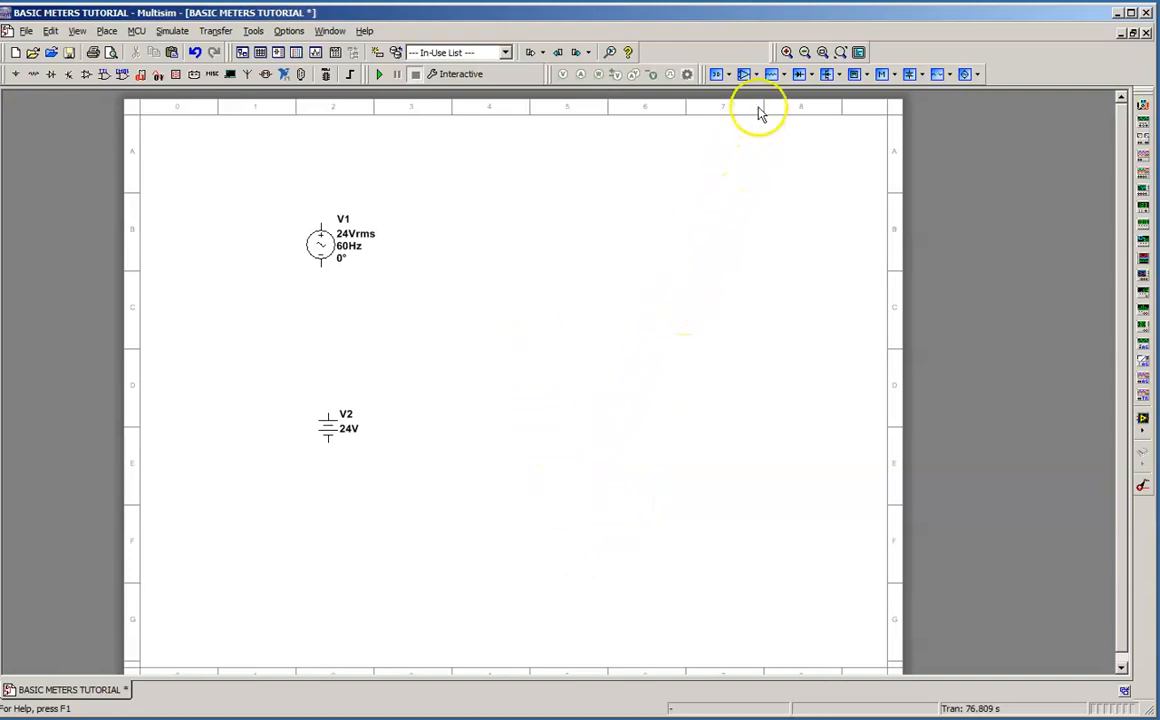
{"action": "mouse_move", "coordinate": [772, 74]}
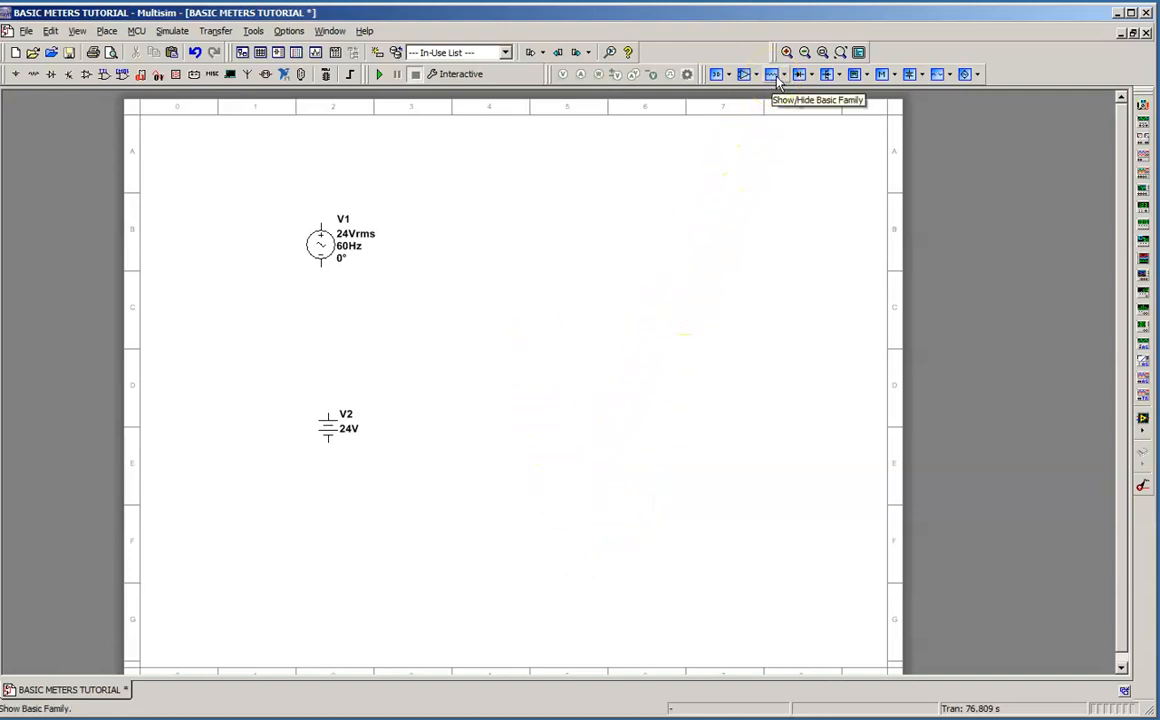
{"action": "left_click", "coordinate": [772, 74]}
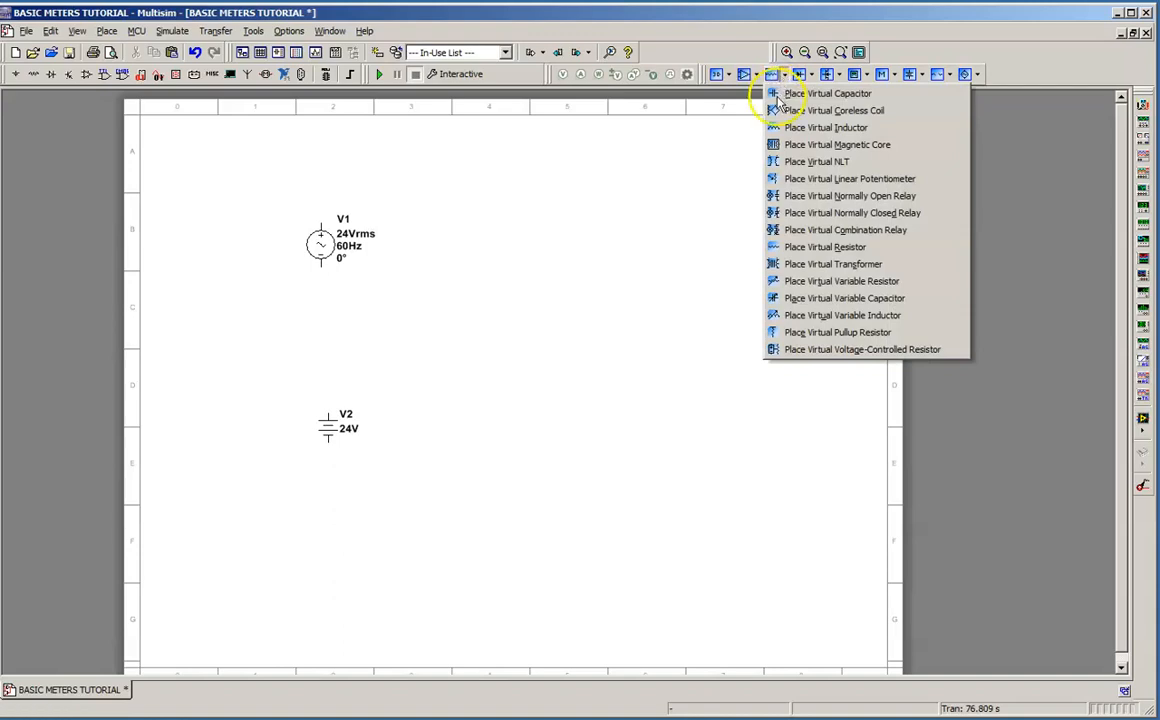
{"action": "mouse_move", "coordinate": [825, 247]}
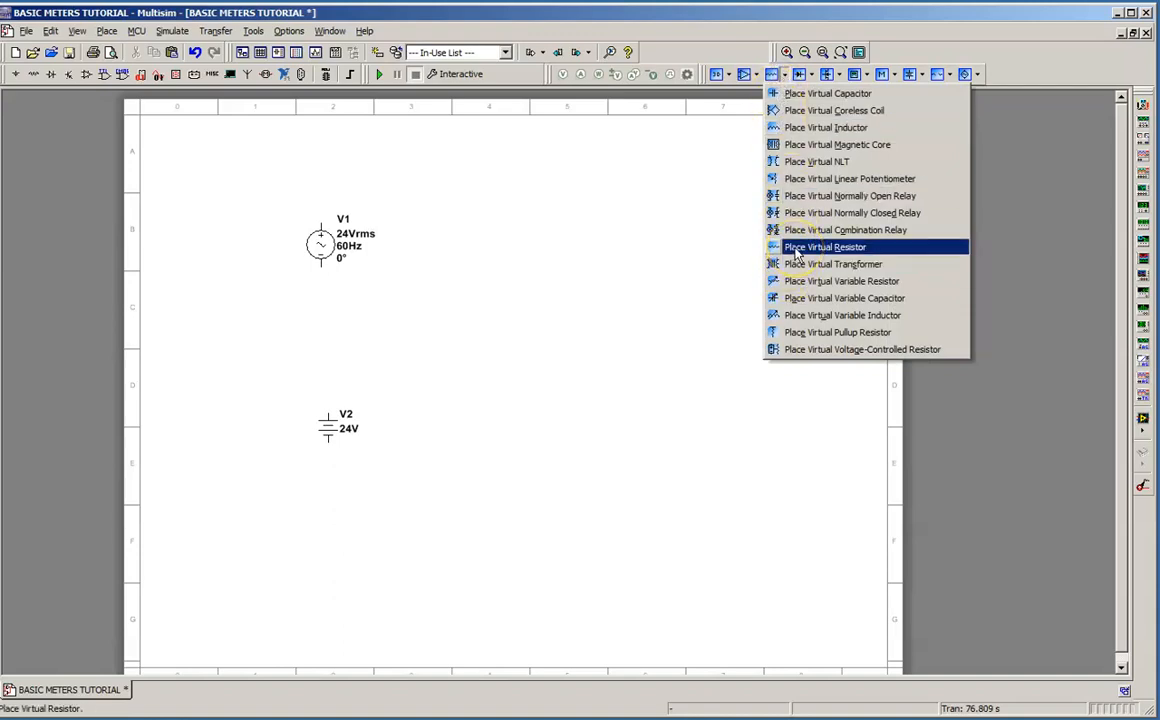
{"action": "left_click", "coordinate": [825, 247]}
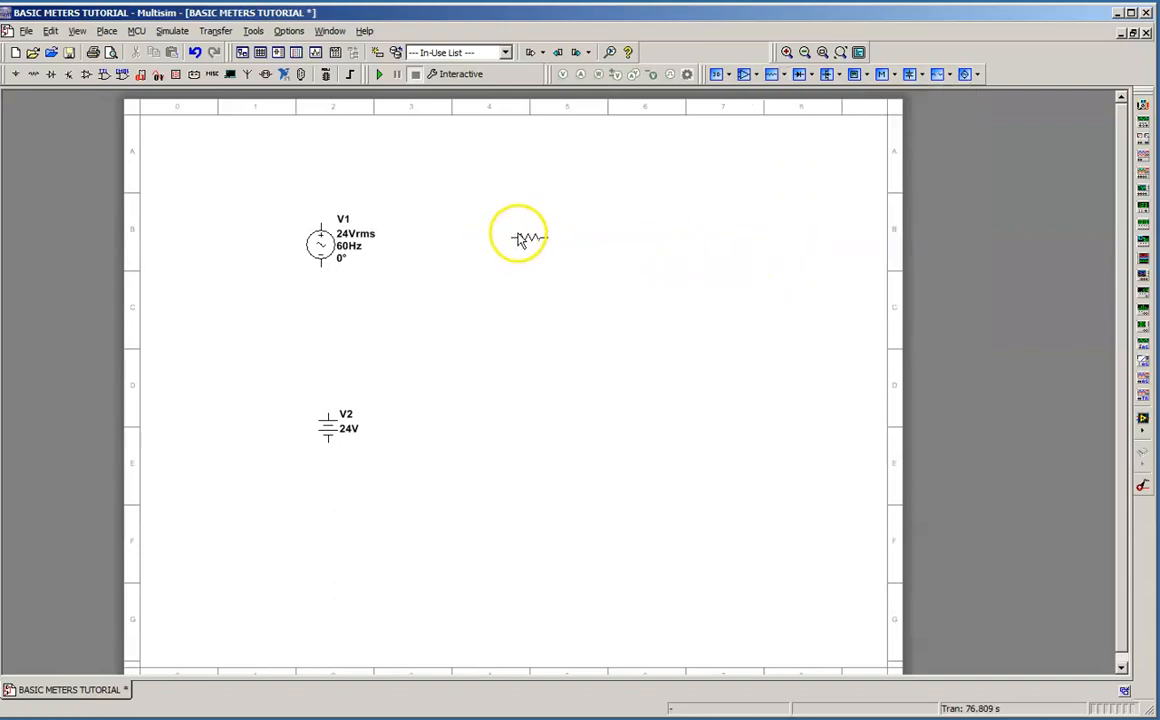
{"action": "left_click", "coordinate": [528, 233]}
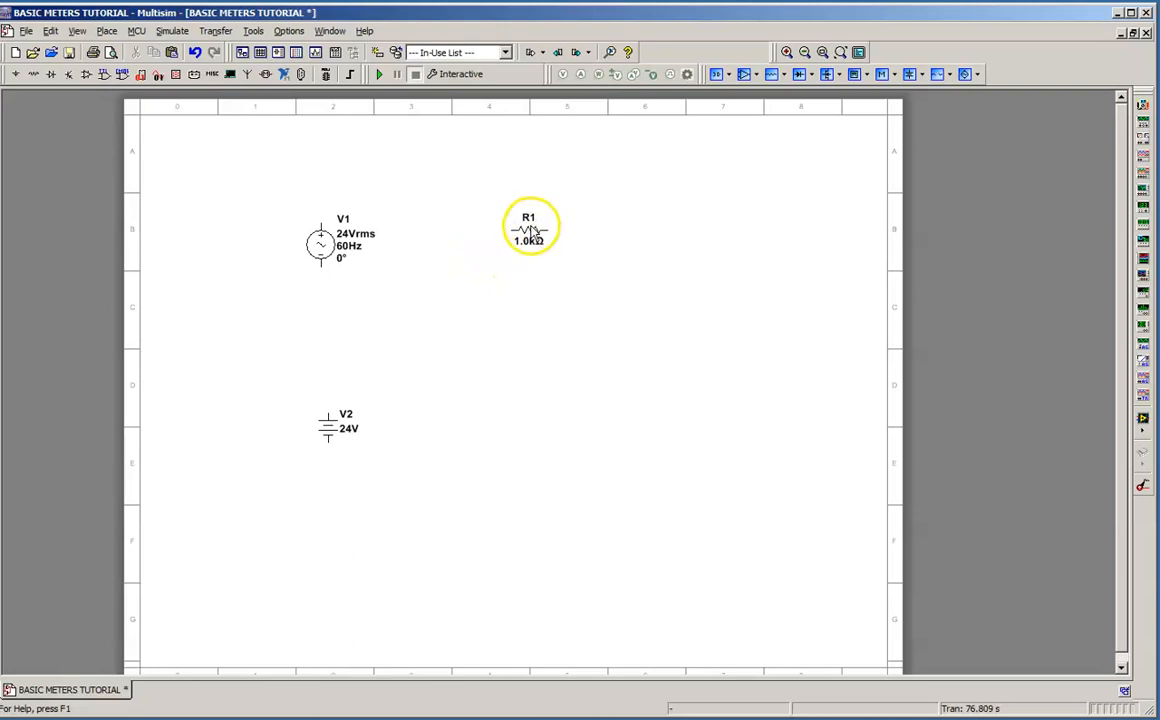
- Rotate the resistor upright and set its resistance to 24 Ω
{"action": "right_click", "coordinate": [528, 230]}
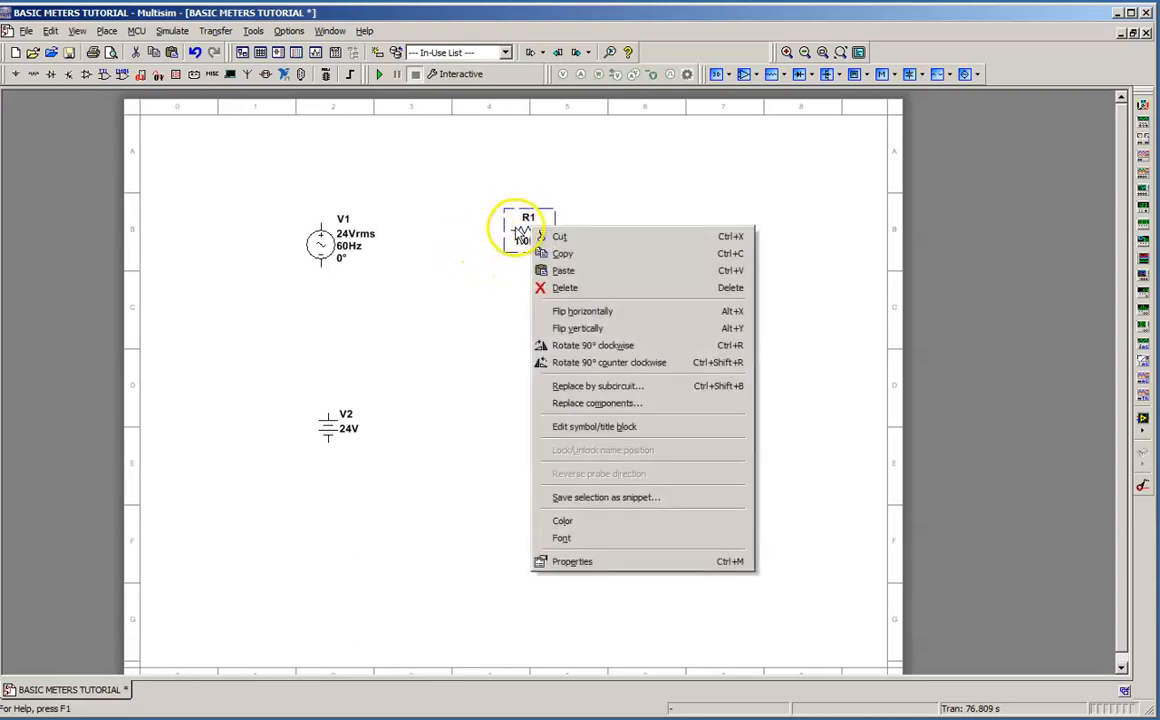
{"action": "mouse_move", "coordinate": [593, 345]}
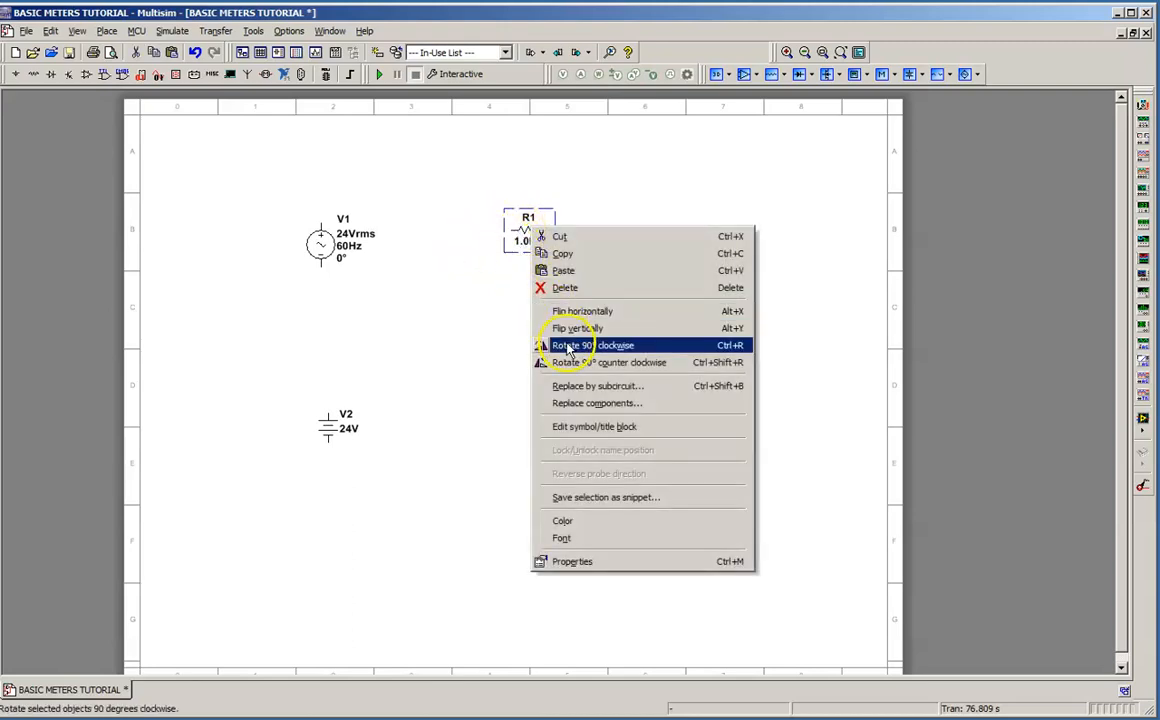
{"action": "left_click", "coordinate": [582, 345]}
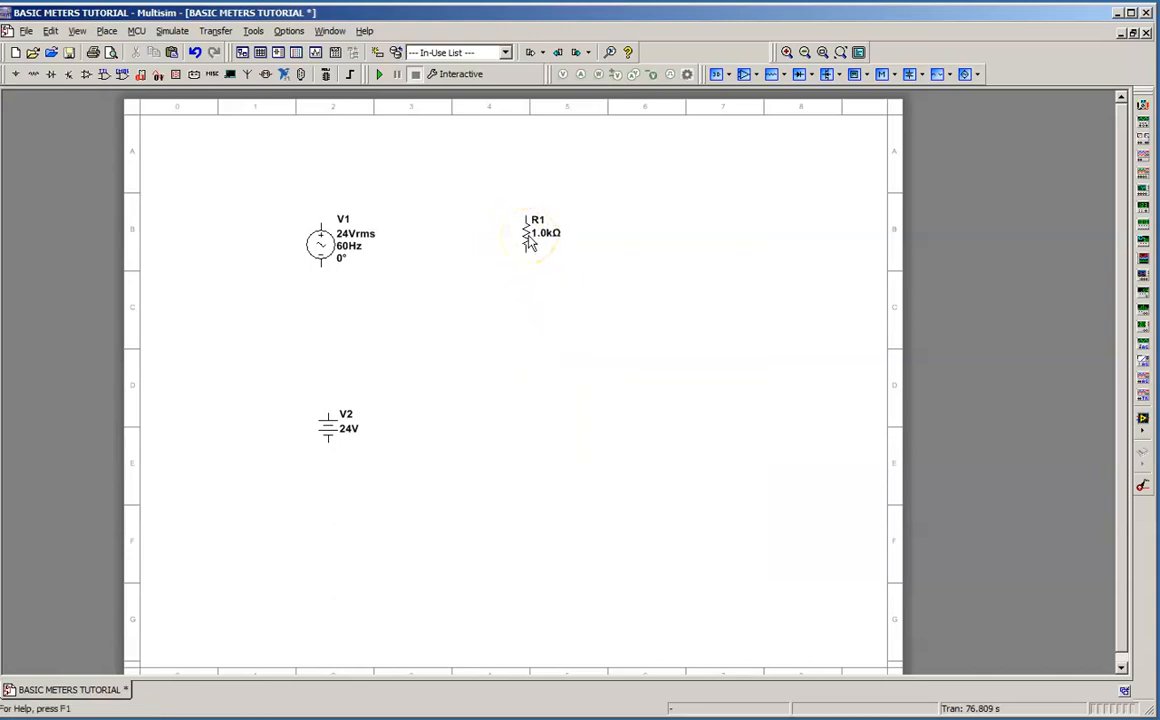
{"action": "double_click", "coordinate": [527, 235]}
{"action": "type", "text": "24"}
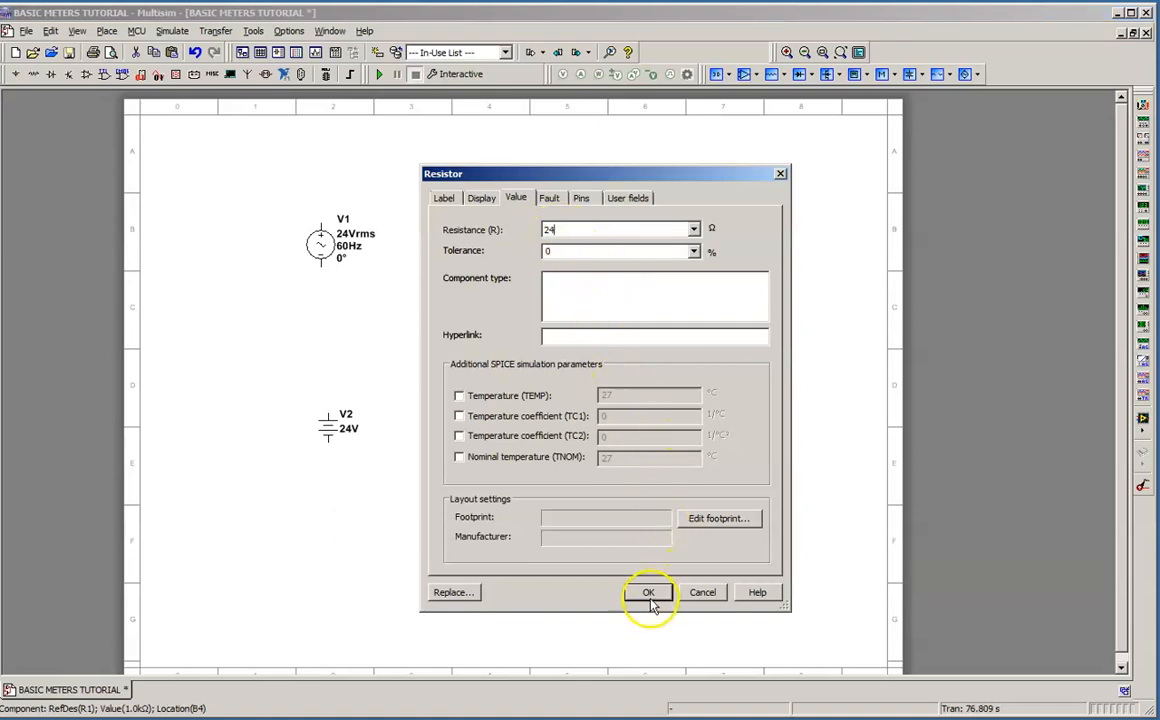
{"action": "left_click", "coordinate": [648, 592]}
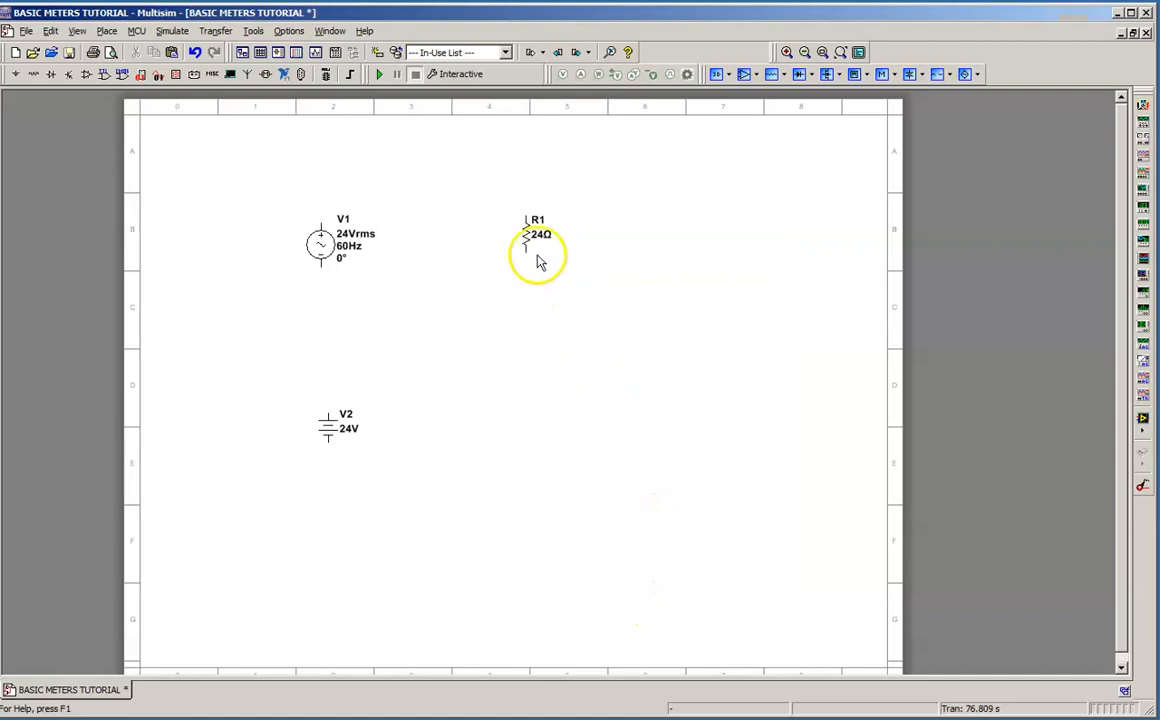
- Copy resistor R1 and place the 24 Ω copy R2 beside DC source V2
{"action": "right_click", "coordinate": [537, 235]}
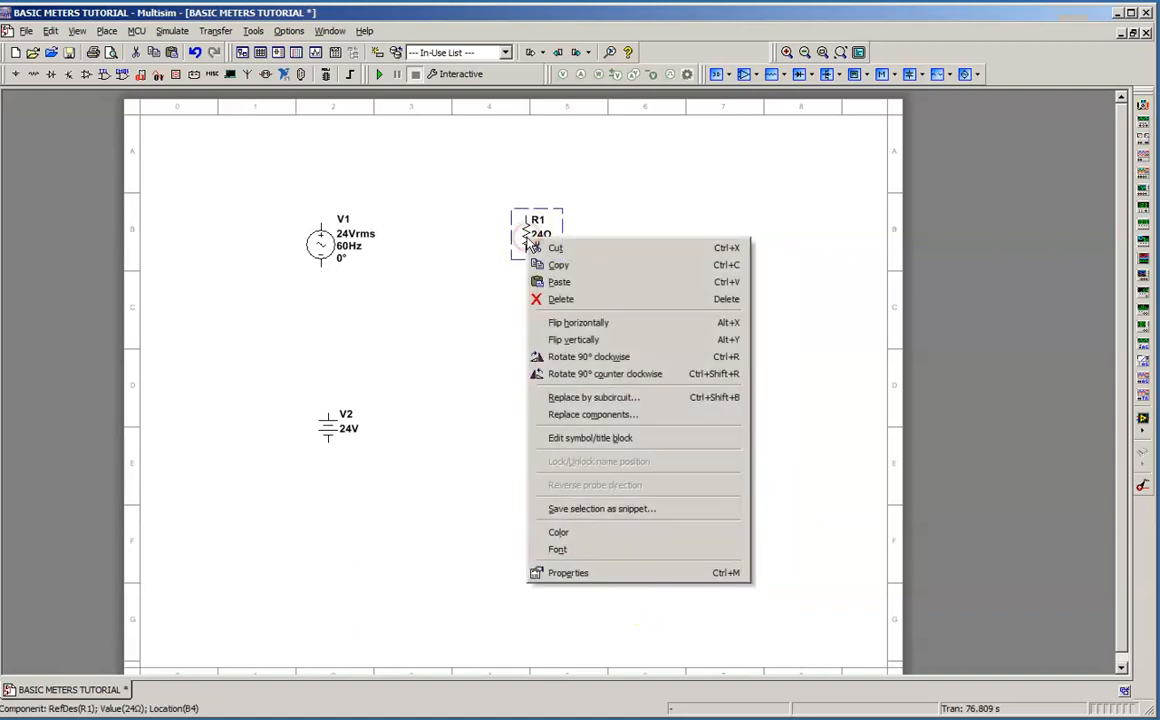
{"action": "left_click", "coordinate": [522, 441]}
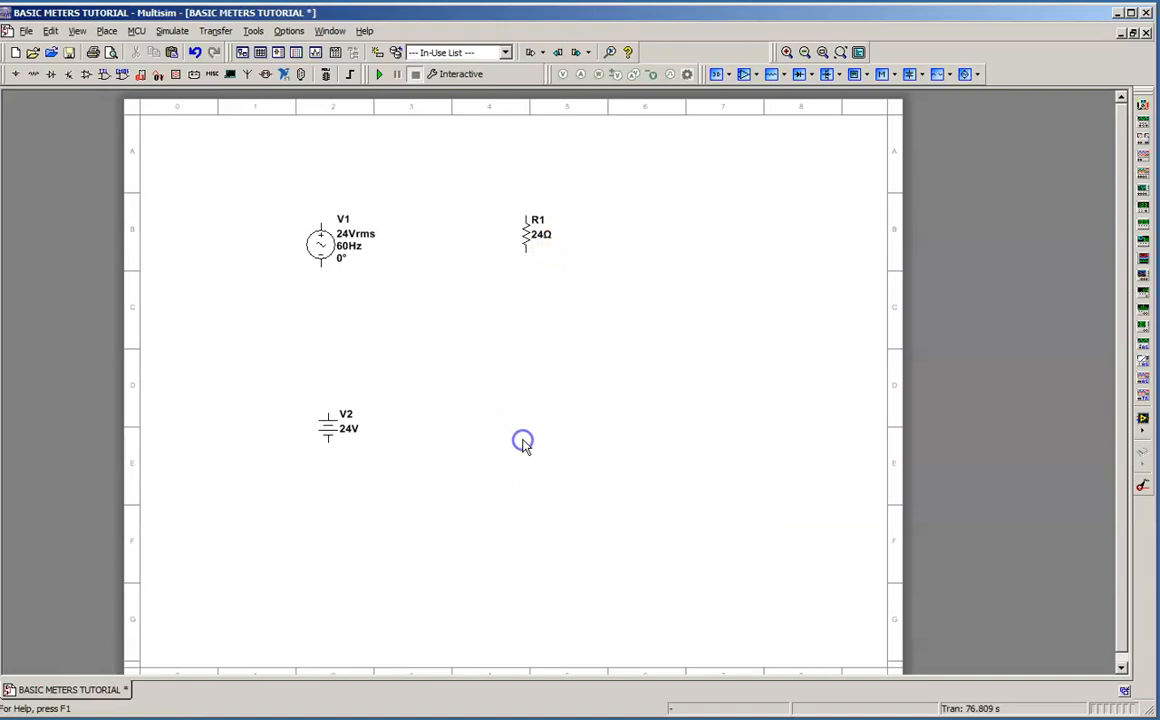
{"action": "mouse_move", "coordinate": [524, 444]}
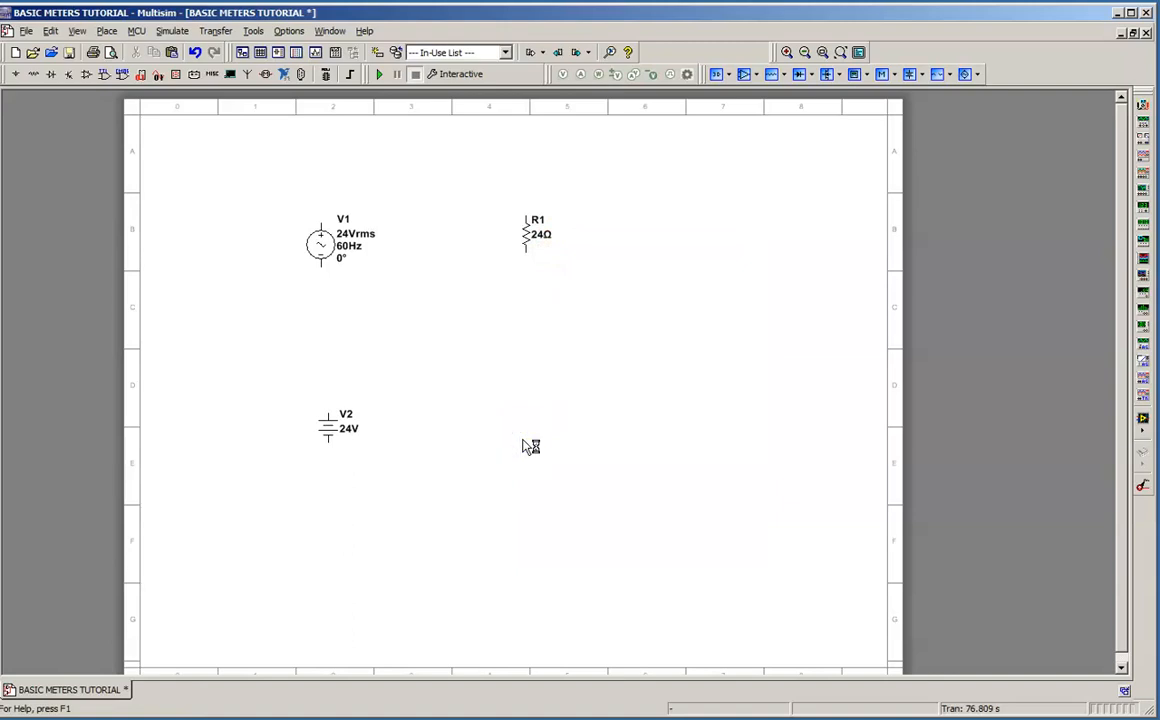
{"action": "left_click", "coordinate": [527, 440]}
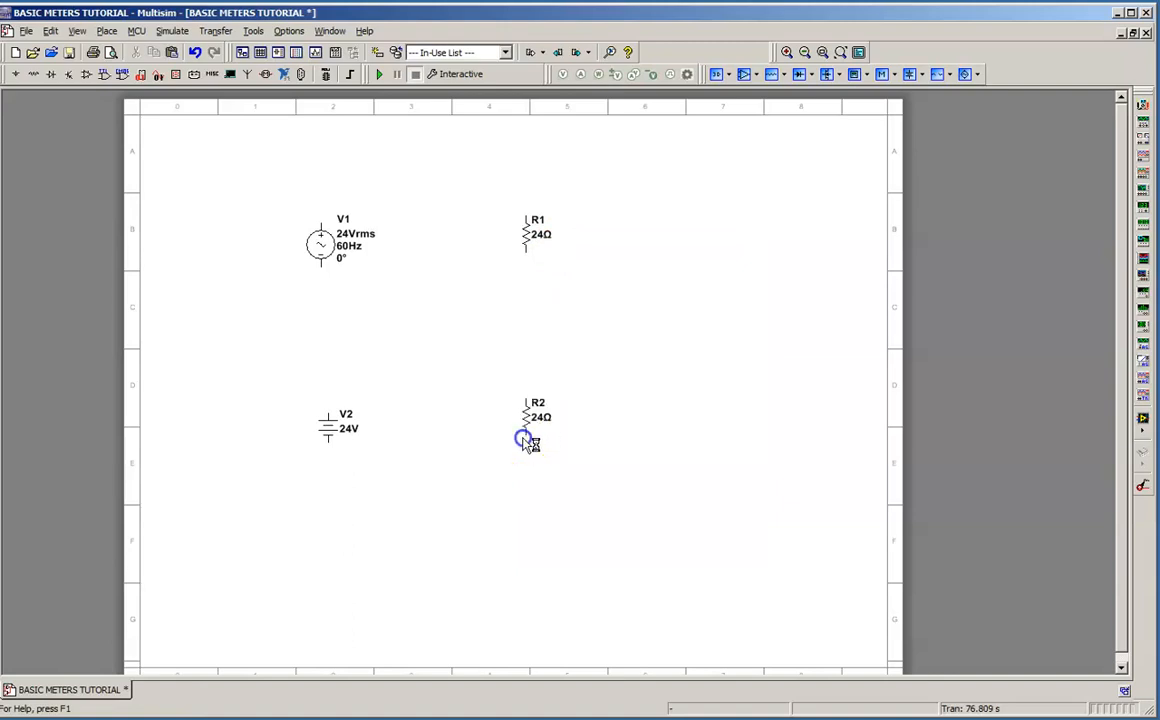
{"action": "left_click", "coordinate": [525, 430]}
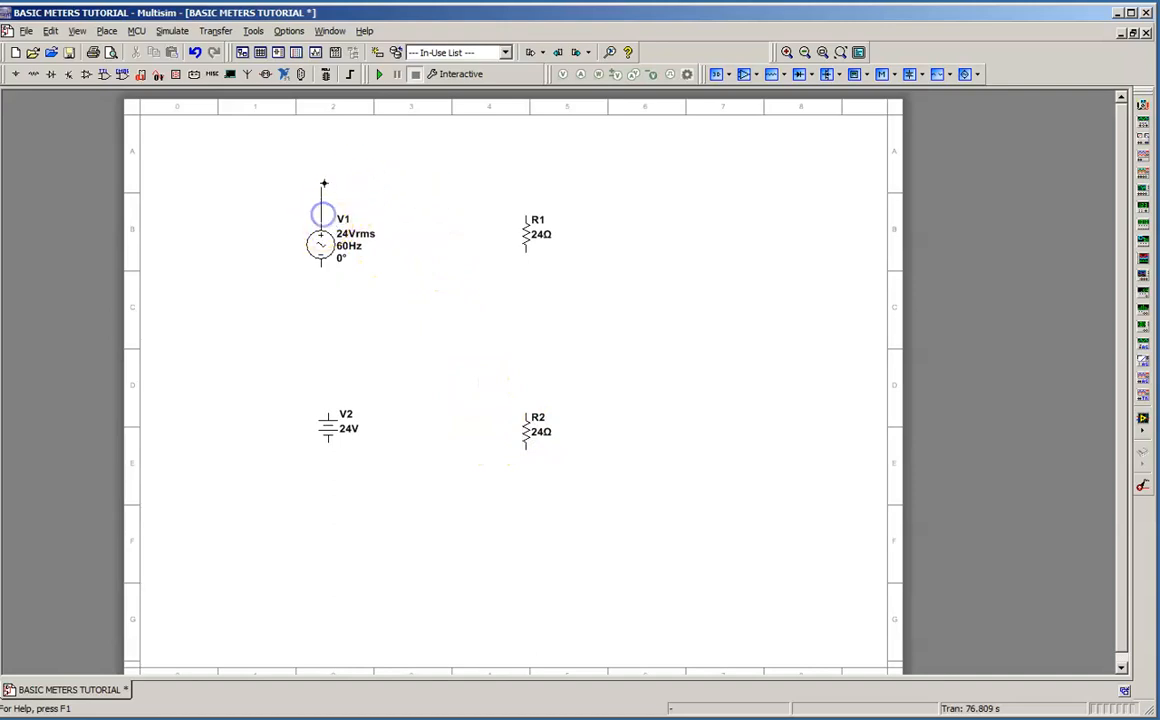
- Wire V1's terminals to R1 and V2's terminals to R2
{"action": "left_click_drag", "start_coordinate": [323, 188], "coordinate": [523, 190]}
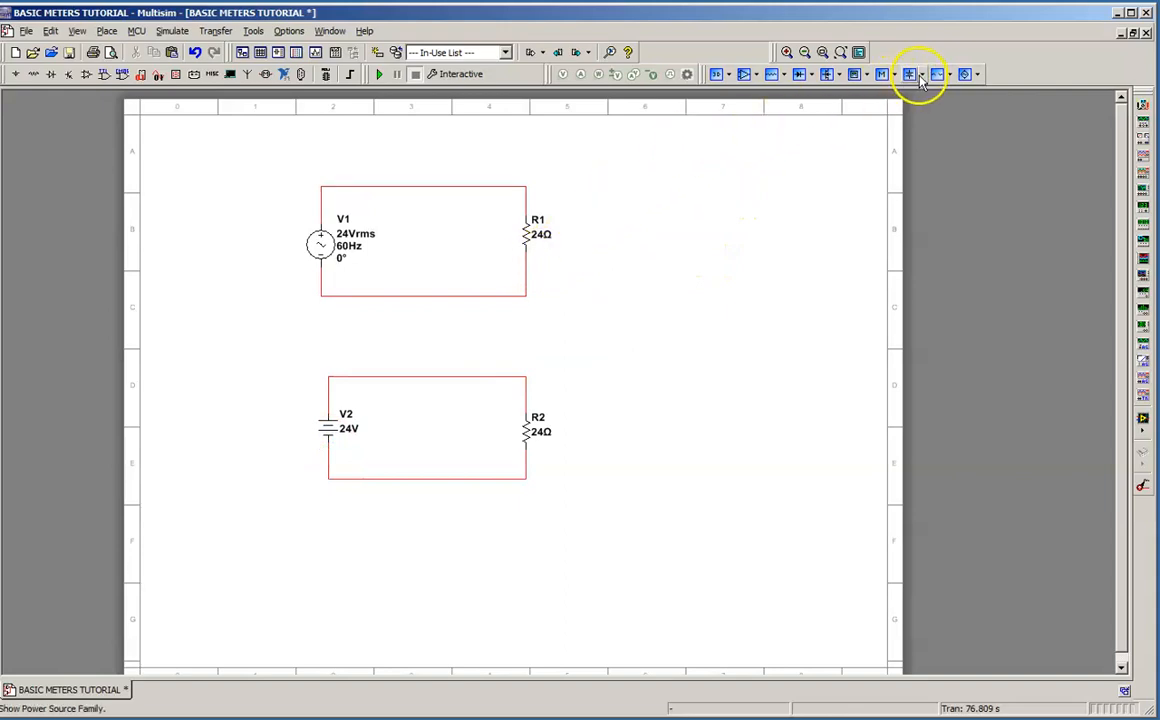
- Attach ground symbols to the bottom wires of the AC and DC loops
{"action": "left_click", "coordinate": [910, 74]}
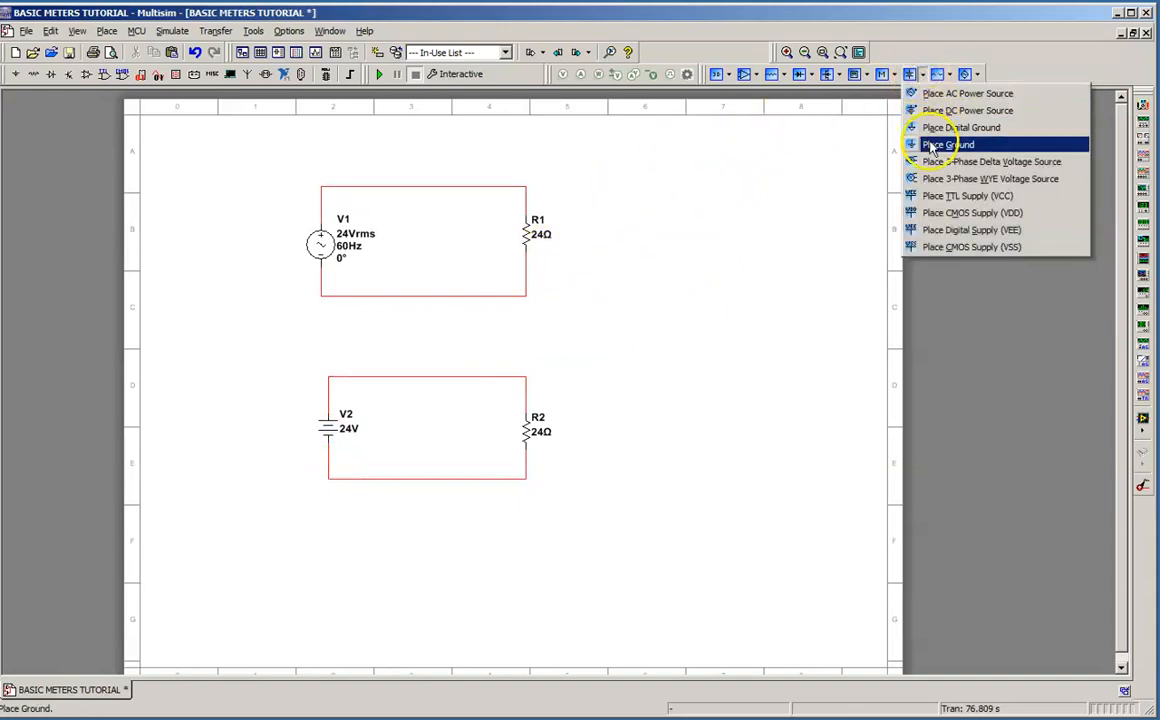
{"action": "left_click", "coordinate": [946, 144]}
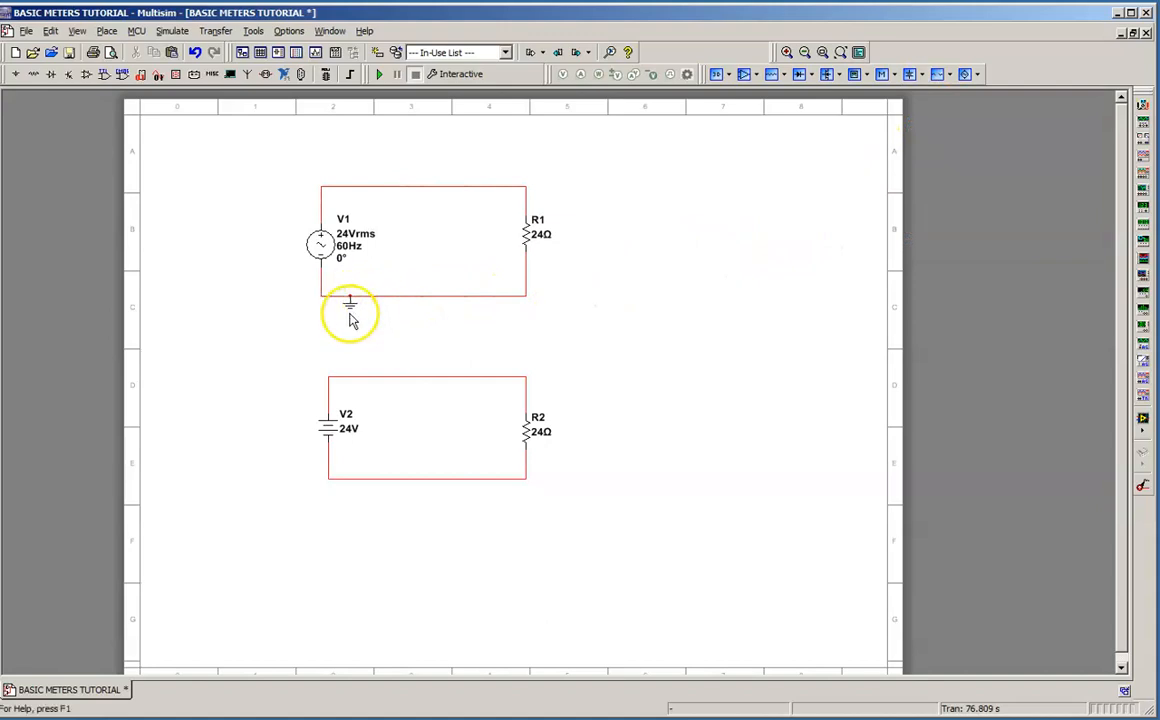
{"action": "right_click", "coordinate": [350, 305]}
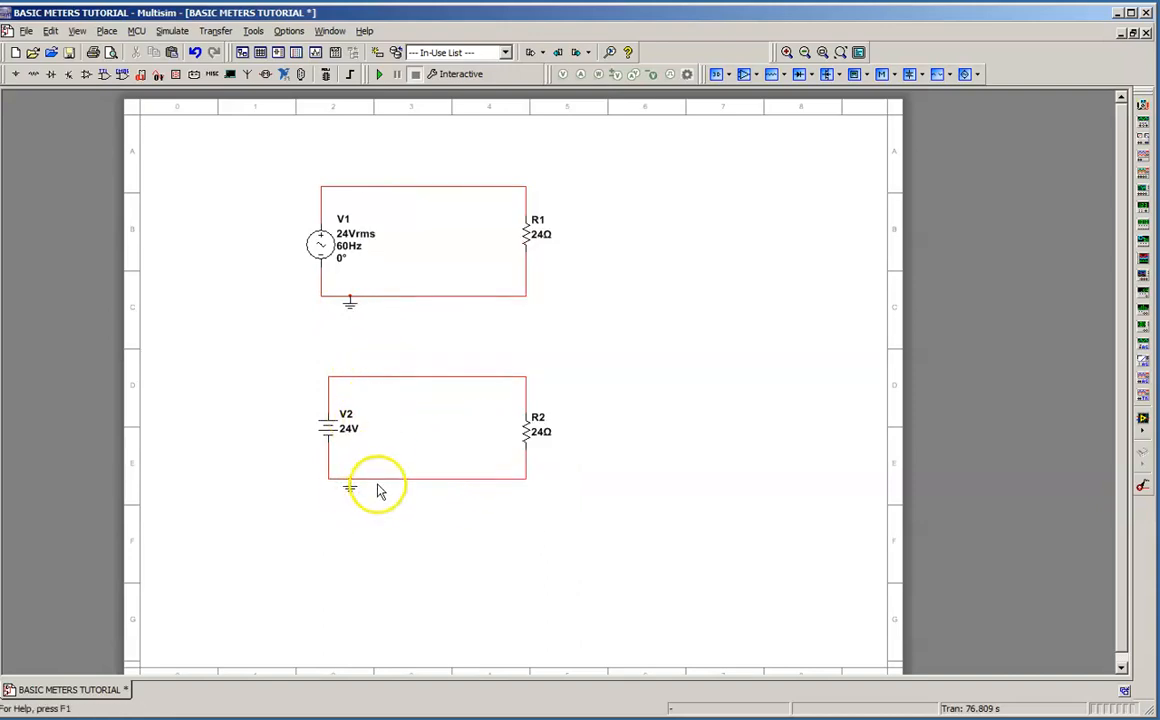
- Pick black as the net colour for the DC circuit's bottom wire
{"action": "left_click", "coordinate": [380, 478]}
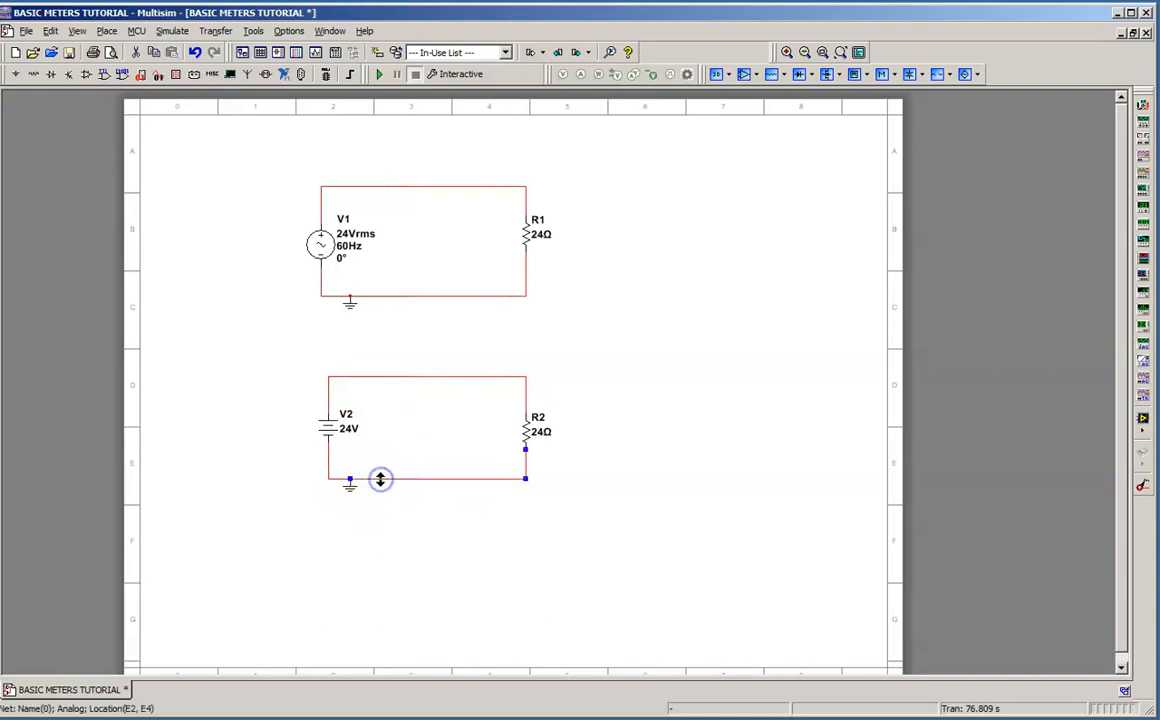
{"action": "right_click", "coordinate": [350, 483]}
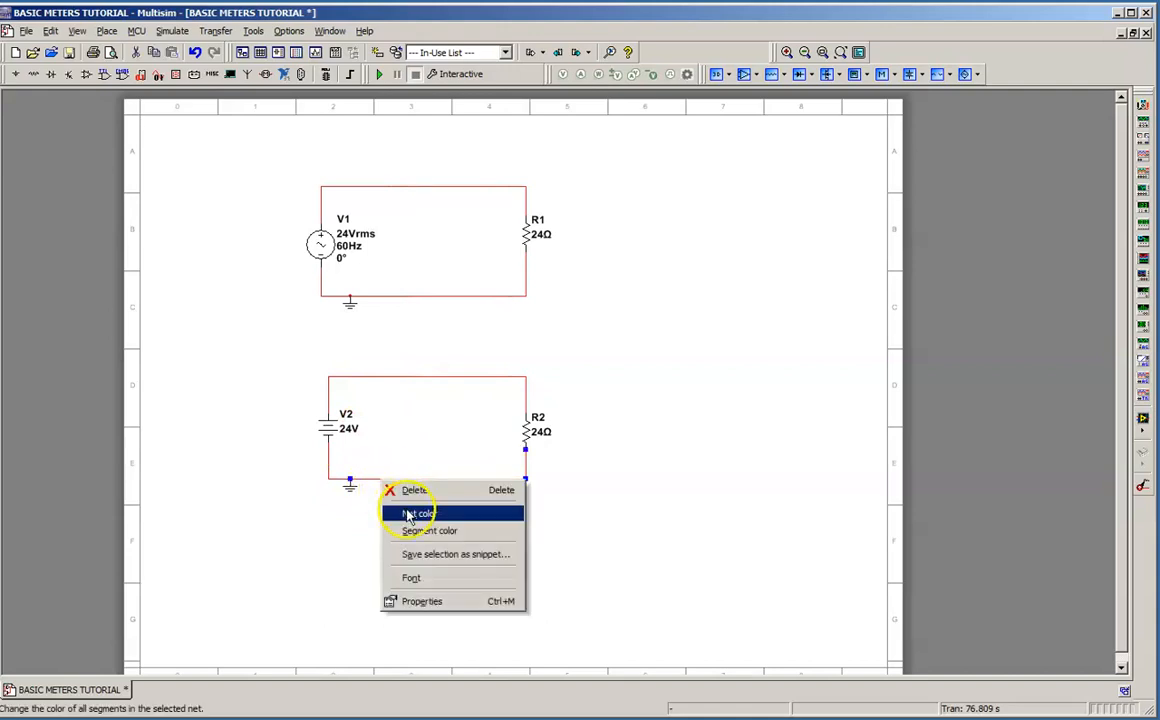
{"action": "left_click", "coordinate": [416, 513]}
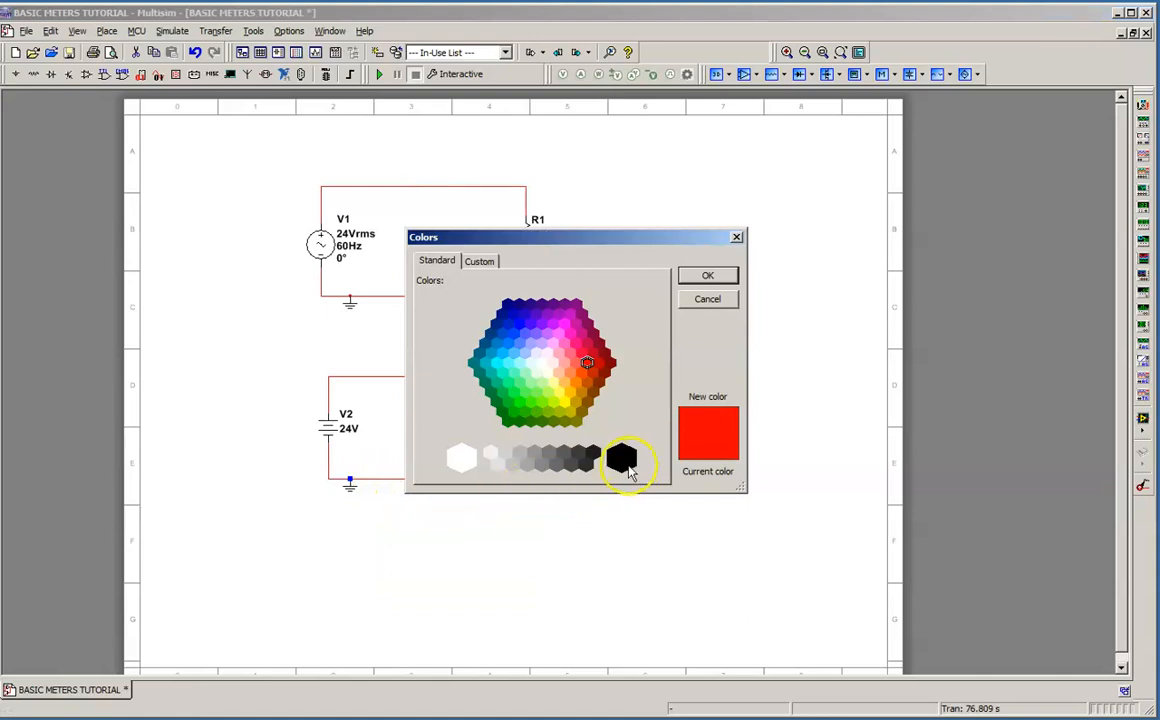
{"action": "left_click", "coordinate": [621, 458]}
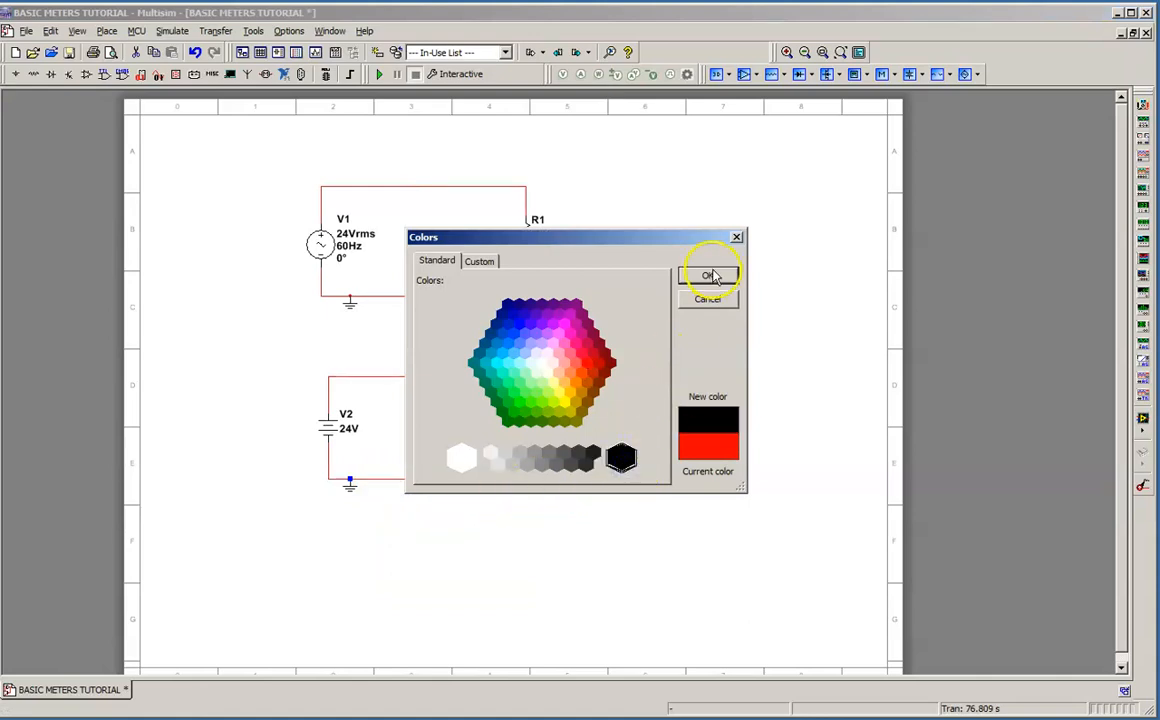
- Confirm black for the ground net, leaving the top wires red
{"action": "left_click", "coordinate": [708, 276]}
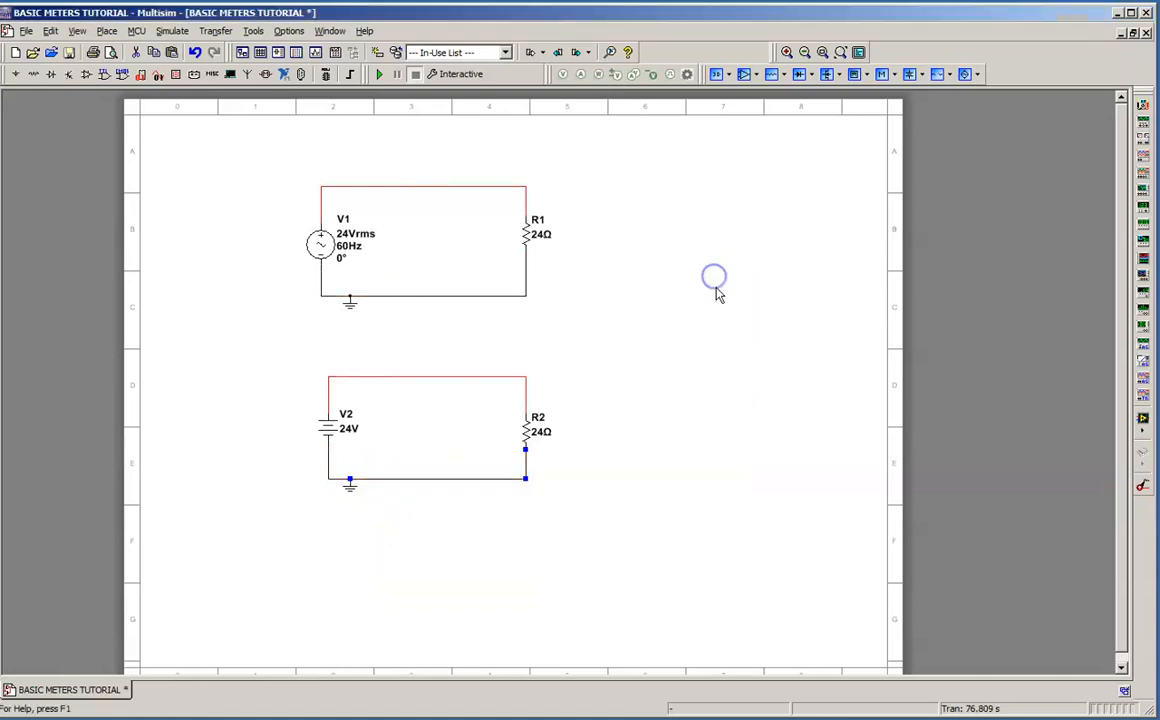
{"action": "mouse_move", "coordinate": [497, 525]}
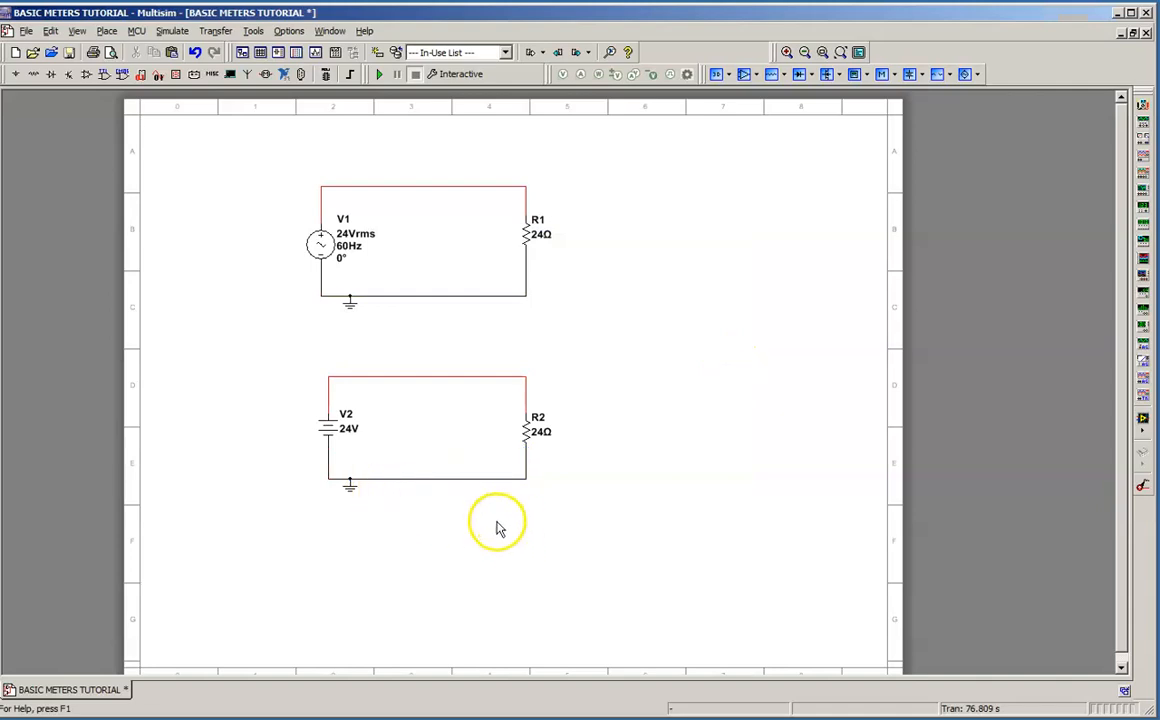
{"action": "mouse_move", "coordinate": [583, 523]}
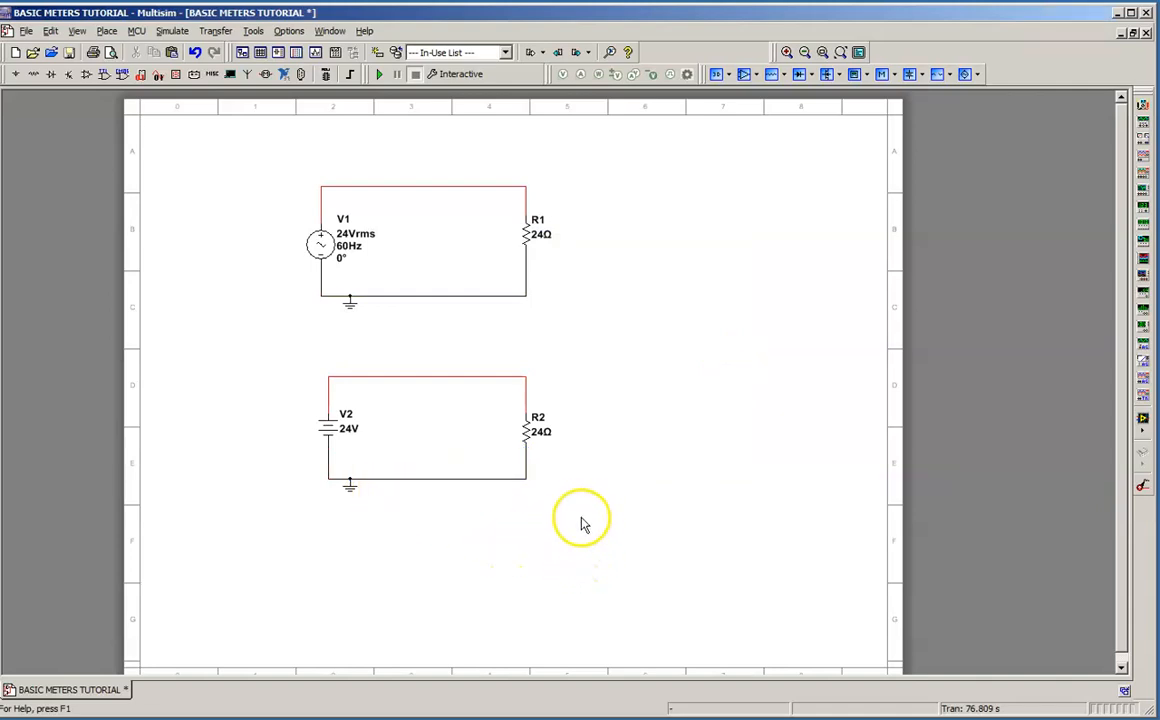
{"action": "mouse_move", "coordinate": [640, 390]}
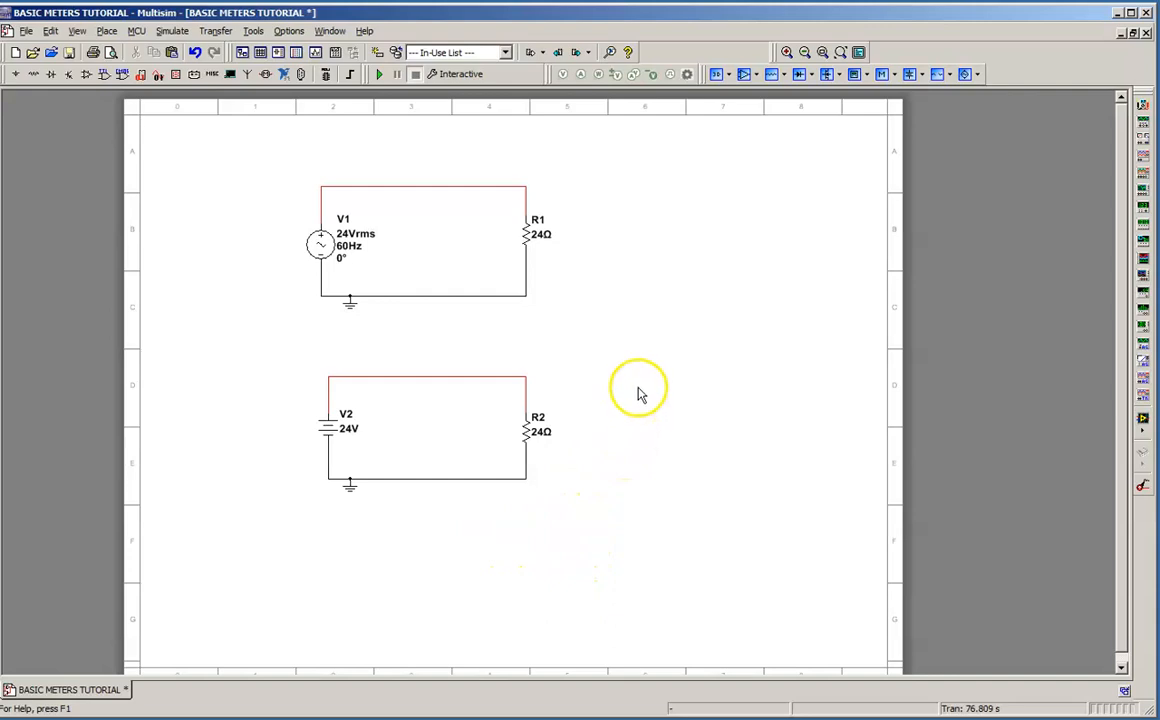
{"action": "mouse_move", "coordinate": [587, 345]}
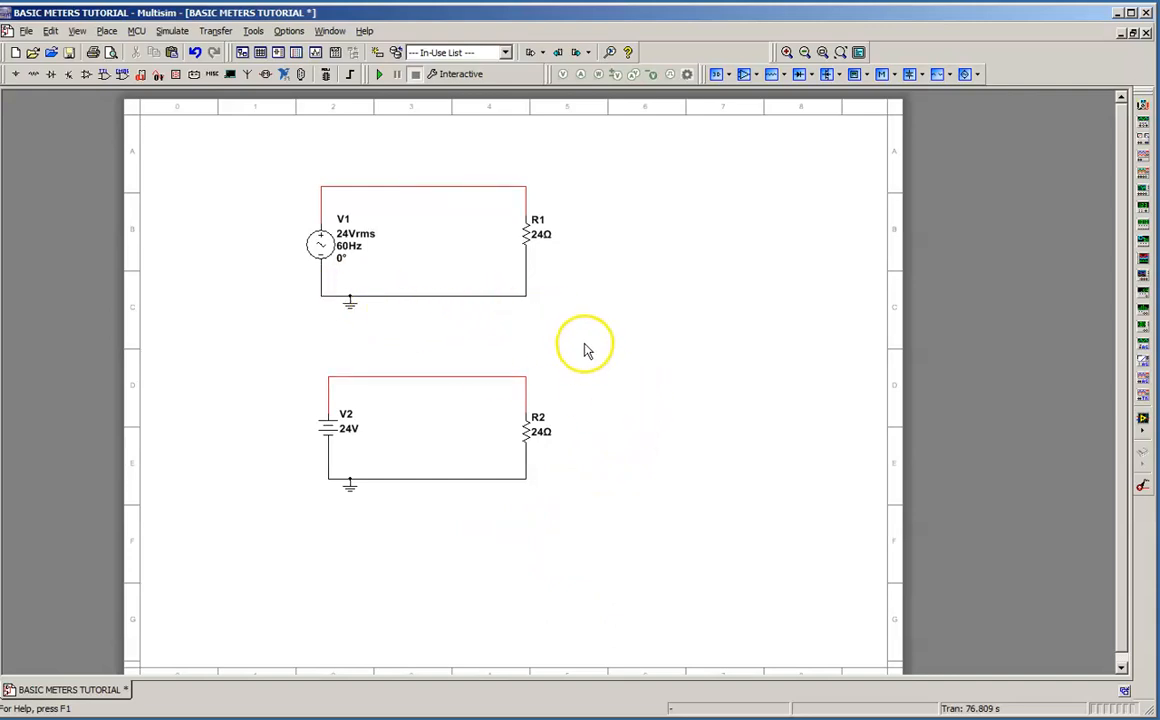
{"action": "mouse_move", "coordinate": [433, 307]}
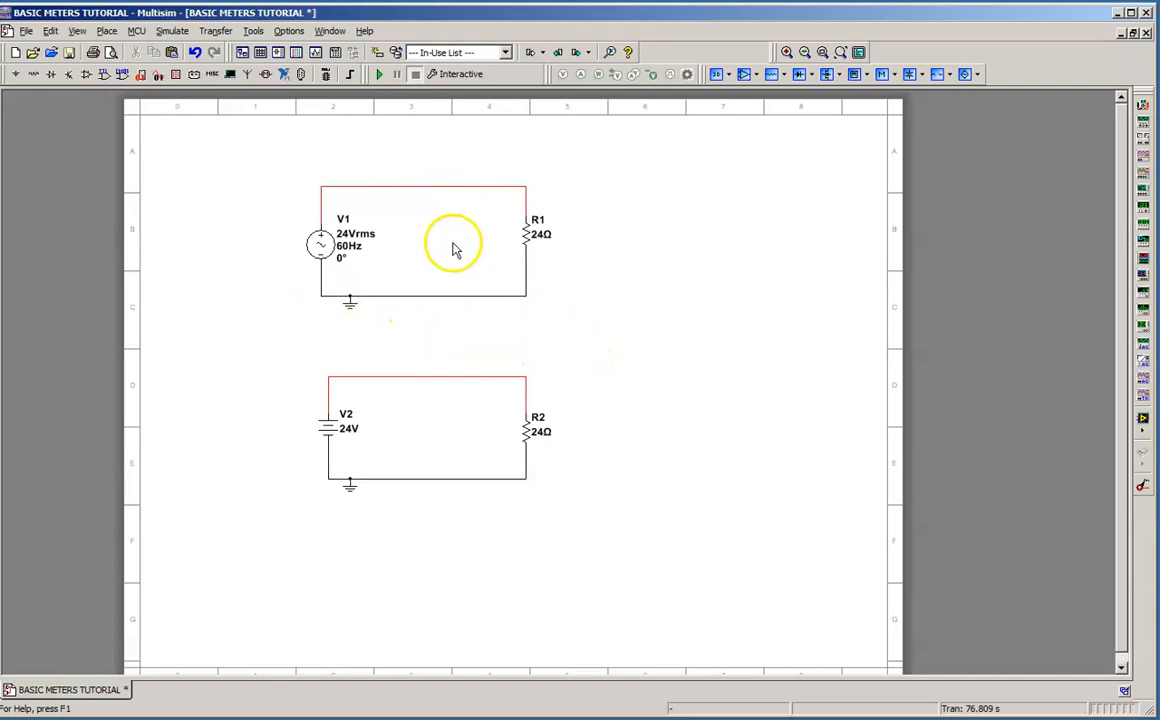
{"action": "mouse_move", "coordinate": [650, 305]}
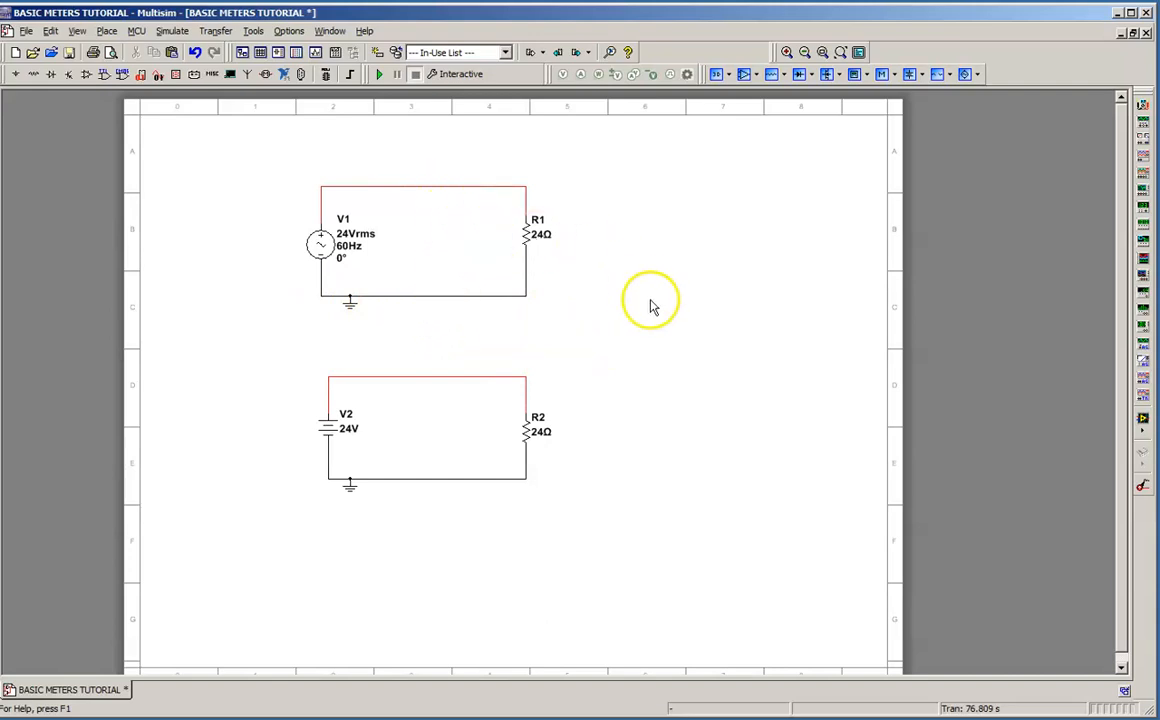
{"action": "mouse_move", "coordinate": [595, 313]}
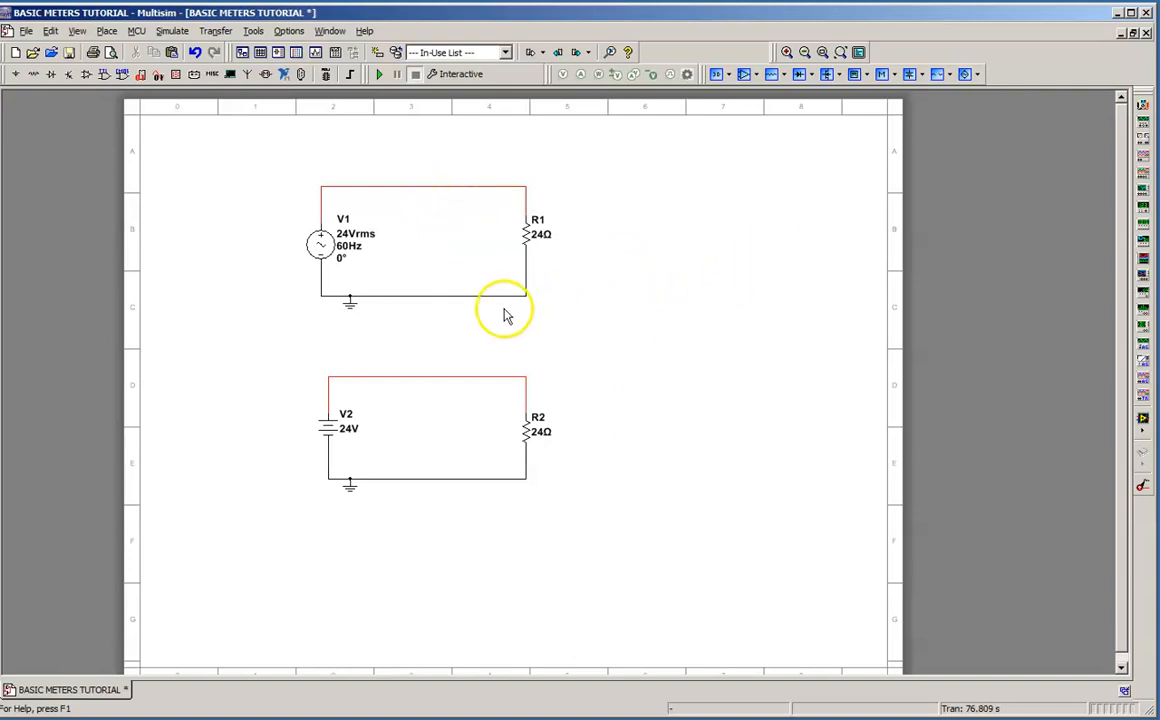
{"action": "mouse_move", "coordinate": [437, 185]}
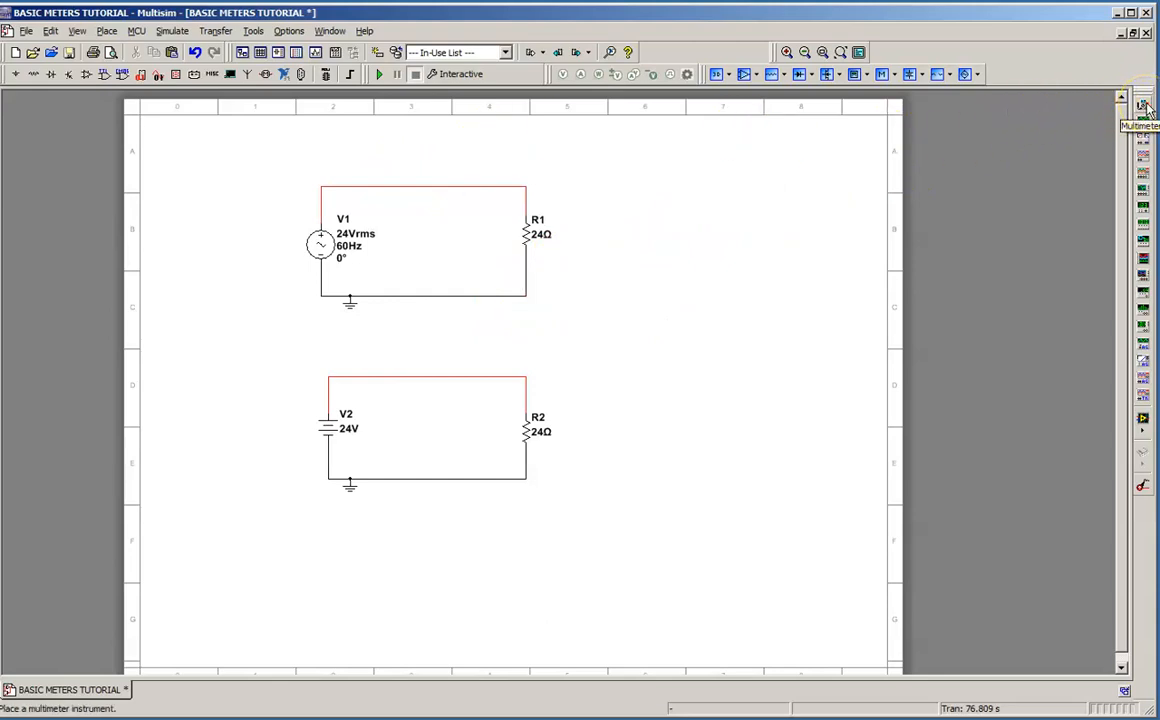
- Place multimeters XMM1 and XMM2 above the AC circuit
{"action": "left_click", "coordinate": [1143, 105]}
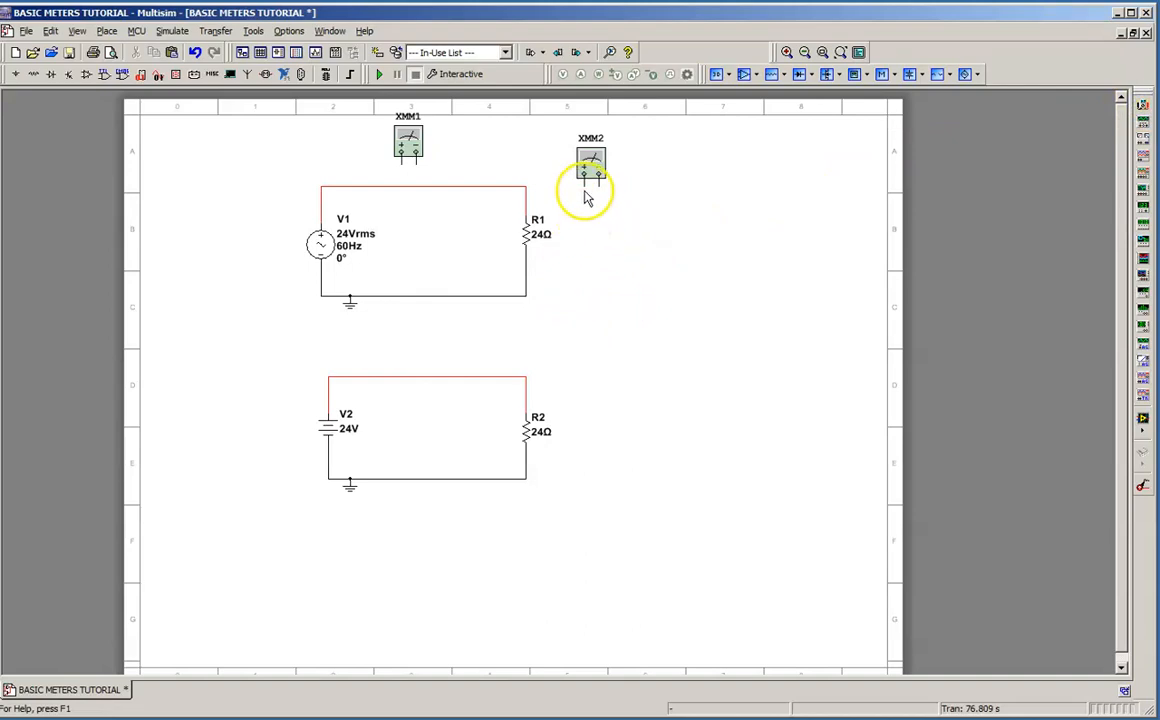
{"action": "mouse_move", "coordinate": [615, 276]}
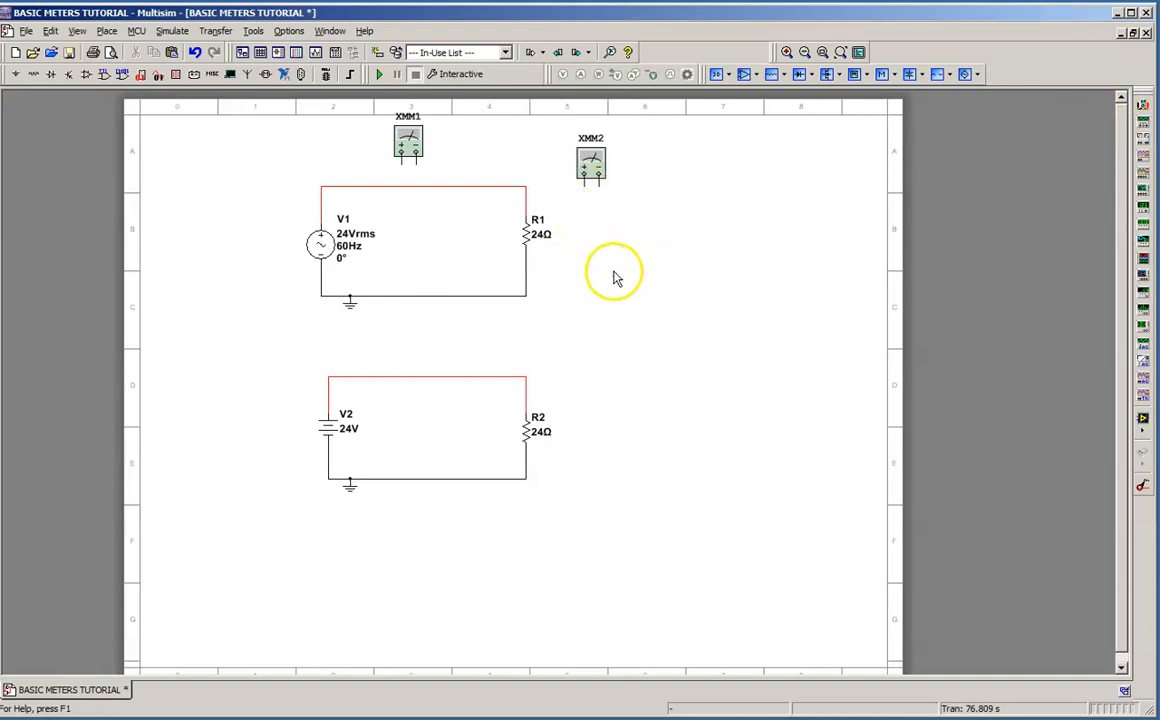
{"action": "mouse_move", "coordinate": [615, 238]}
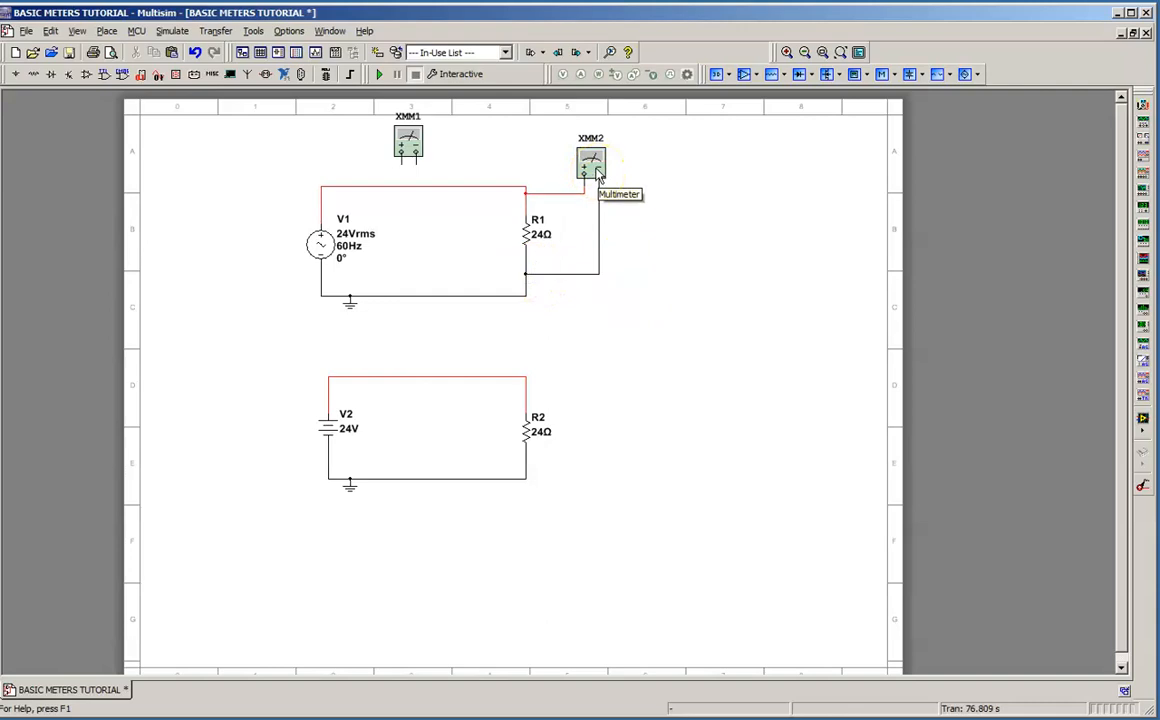
- Set multimeter XMM2 to measure AC voltage, then close its readout panel
{"action": "double_click", "coordinate": [591, 163]}
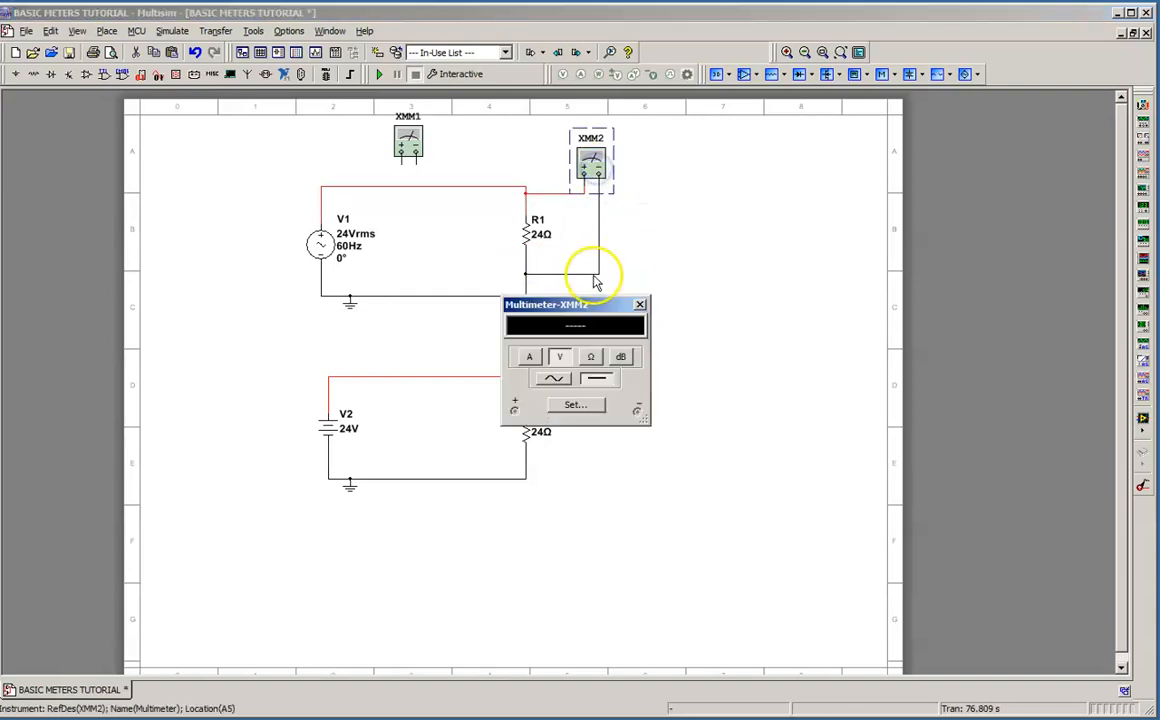
{"action": "left_click_drag", "start_coordinate": [575, 304], "coordinate": [630, 112]}
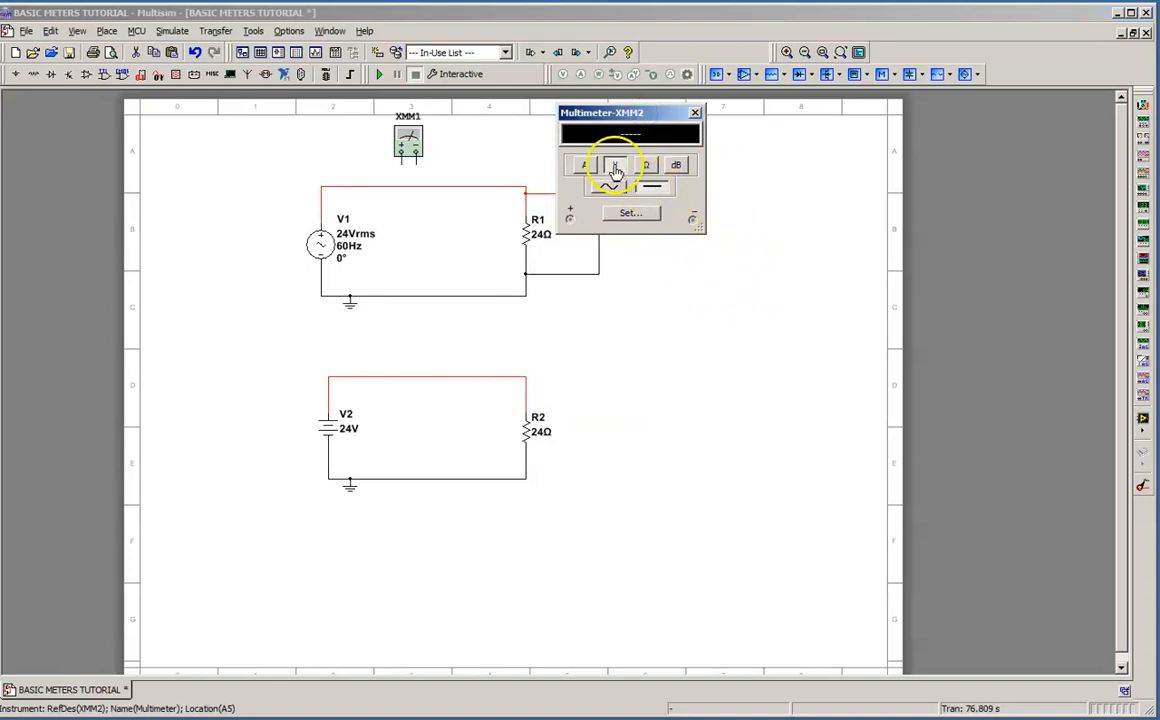
{"action": "left_click", "coordinate": [650, 188]}
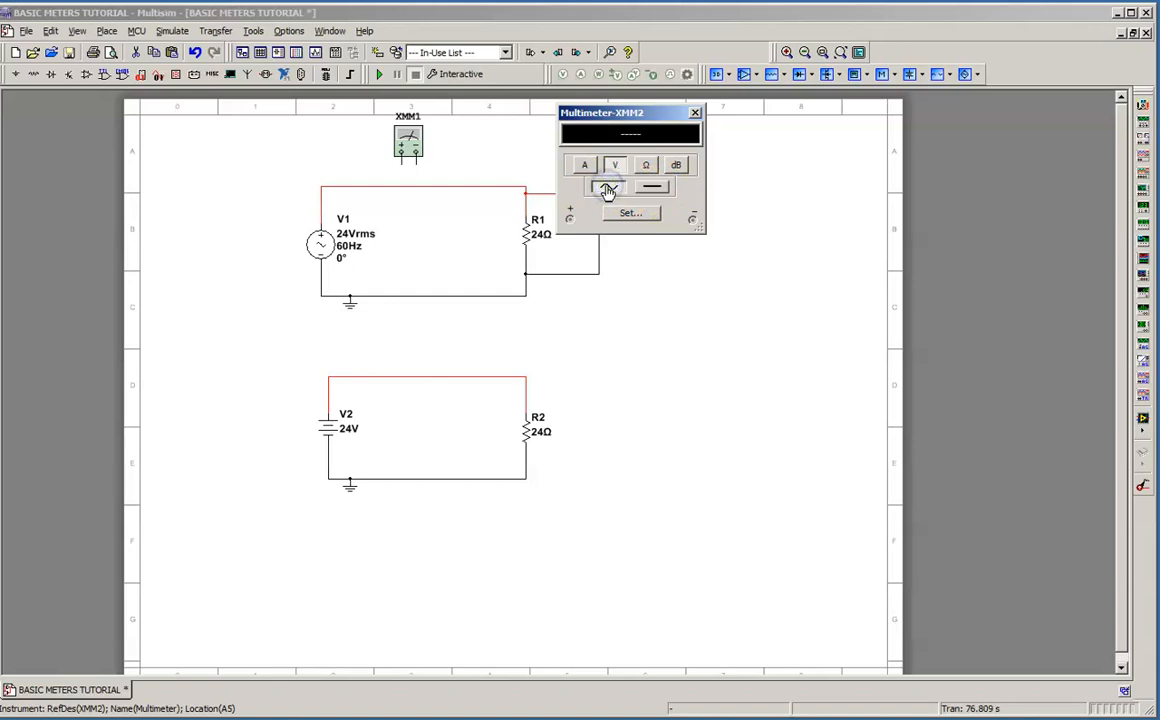
{"action": "left_click", "coordinate": [607, 187]}
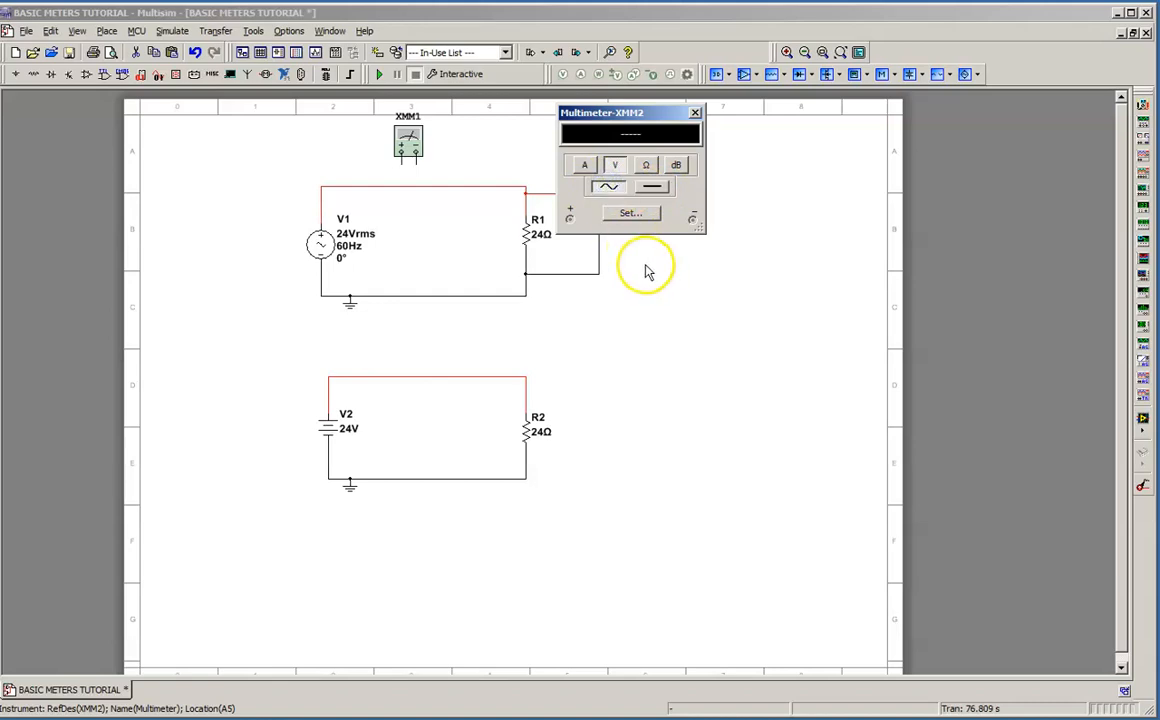
{"action": "mouse_move", "coordinate": [660, 375]}
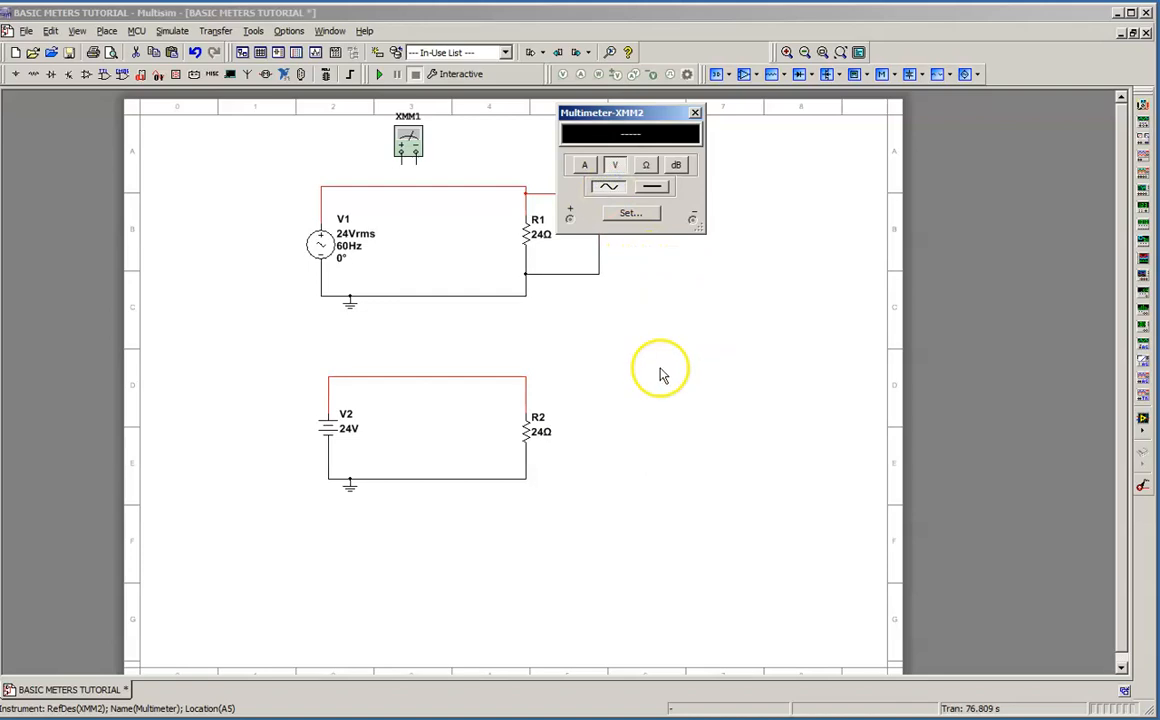
{"action": "mouse_move", "coordinate": [655, 307]}
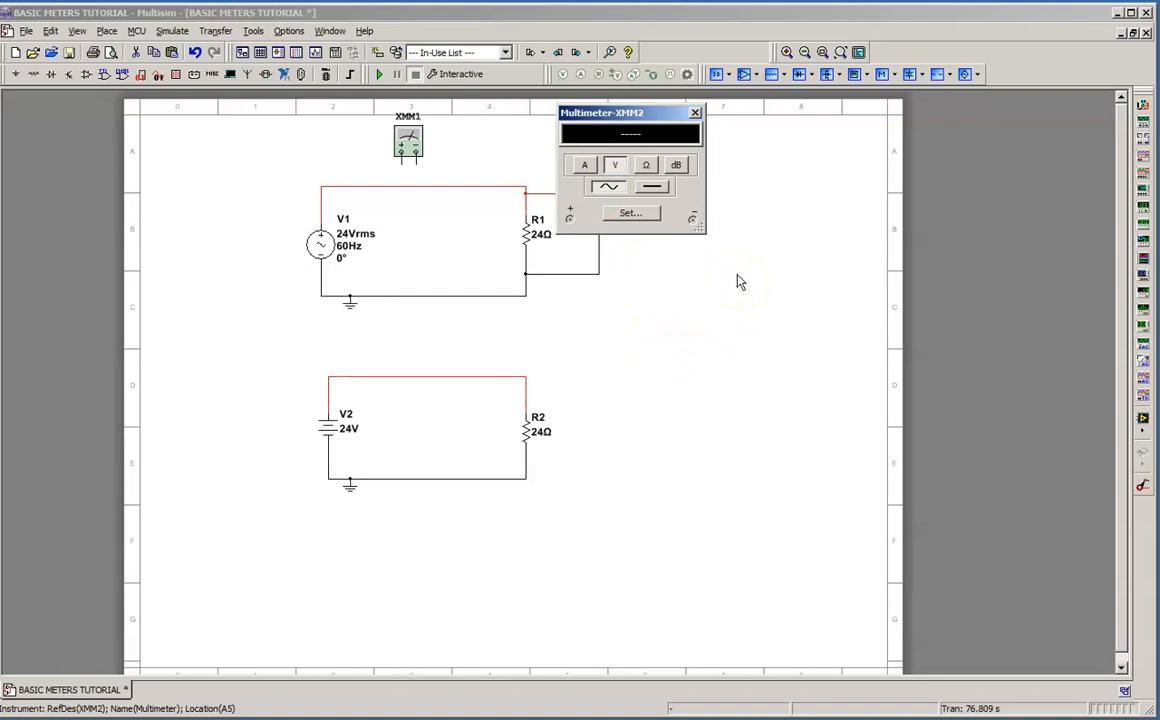
{"action": "mouse_move", "coordinate": [695, 112]}
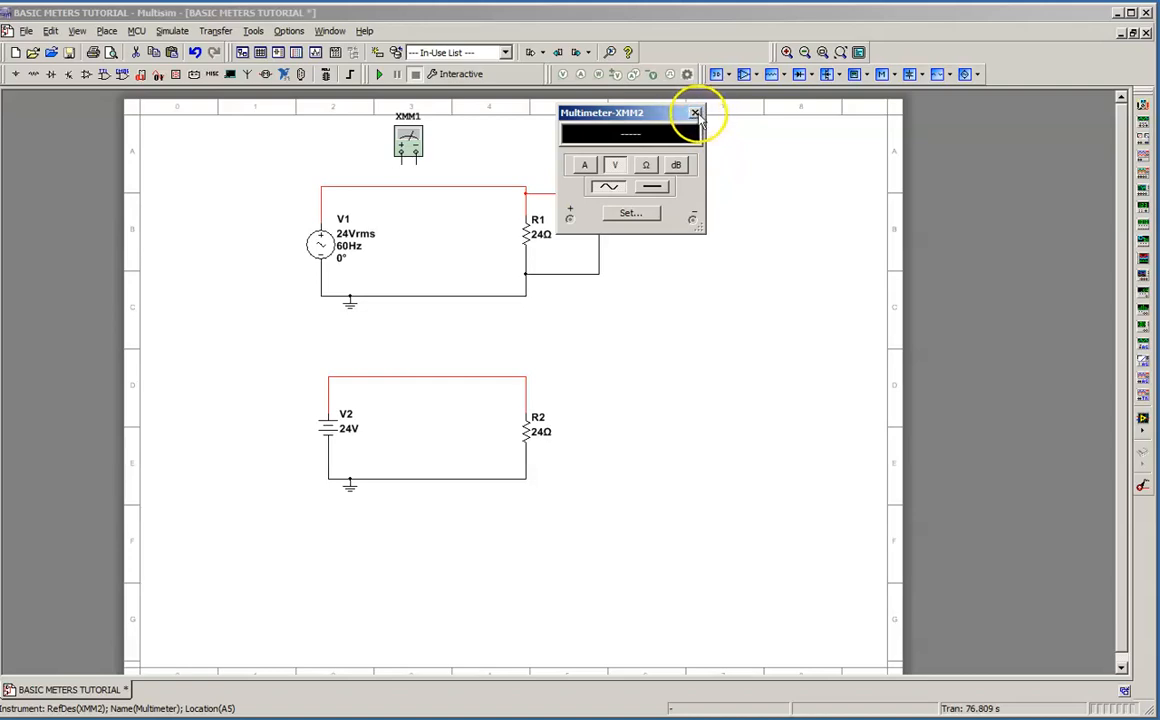
{"action": "left_click", "coordinate": [695, 112]}
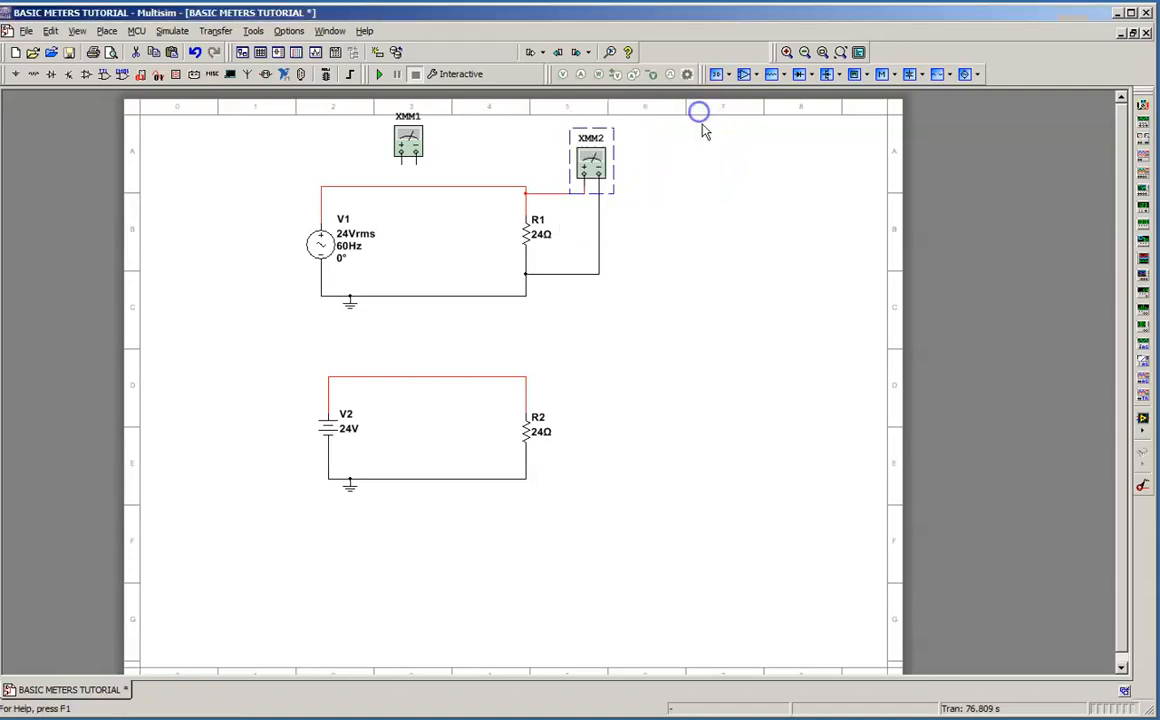
- Wire XMM1's + terminal to the V1 side and − terminal toward R1
{"action": "left_click", "coordinate": [408, 142]}
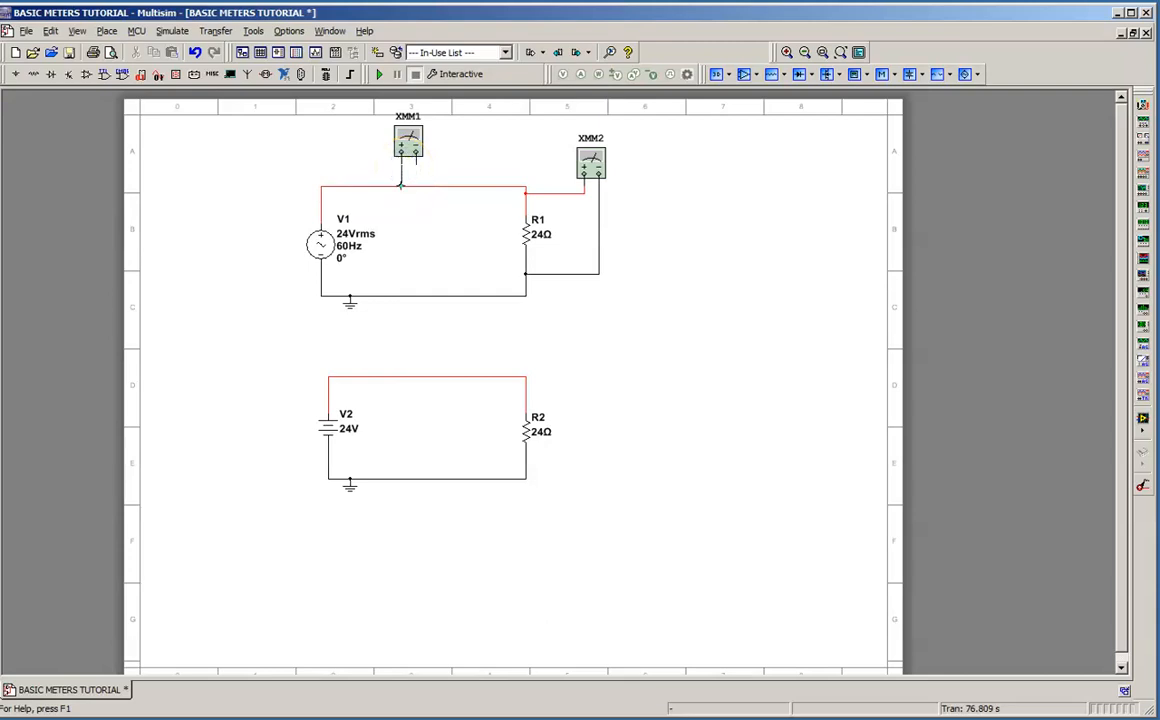
{"action": "left_click", "coordinate": [408, 160]}
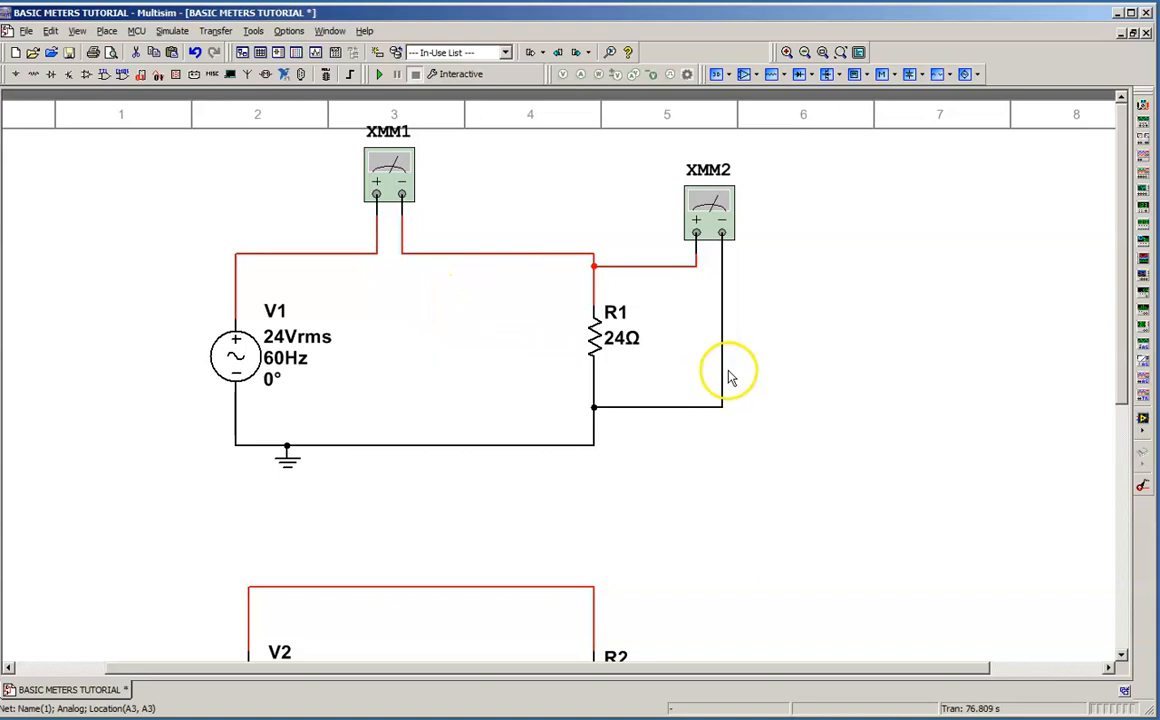
{"action": "mouse_move", "coordinate": [845, 390]}
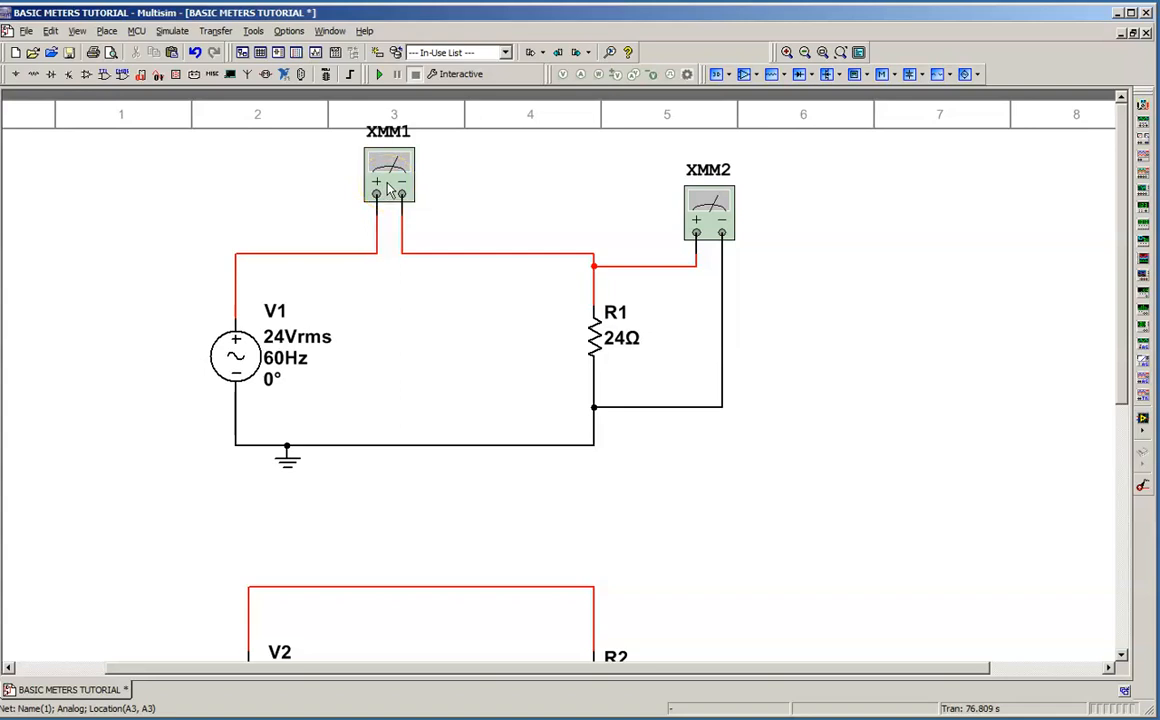
- Open XMM1's Multimeter readout and position it just above the XMM1 symbol
{"action": "double_click", "coordinate": [388, 175]}
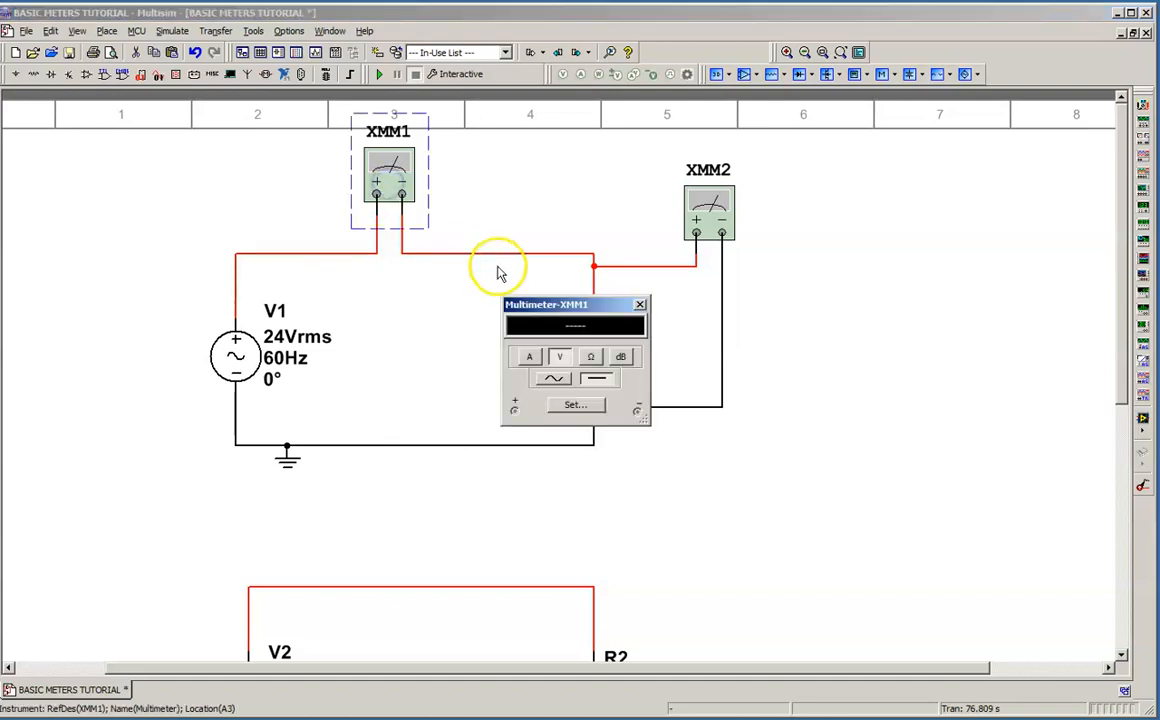
{"action": "left_click_drag", "start_coordinate": [546, 304], "coordinate": [378, 117]}
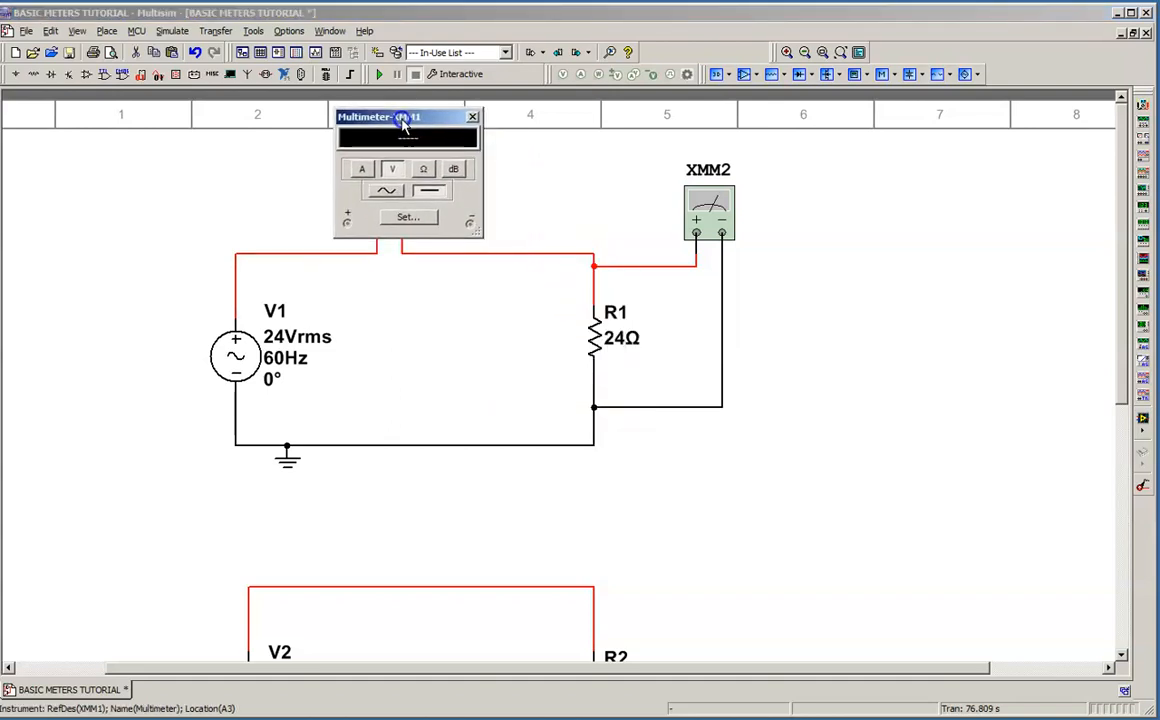
{"action": "left_click_drag", "start_coordinate": [405, 116], "coordinate": [390, 120]}
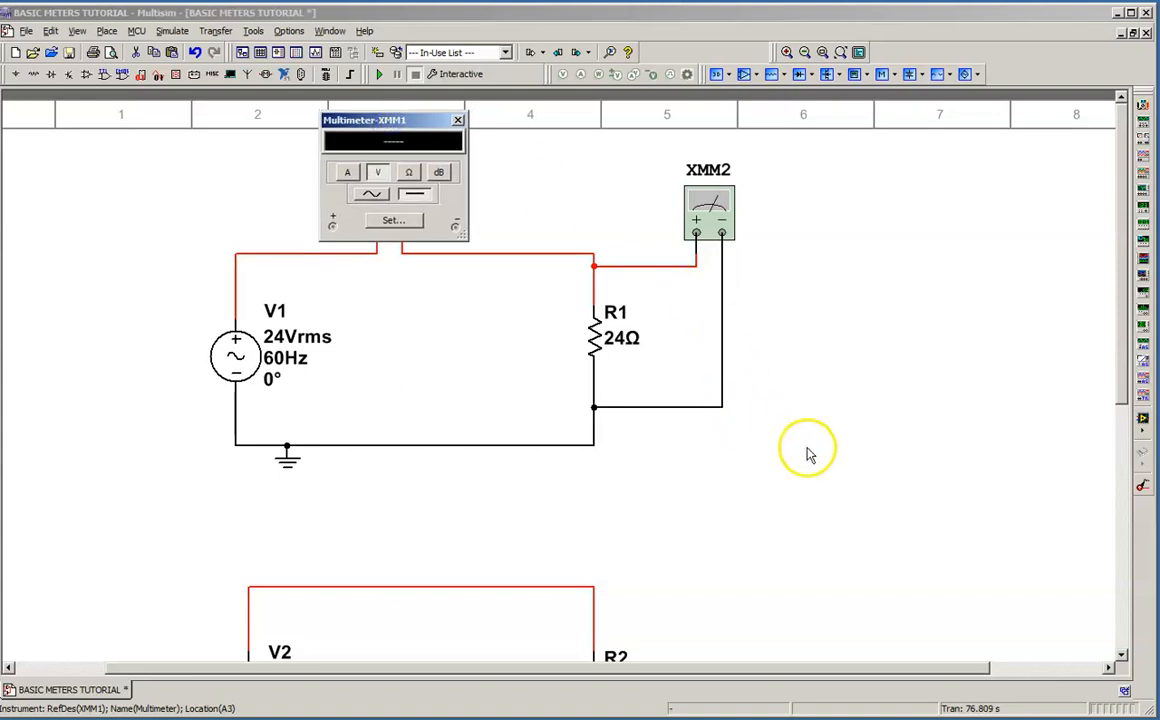
{"action": "mouse_move", "coordinate": [770, 390]}
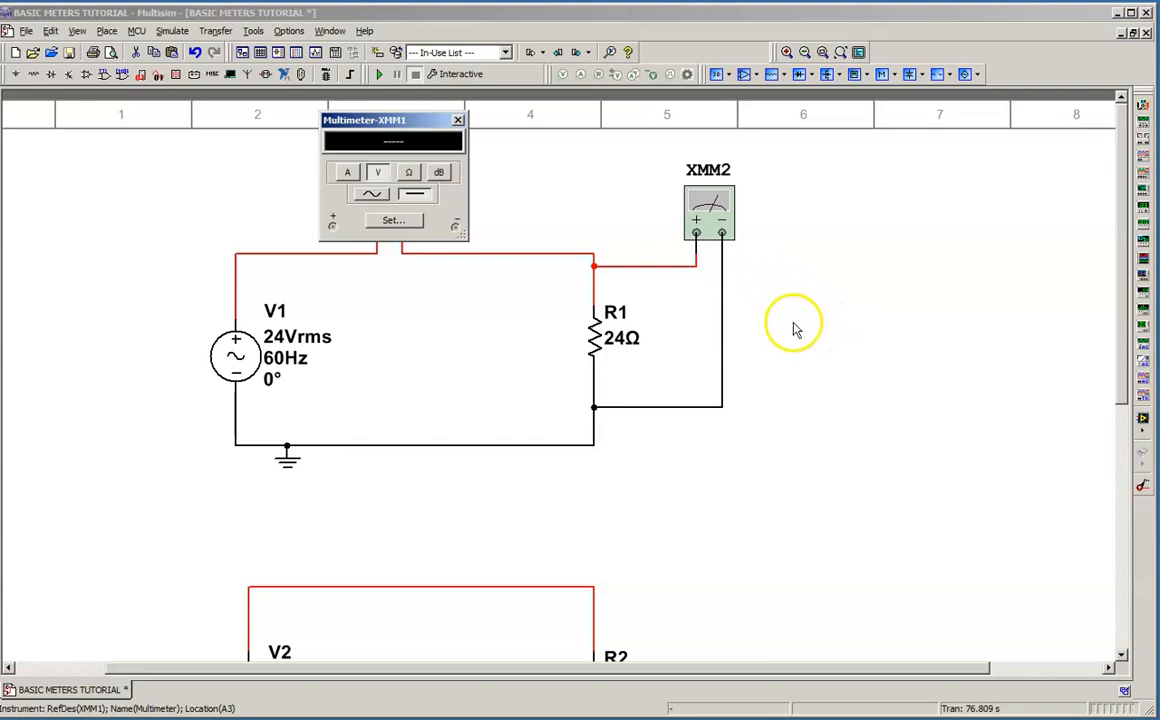
{"action": "mouse_move", "coordinate": [813, 302]}
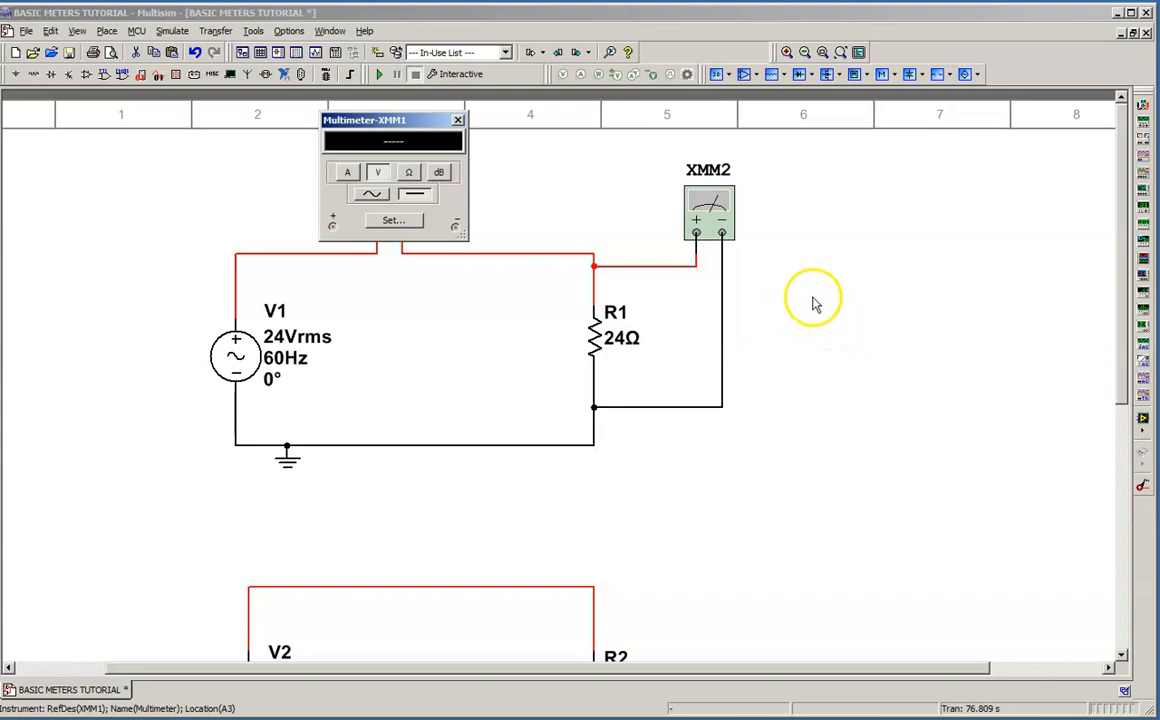
{"action": "mouse_move", "coordinate": [803, 291]}
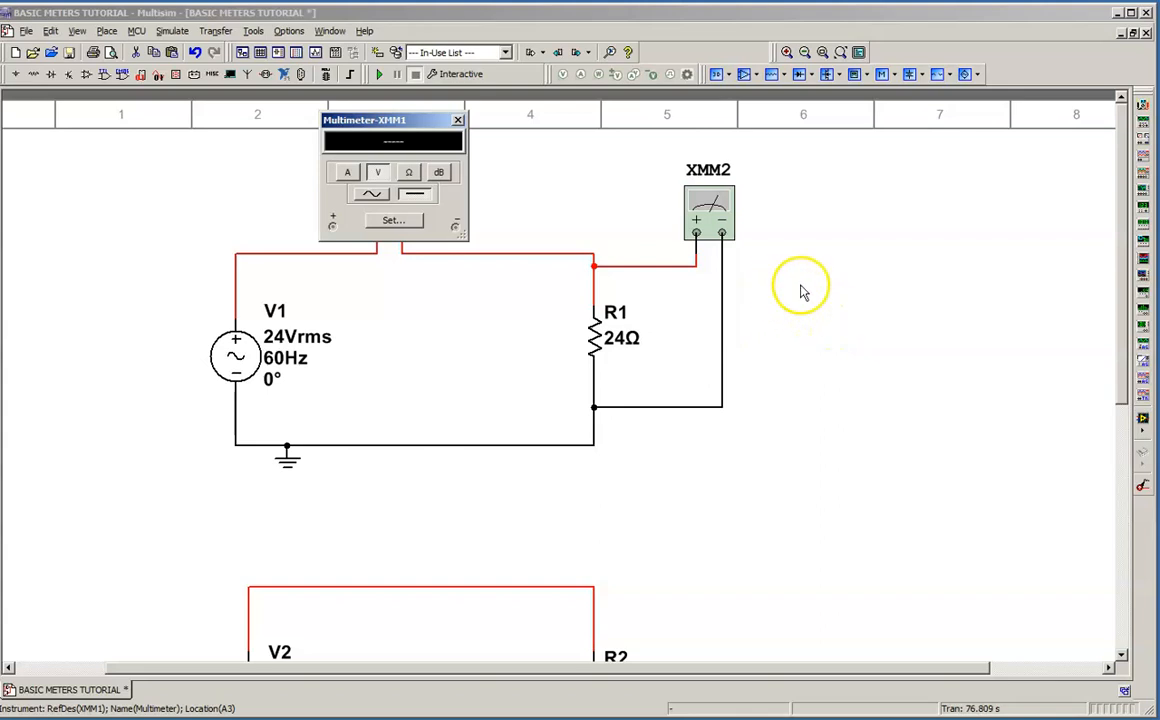
{"action": "mouse_move", "coordinate": [790, 260]}
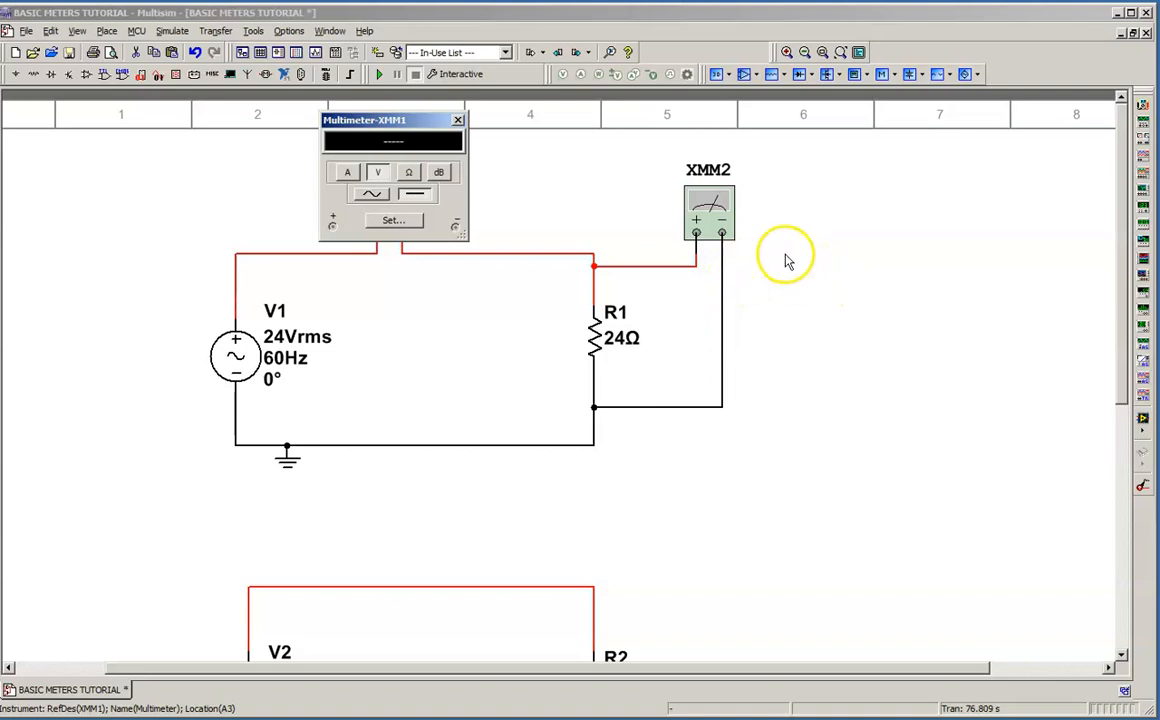
{"action": "mouse_move", "coordinate": [795, 258]}
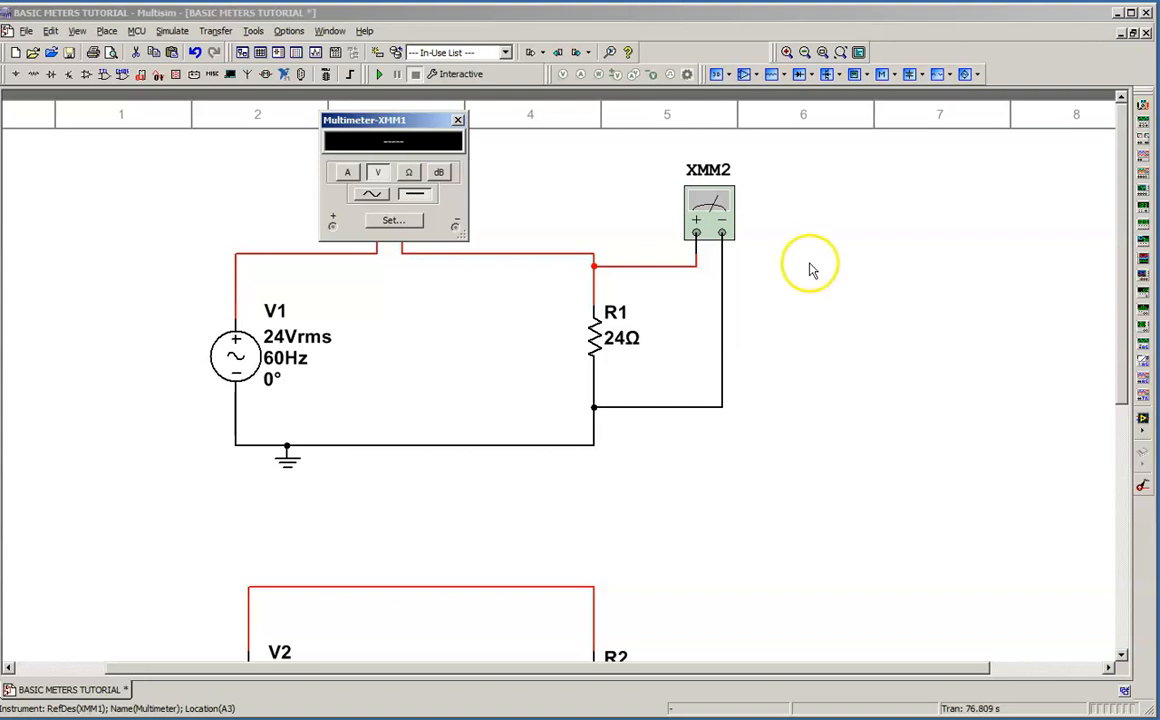
{"action": "mouse_move", "coordinate": [785, 277]}
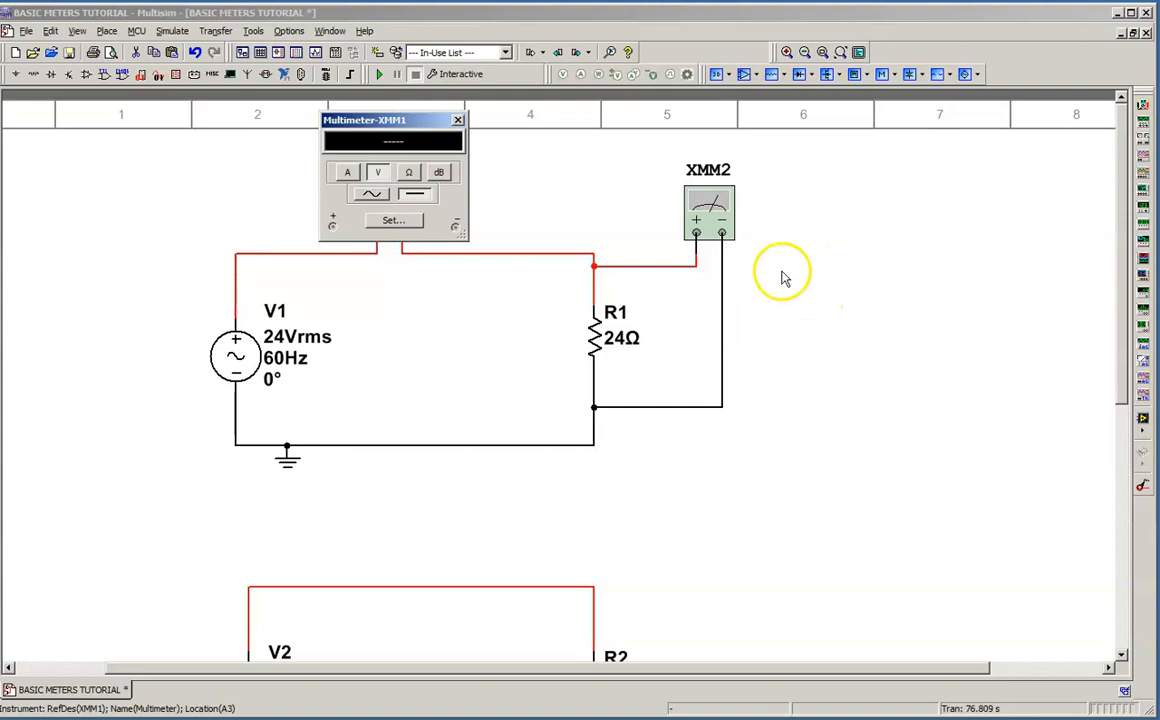
{"action": "mouse_move", "coordinate": [875, 292]}
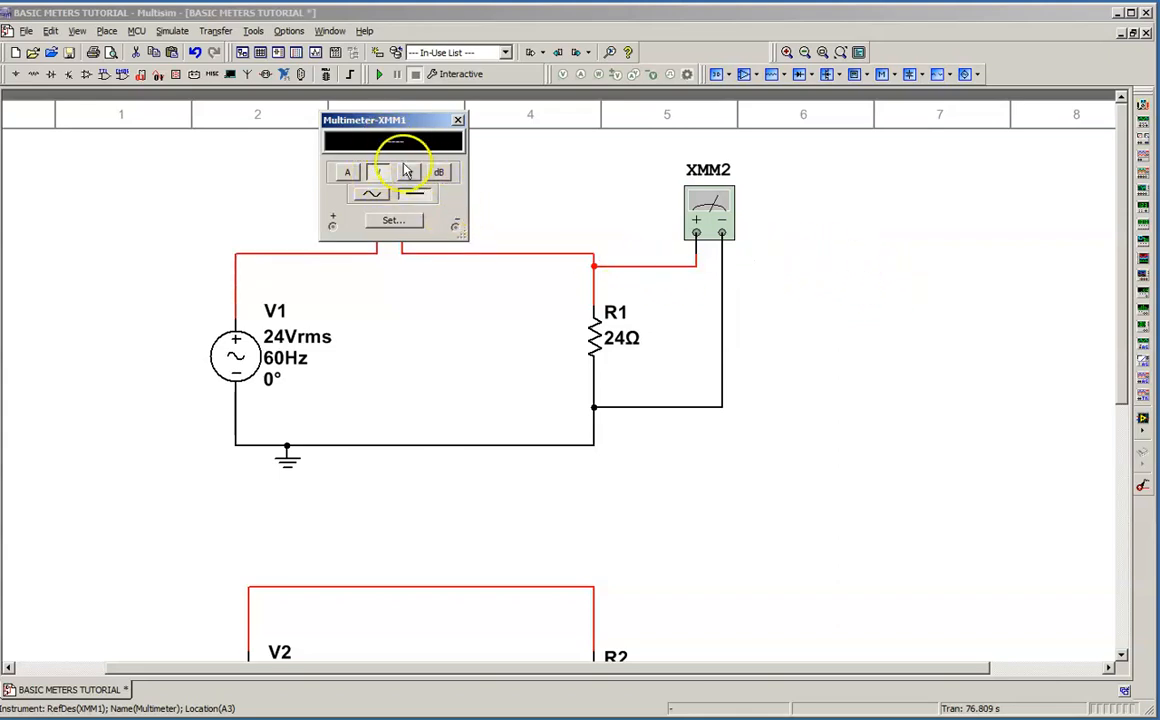
- Switch XMM1 to AC current and run the simulation, reading about 999.8 mA
{"action": "left_click_drag", "start_coordinate": [400, 119], "coordinate": [430, 118]}
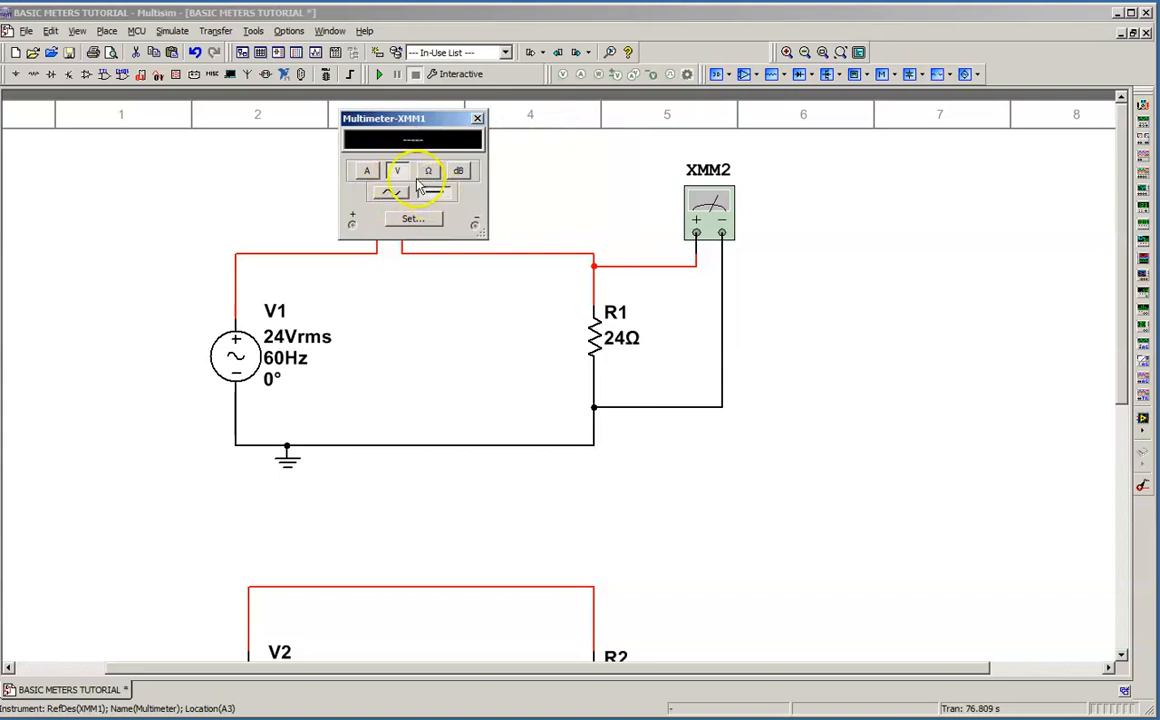
{"action": "left_click", "coordinate": [367, 170]}
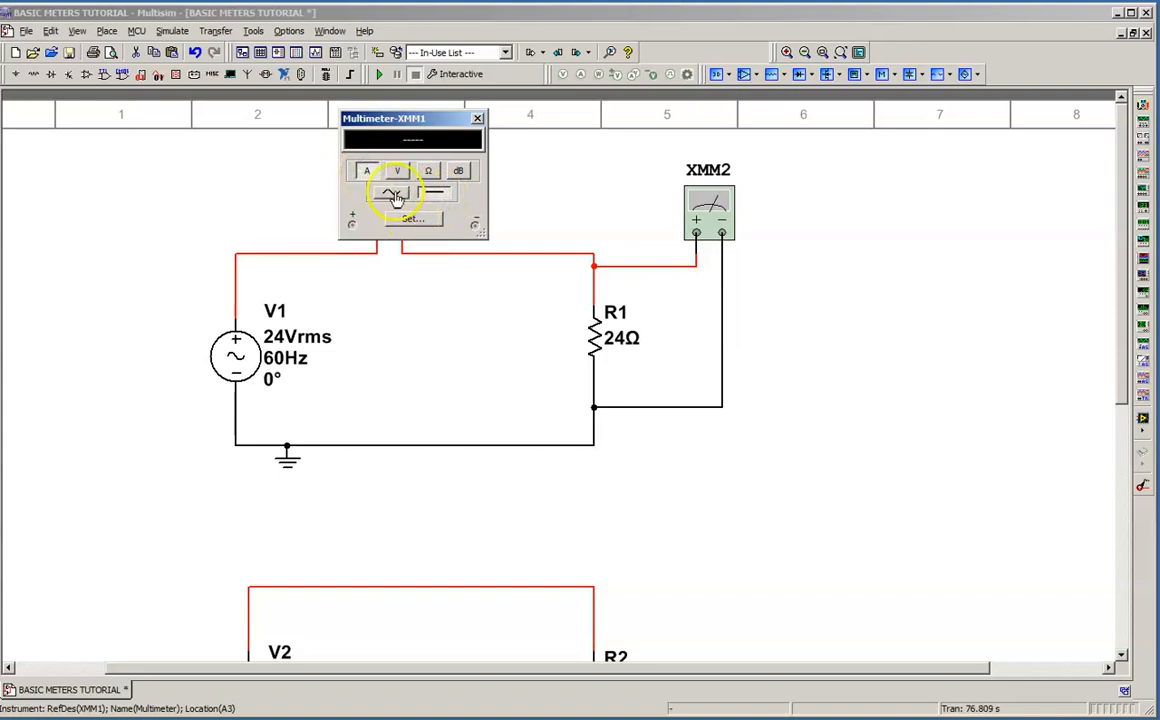
{"action": "left_click", "coordinate": [390, 192]}
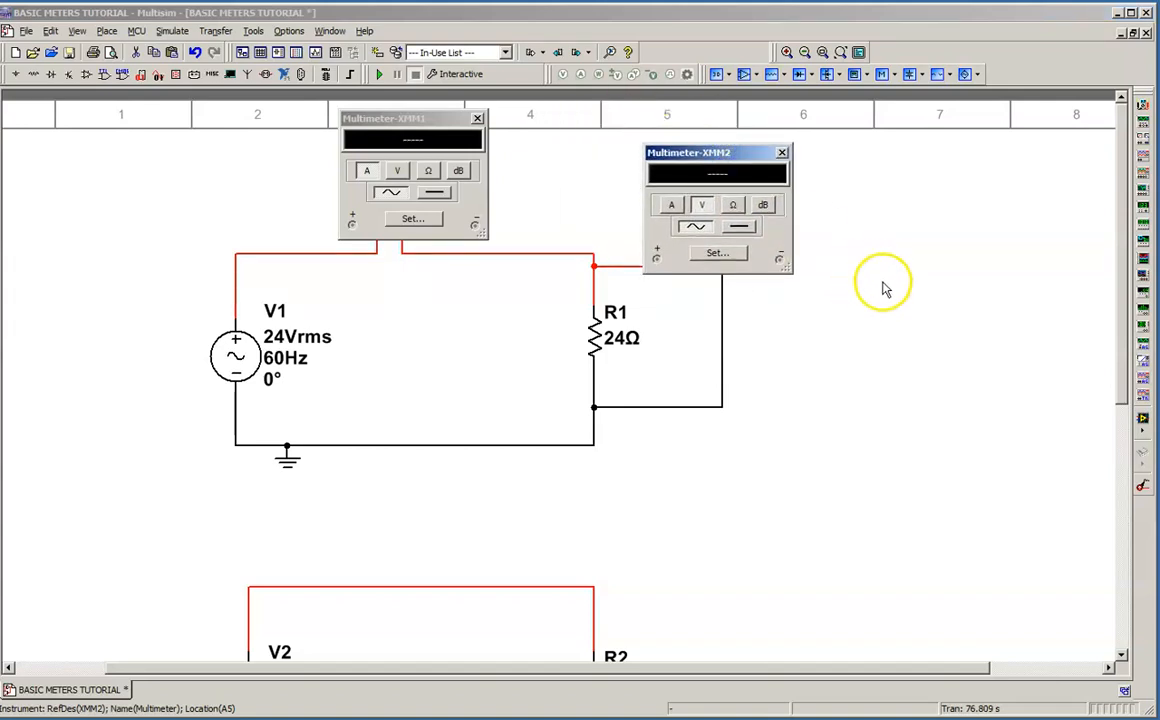
{"action": "mouse_move", "coordinate": [890, 345]}
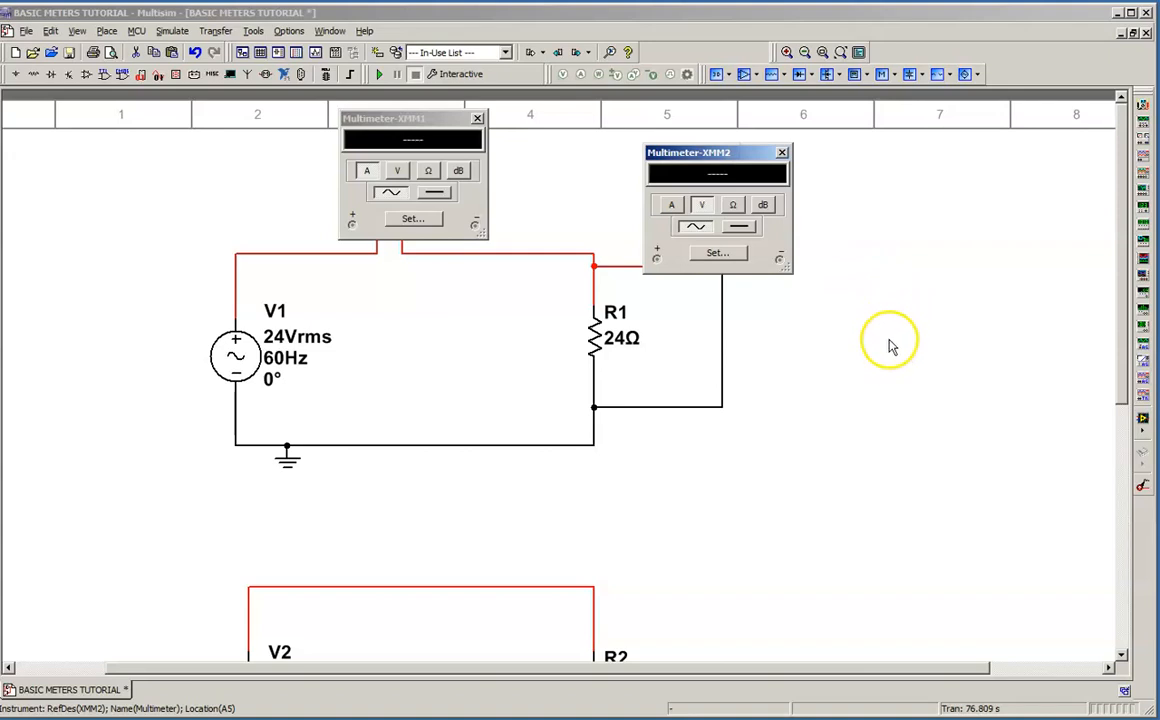
{"action": "mouse_move", "coordinate": [687, 345]}
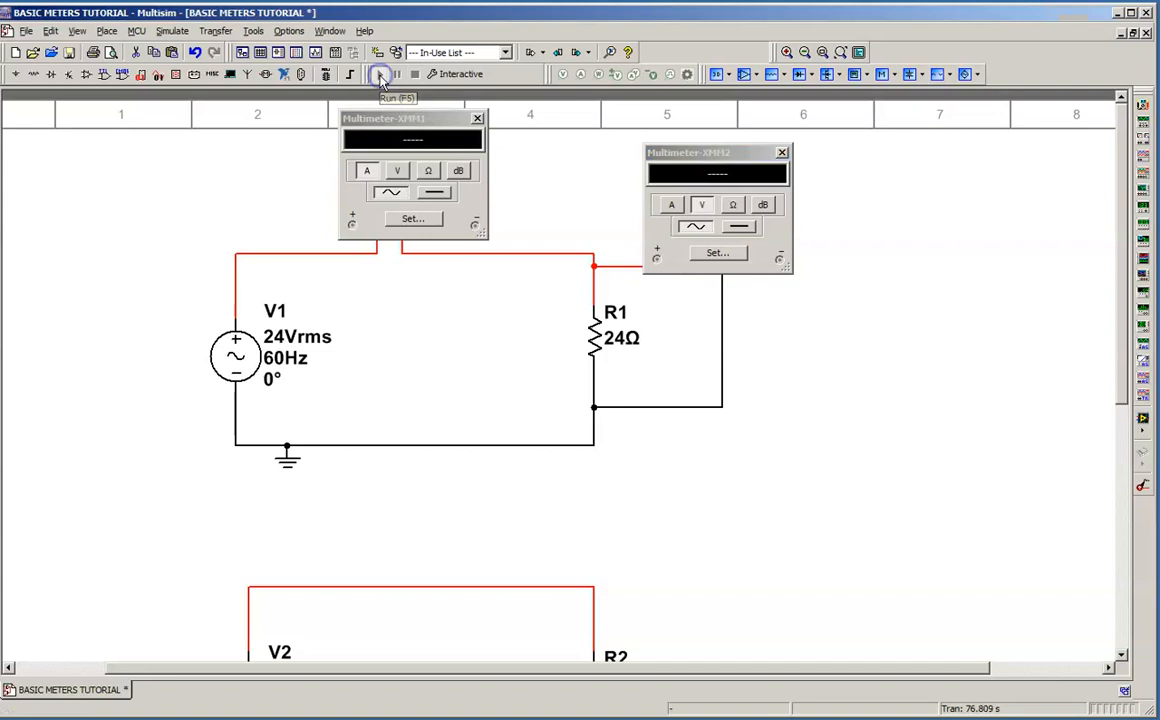
{"action": "left_click", "coordinate": [380, 74]}
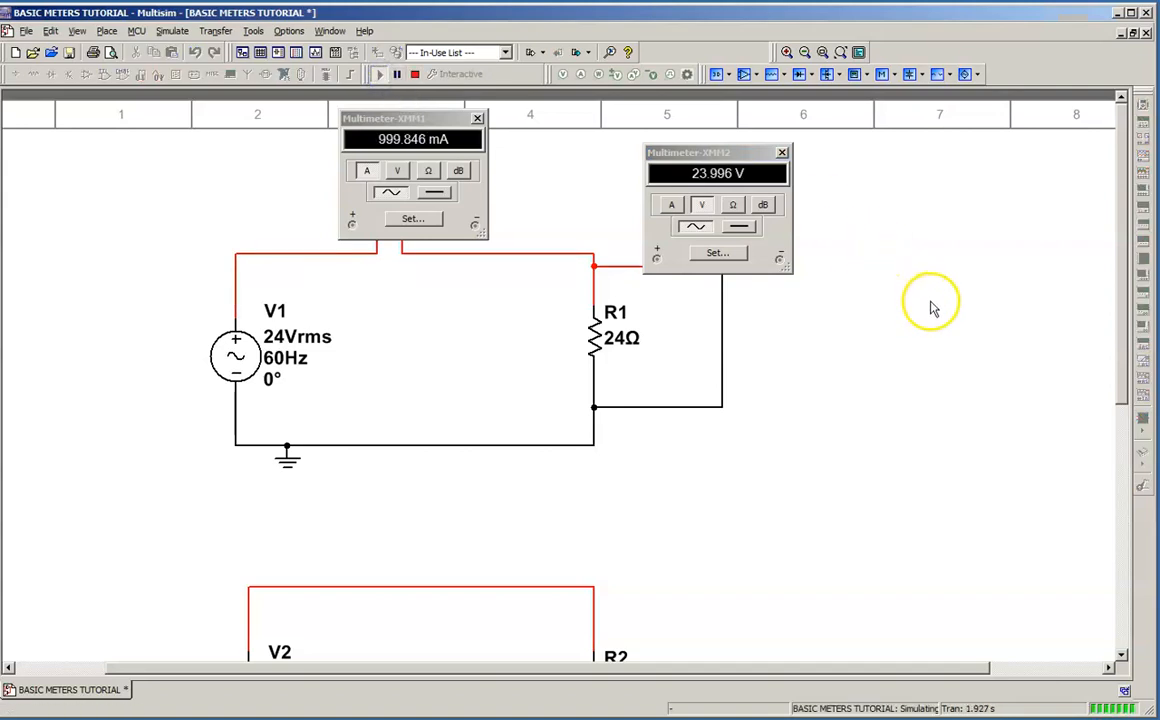
{"action": "mouse_move", "coordinate": [712, 178]}
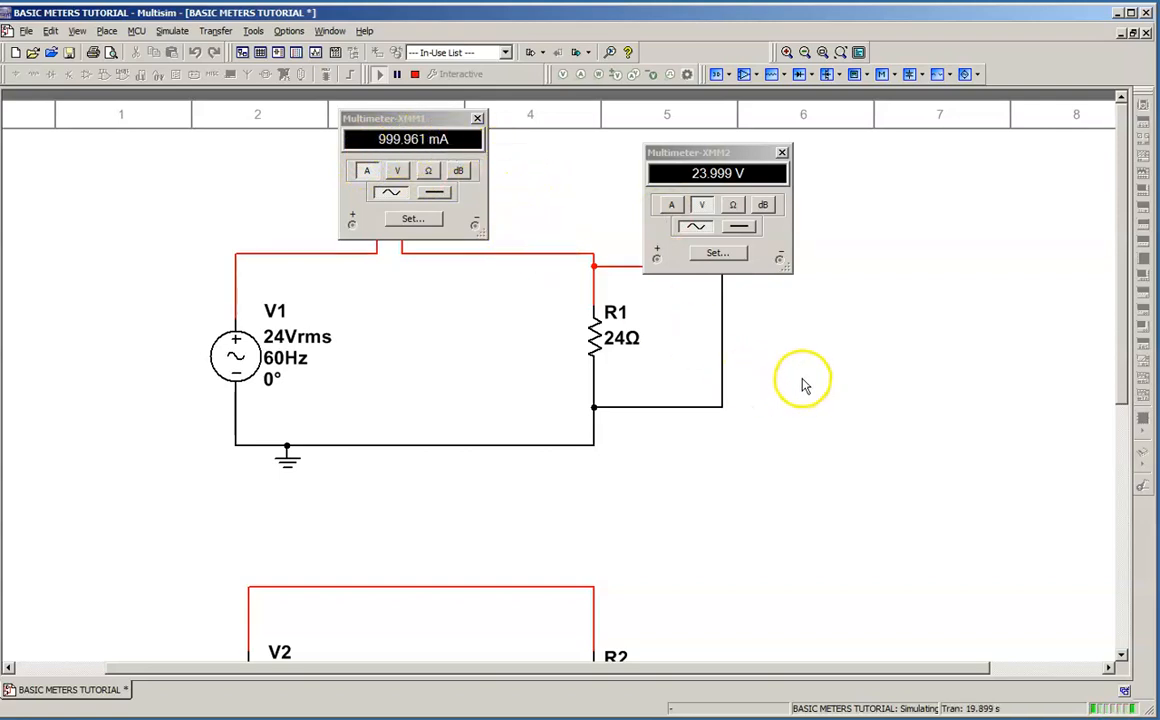
{"action": "mouse_move", "coordinate": [592, 325]}
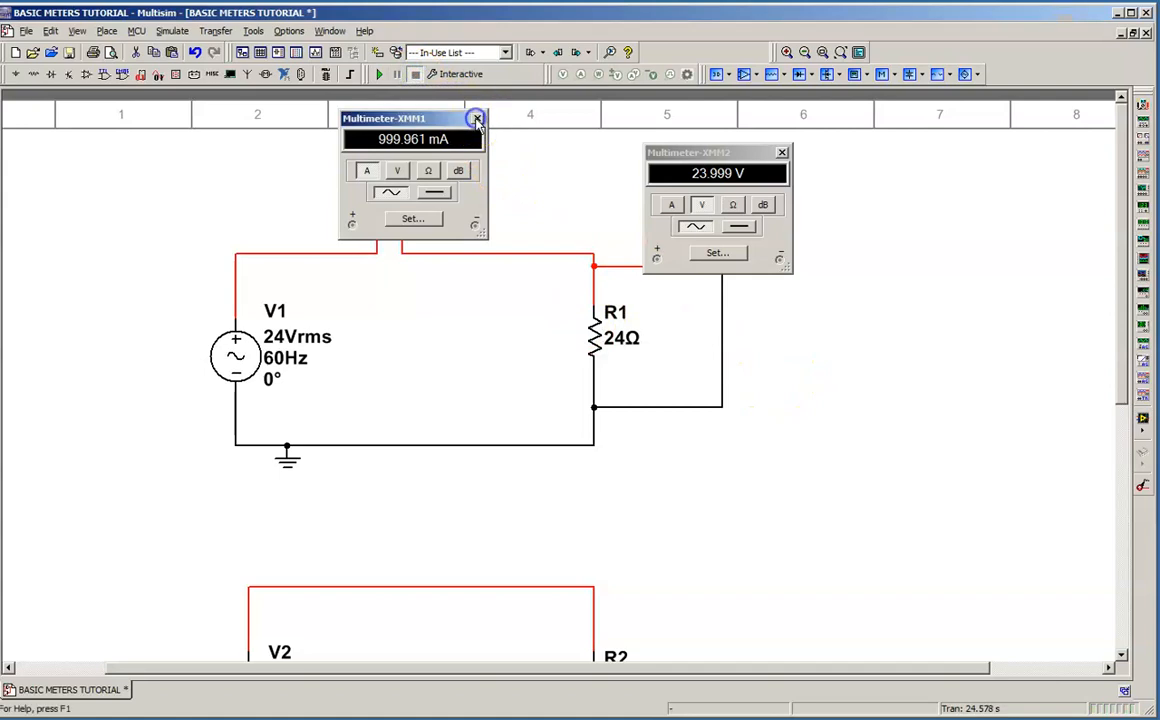
- Close the XMM1 readout and restart the simulation
{"action": "left_click", "coordinate": [477, 118]}
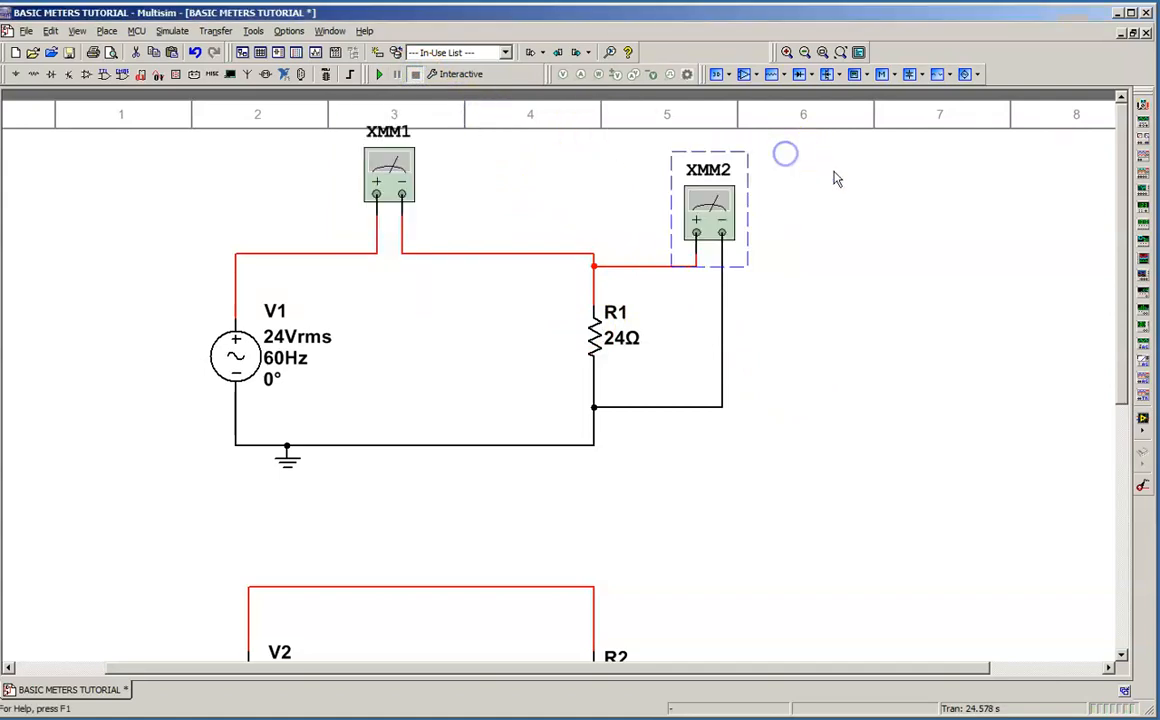
{"action": "mouse_move", "coordinate": [1145, 210]}
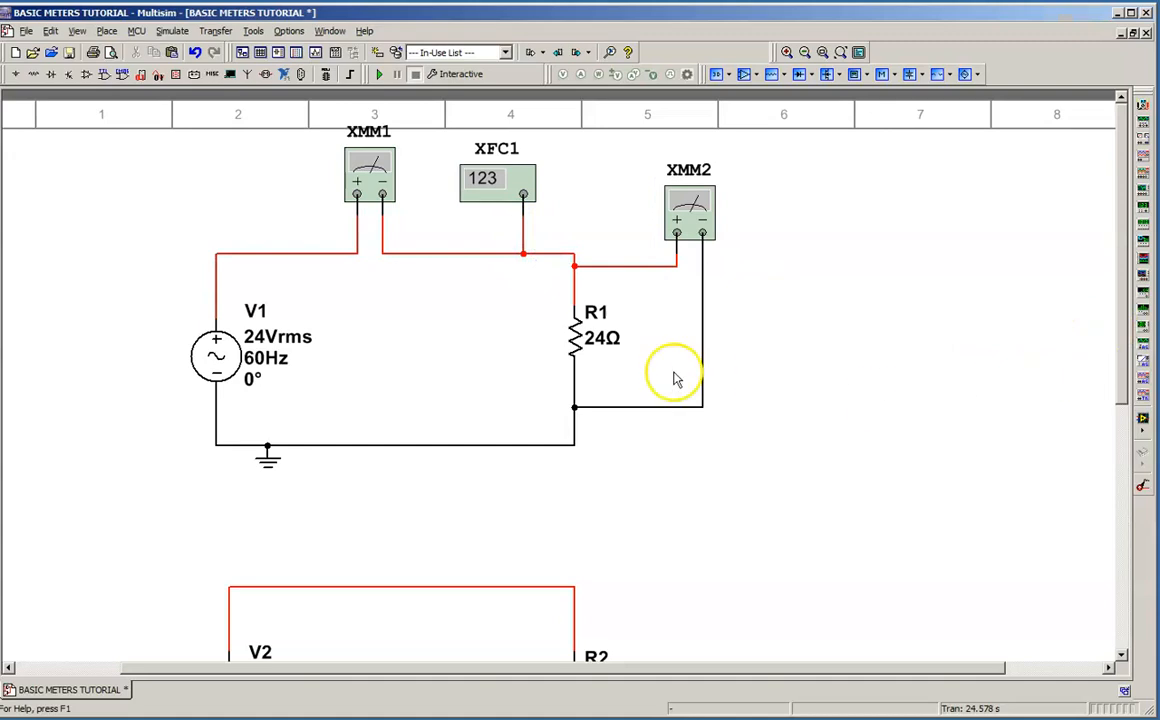
{"action": "left_click", "coordinate": [379, 74]}
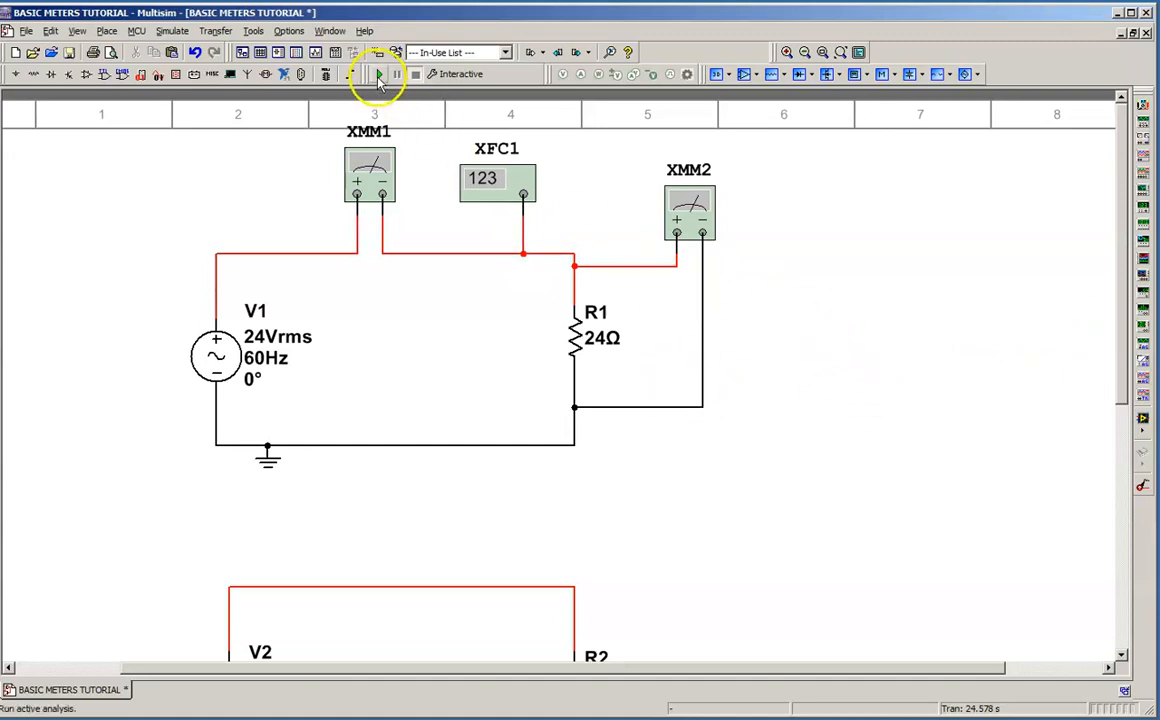
{"action": "left_click", "coordinate": [379, 74]}
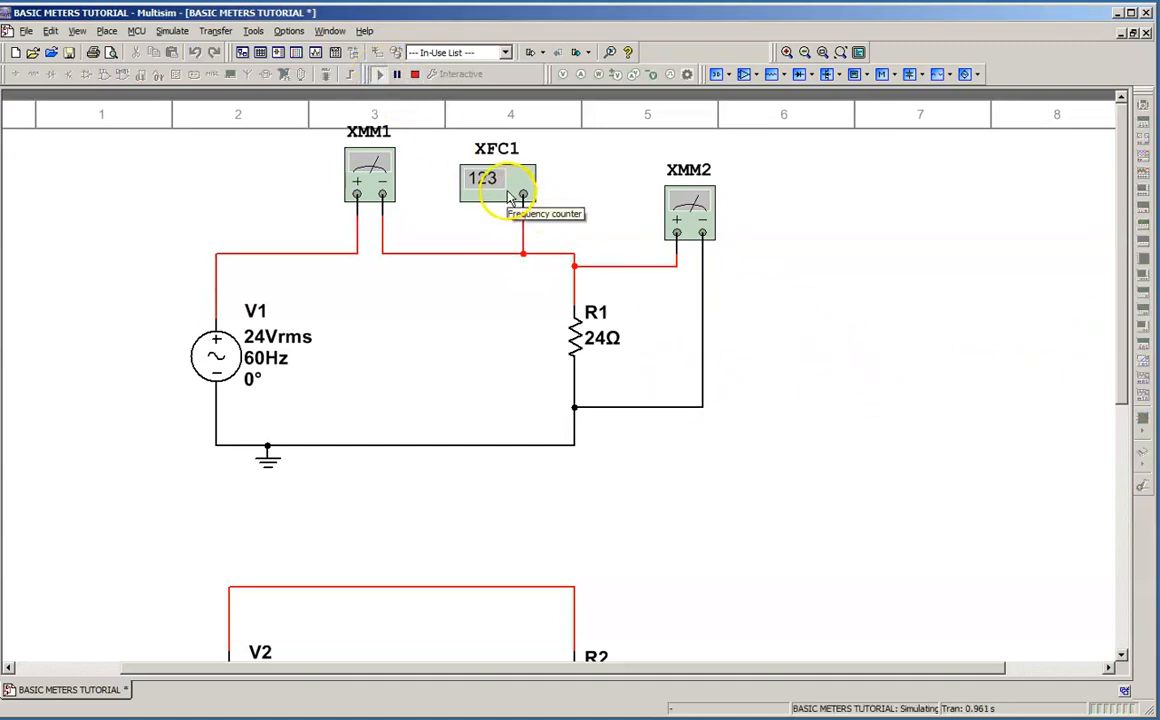
- Open the XFC1 frequency counter readout, confirm 60 Hz, then close it
{"action": "double_click", "coordinate": [497, 178]}
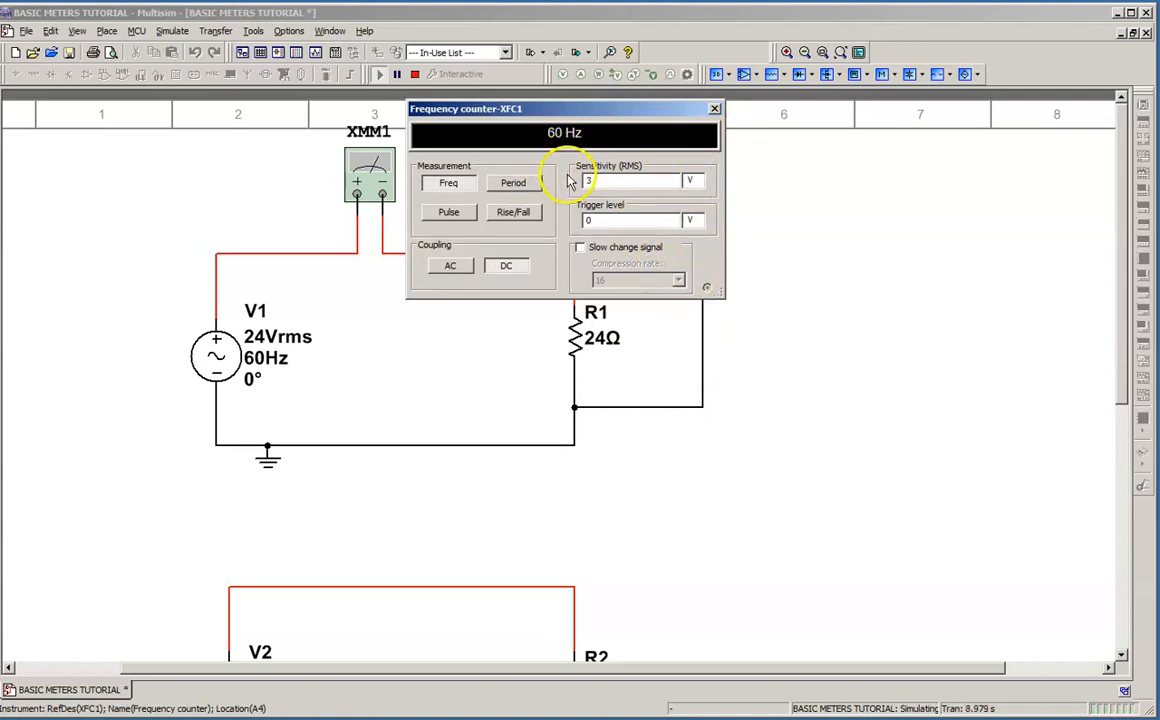
{"action": "mouse_move", "coordinate": [562, 182]}
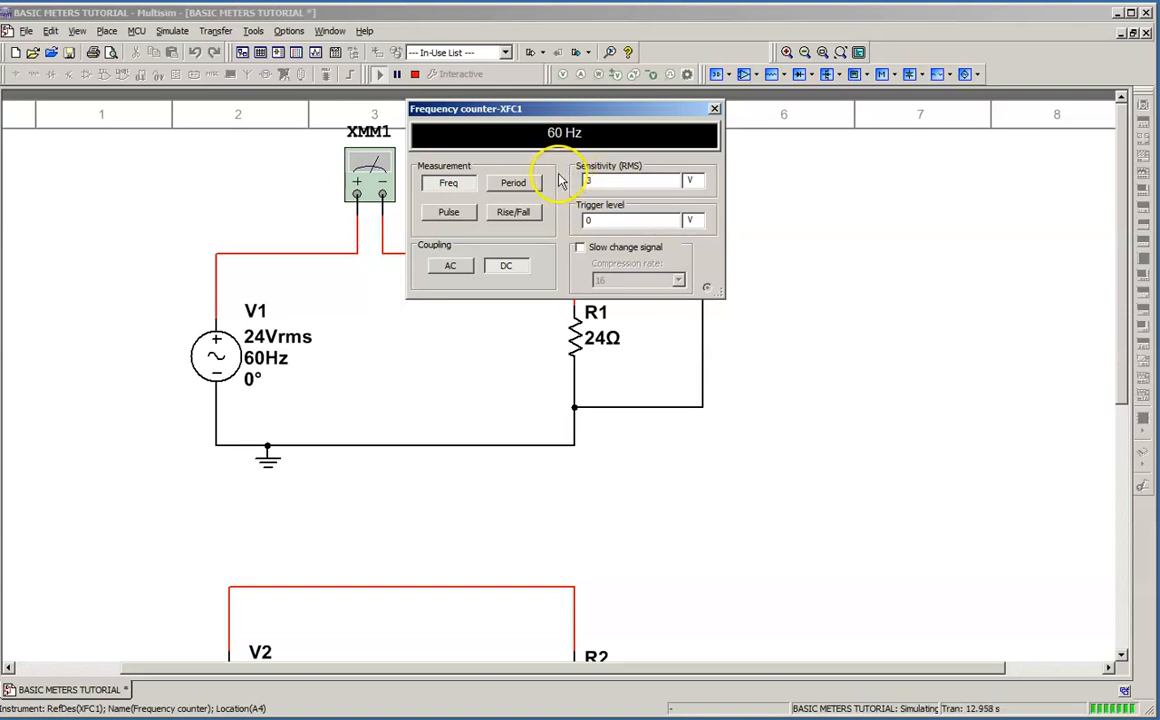
{"action": "left_click_drag", "start_coordinate": [564, 108], "coordinate": [569, 94]}
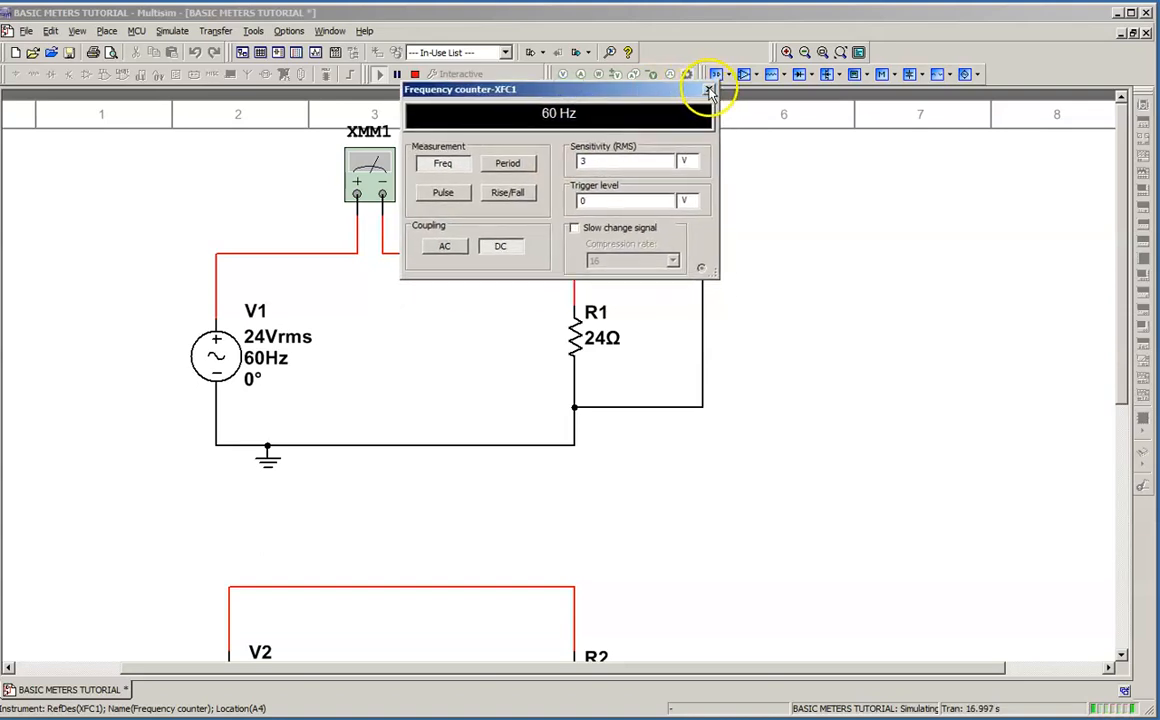
{"action": "left_click", "coordinate": [711, 90]}
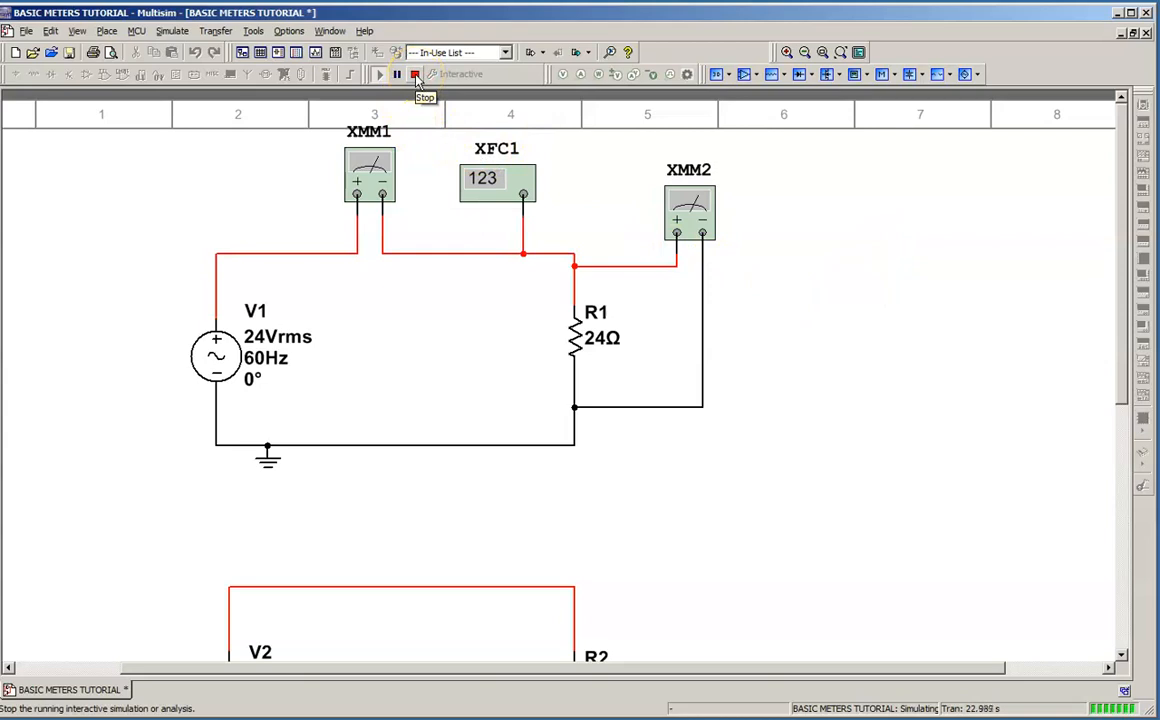
- Stop the running AC simulation
{"action": "left_click", "coordinate": [414, 73]}
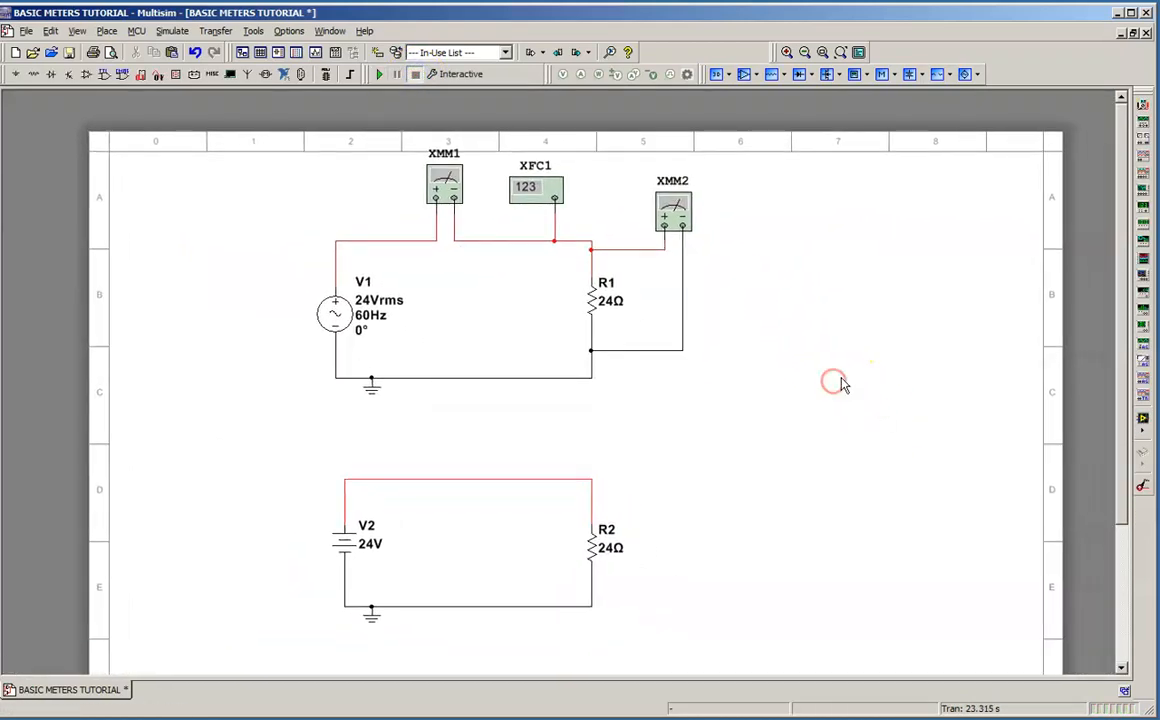
{"action": "mouse_move", "coordinate": [800, 550]}
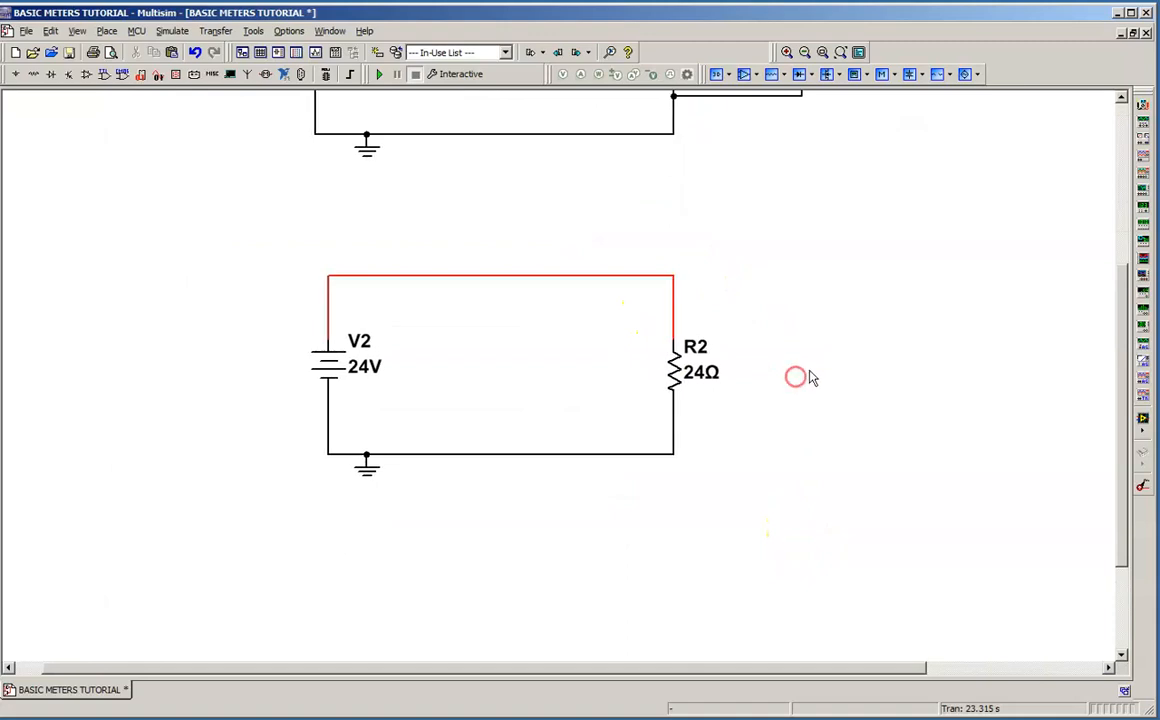
{"action": "mouse_move", "coordinate": [1143, 160]}
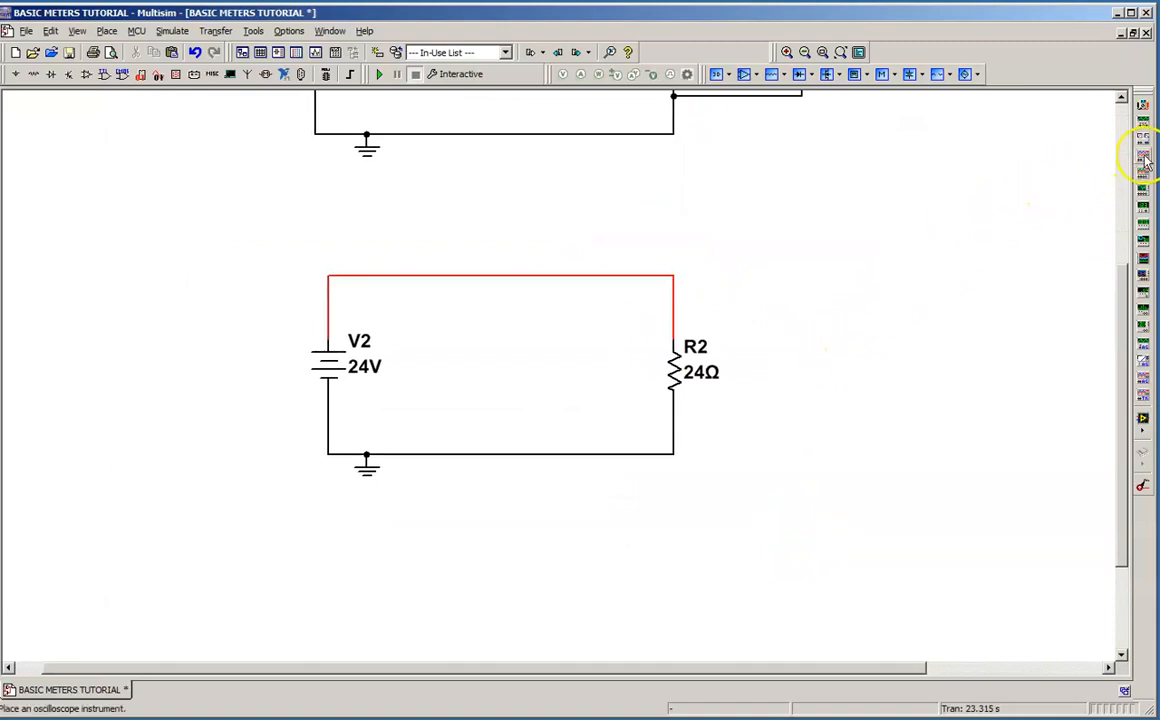
{"action": "mouse_move", "coordinate": [1143, 140]}
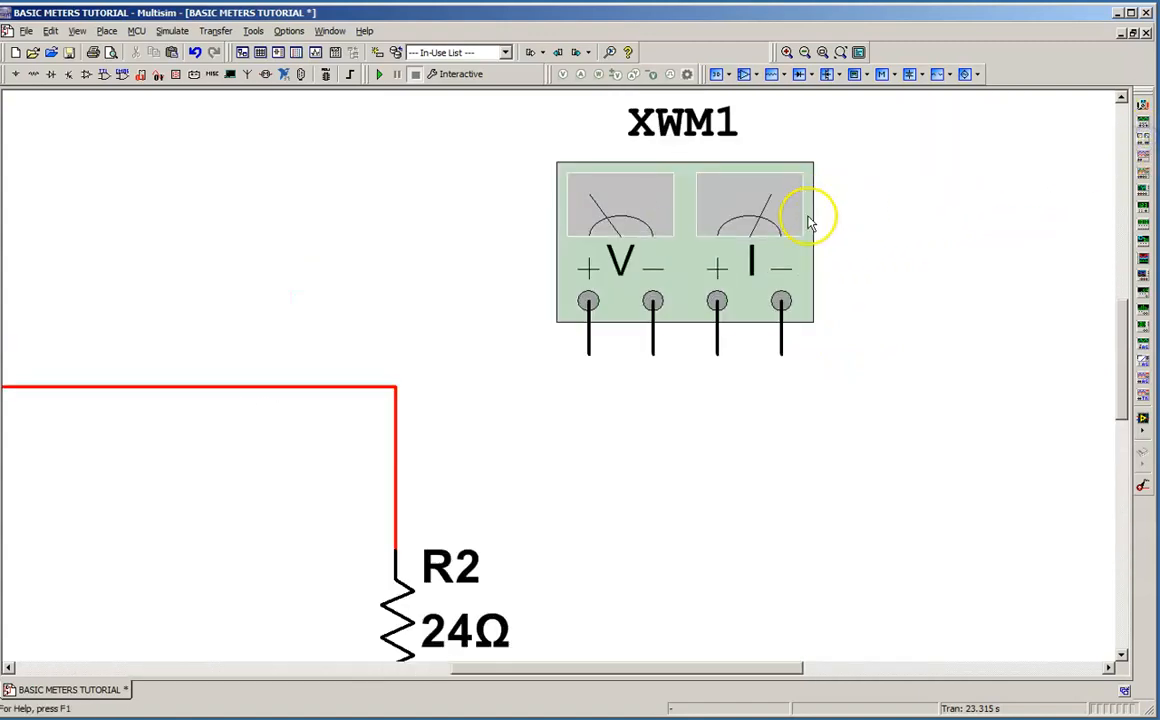
{"action": "mouse_move", "coordinate": [770, 255]}
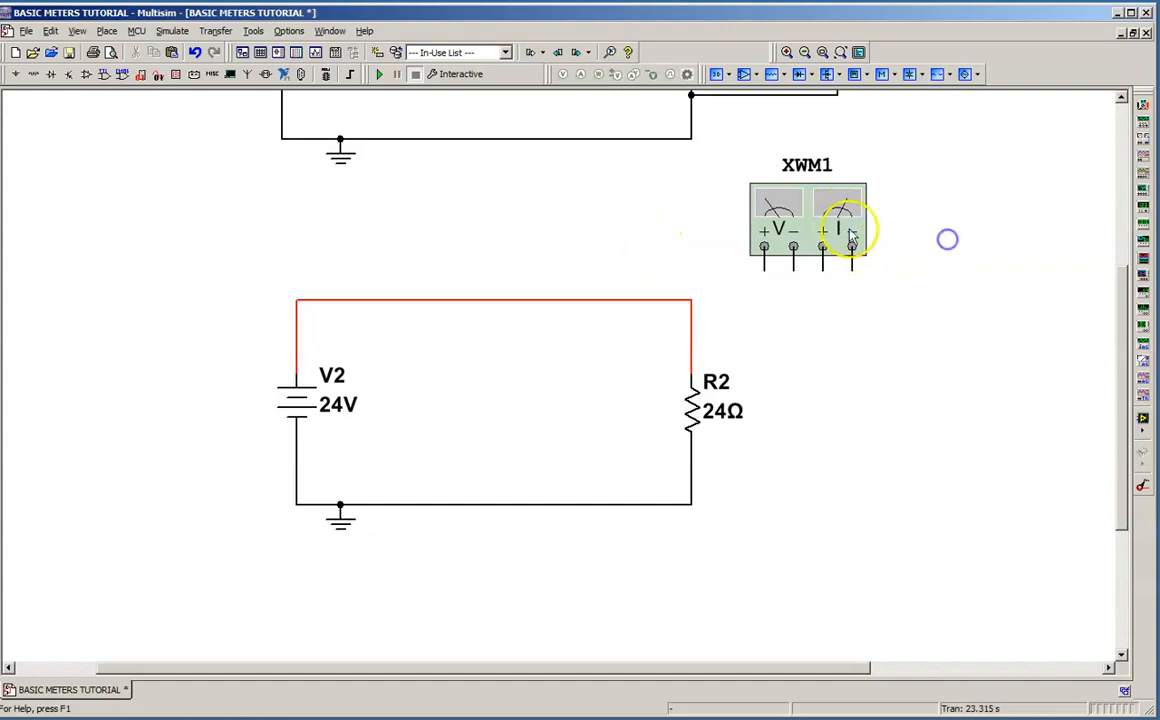
- Move XWM1 above the DC top wire and wire its V− terminal to R2
{"action": "left_click_drag", "start_coordinate": [850, 230], "coordinate": [560, 215]}
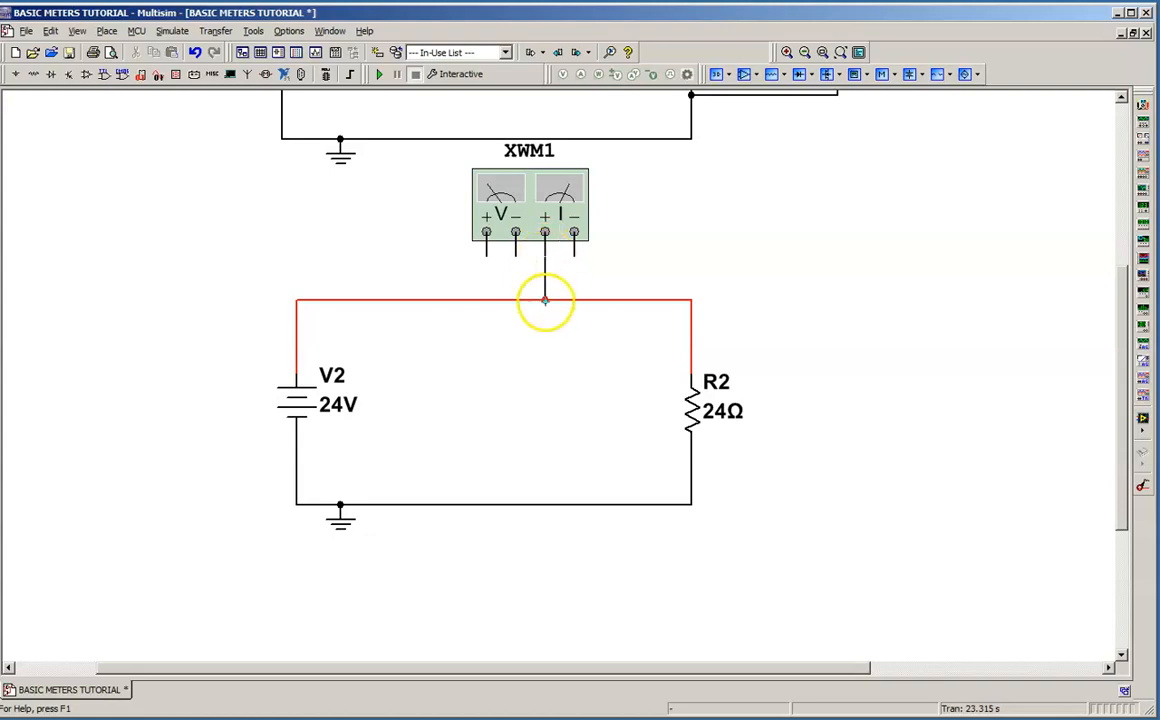
{"action": "mouse_move", "coordinate": [573, 222]}
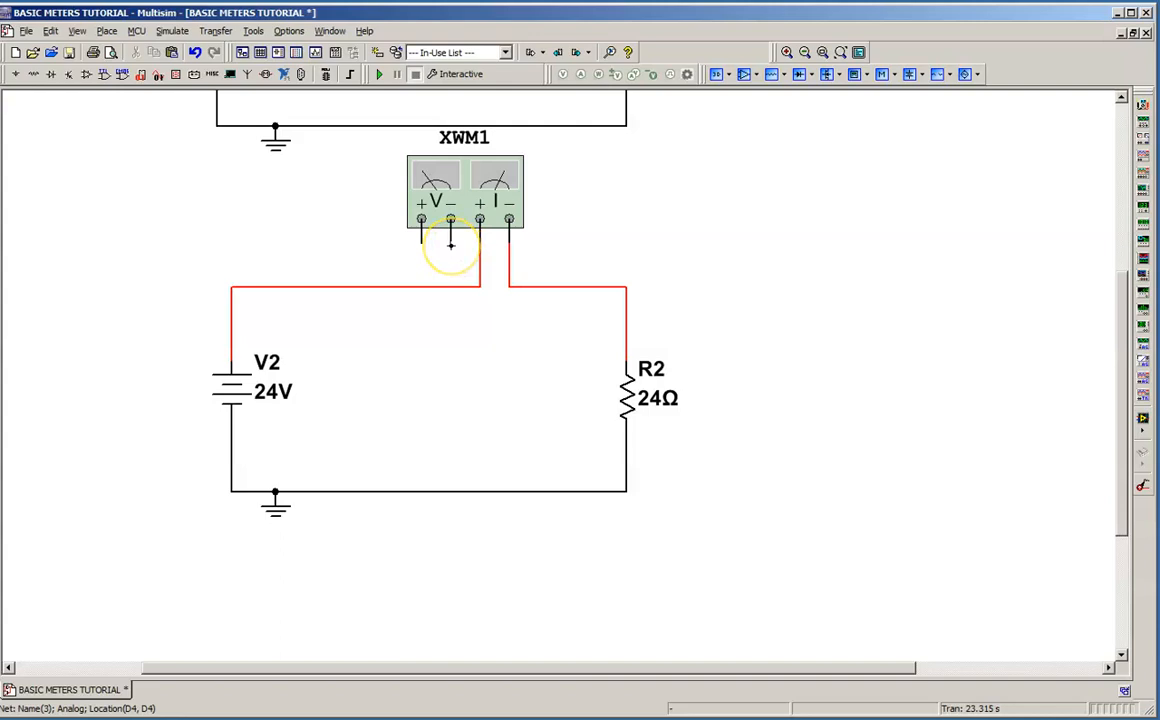
{"action": "left_click_drag", "start_coordinate": [450, 245], "coordinate": [740, 280]}
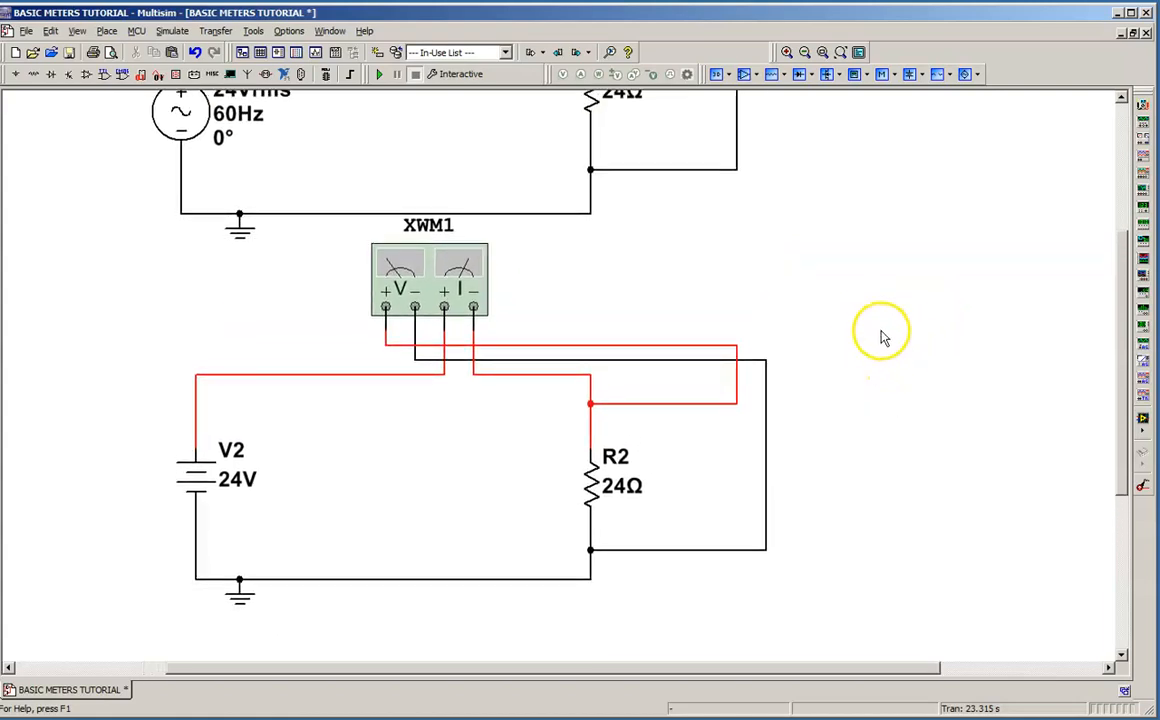
{"action": "mouse_move", "coordinate": [965, 308]}
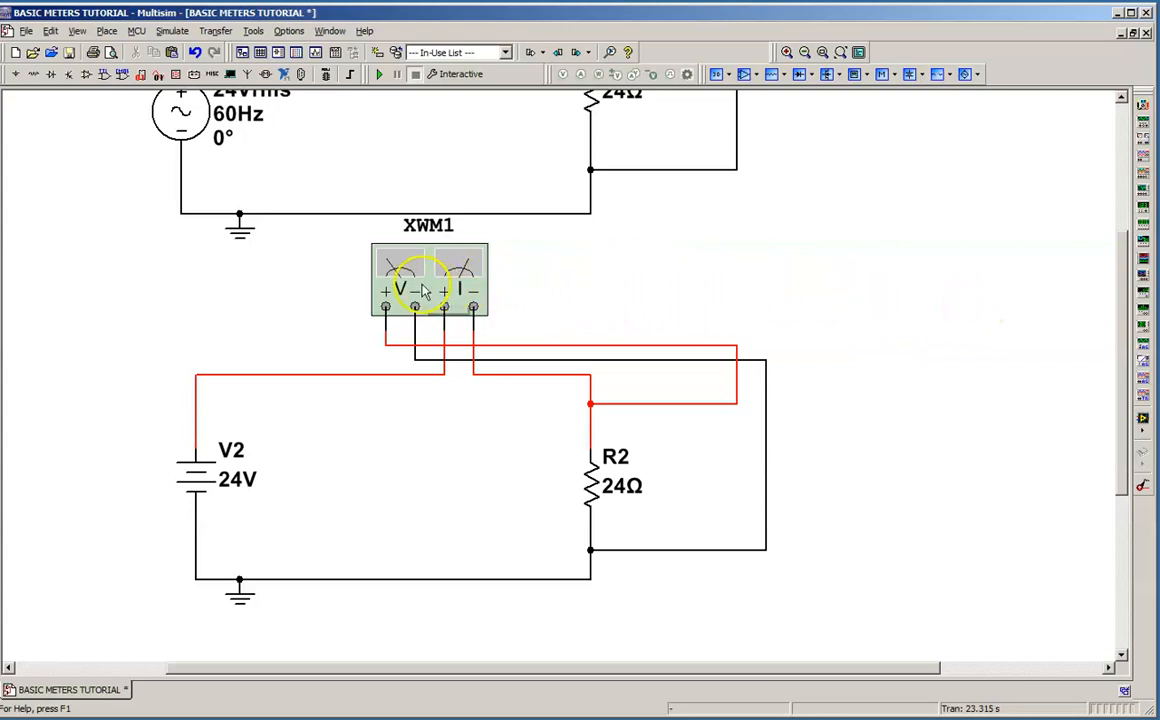
- Open XWM1's still-blank readout panel and shift it slightly aside
{"action": "double_click", "coordinate": [428, 280]}
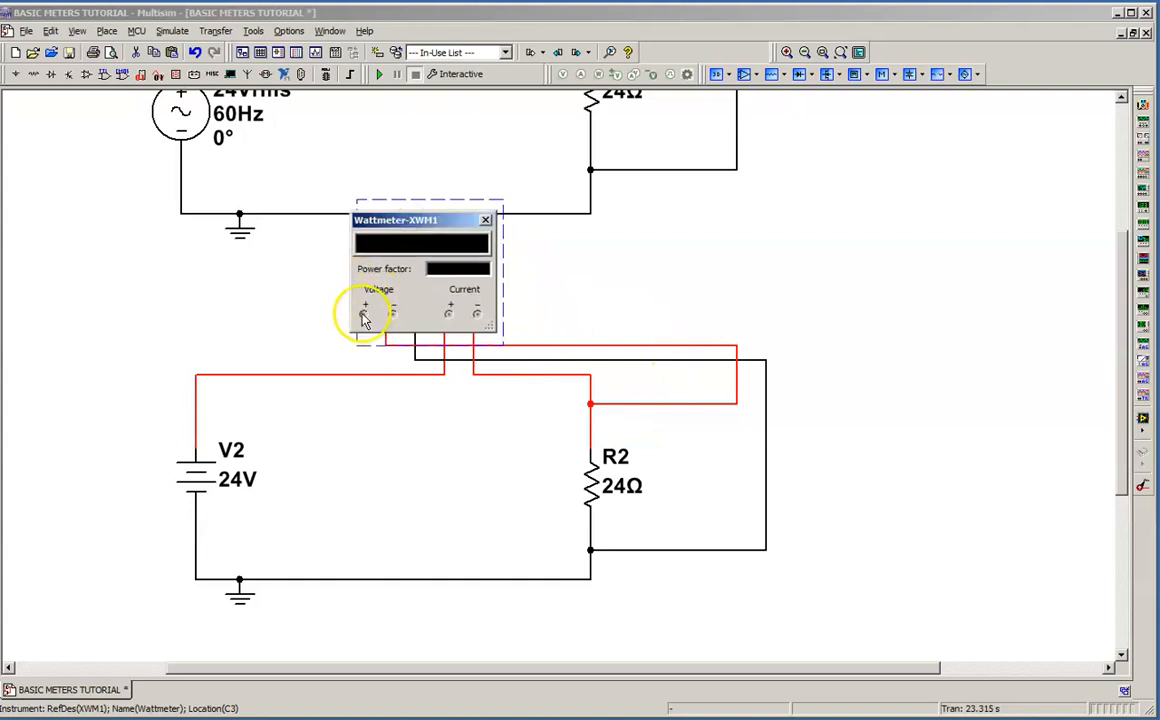
{"action": "mouse_move", "coordinate": [462, 318]}
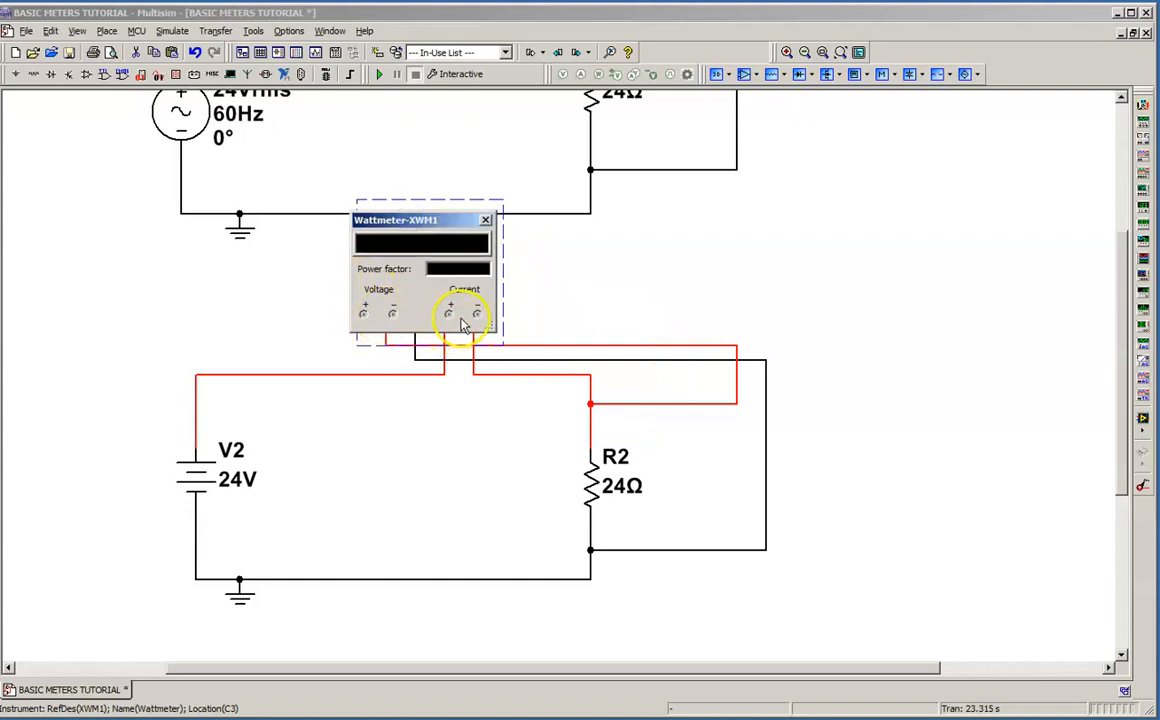
{"action": "left_click_drag", "start_coordinate": [420, 220], "coordinate": [465, 230]}
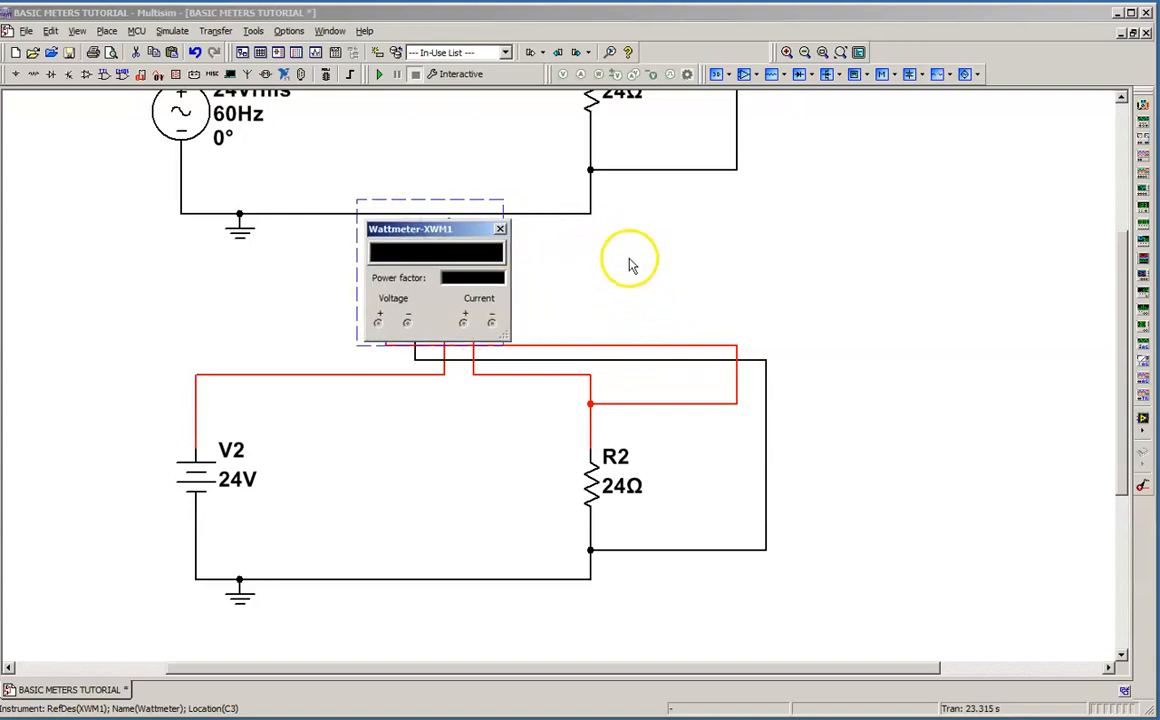
{"action": "mouse_move", "coordinate": [595, 258]}
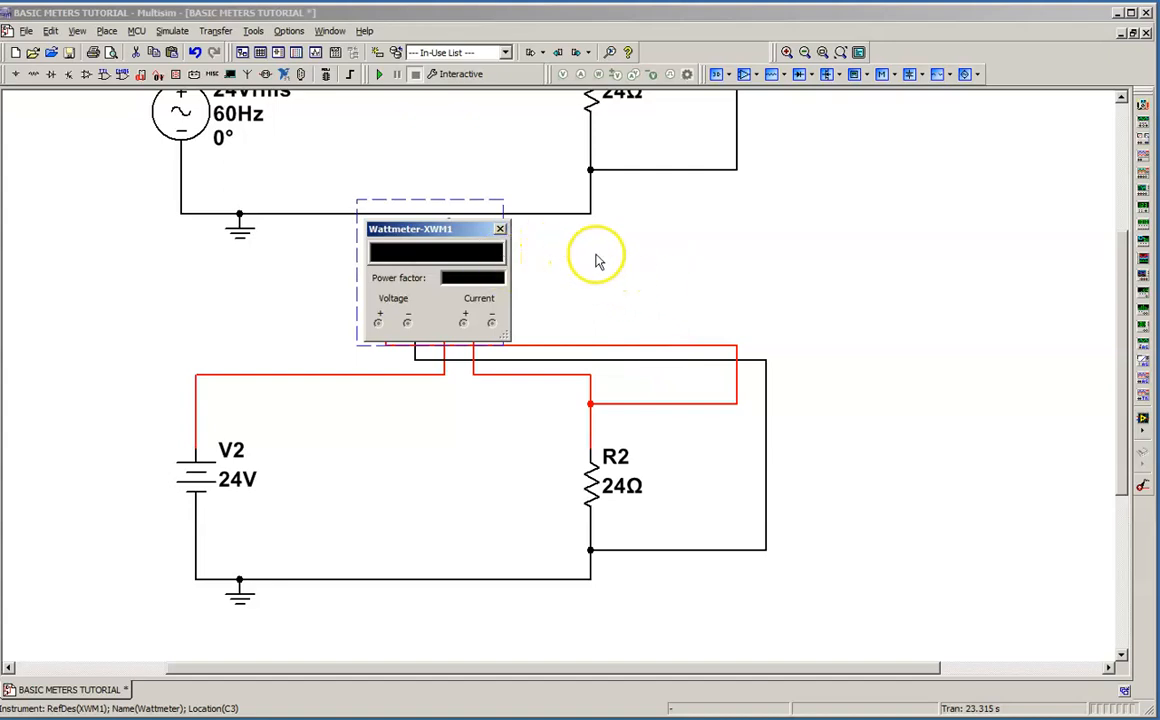
{"action": "mouse_move", "coordinate": [695, 285]}
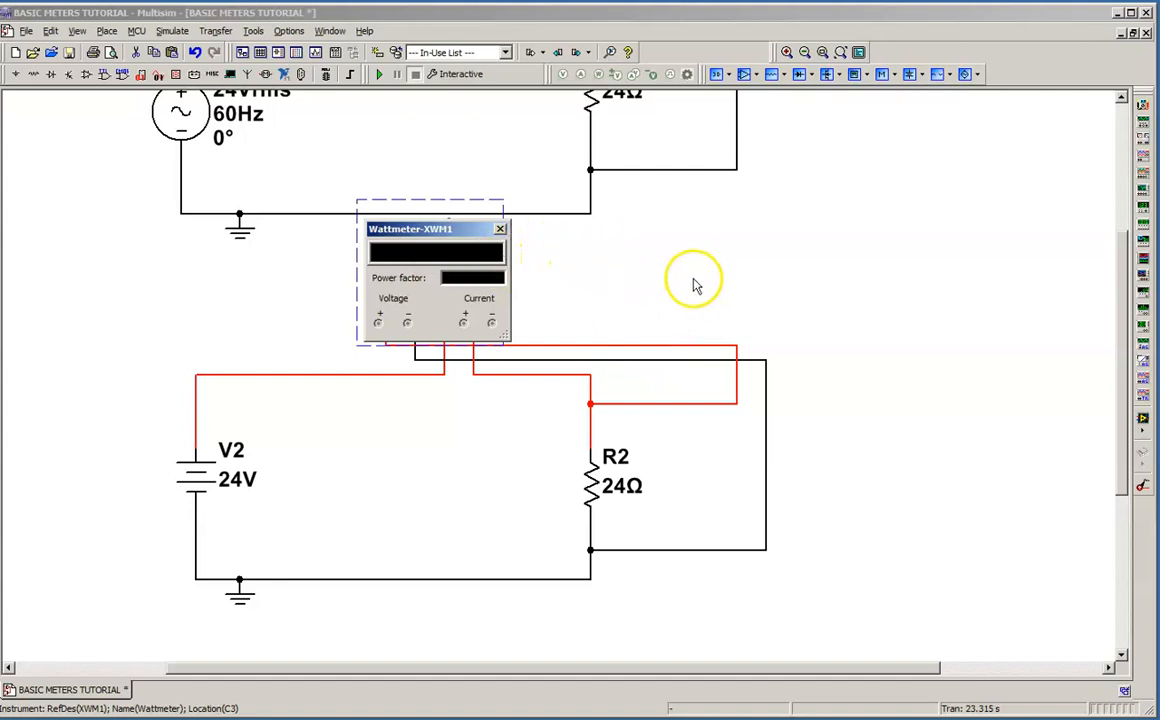
{"action": "mouse_move", "coordinate": [698, 290]}
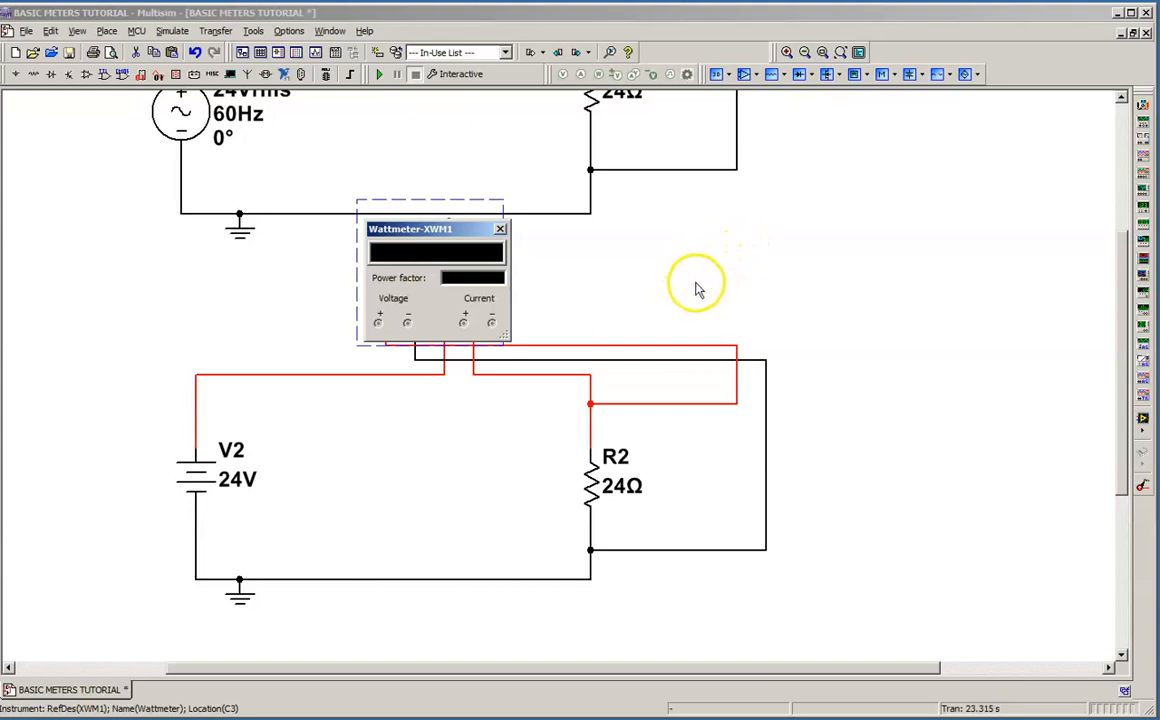
{"action": "mouse_move", "coordinate": [508, 278]}
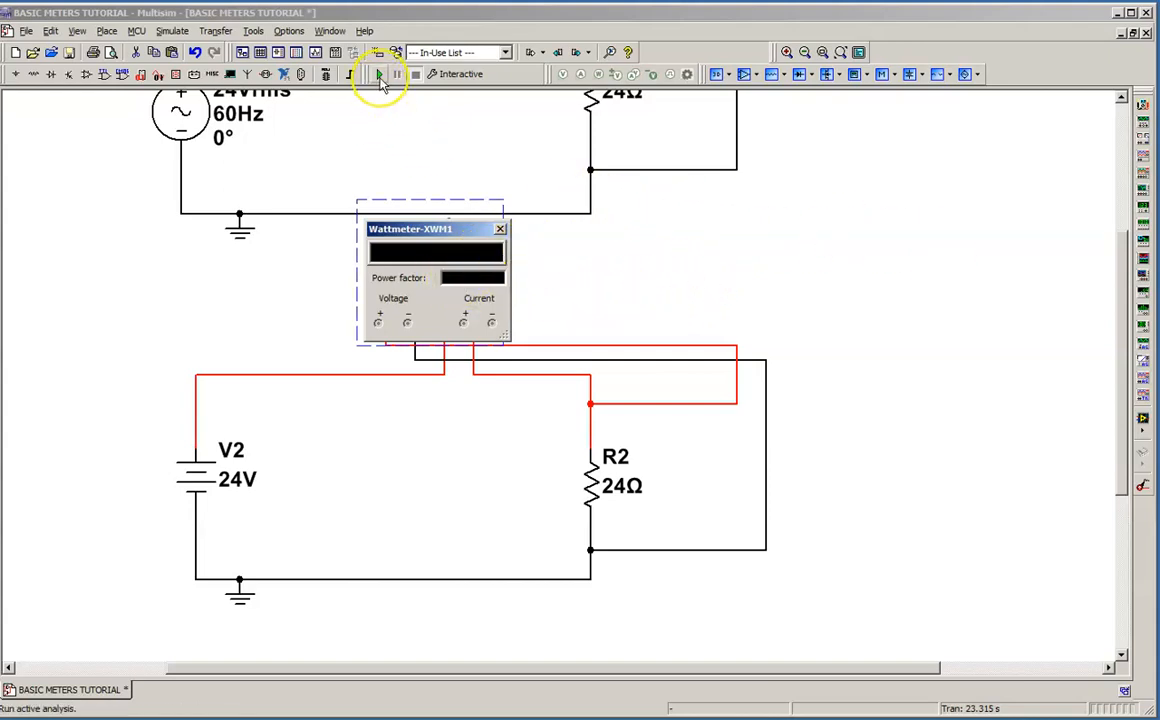
- Run the DC simulation, read 24.000 W at power factor 1, and close the readout
{"action": "left_click", "coordinate": [379, 73]}
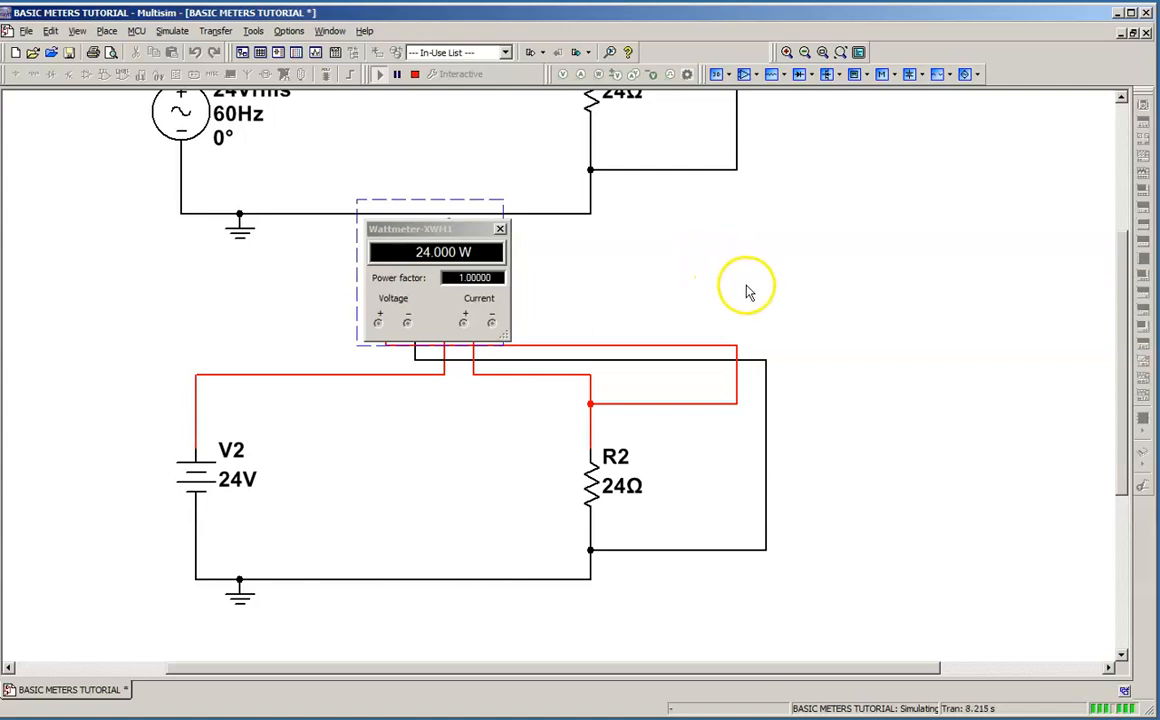
{"action": "mouse_move", "coordinate": [762, 290]}
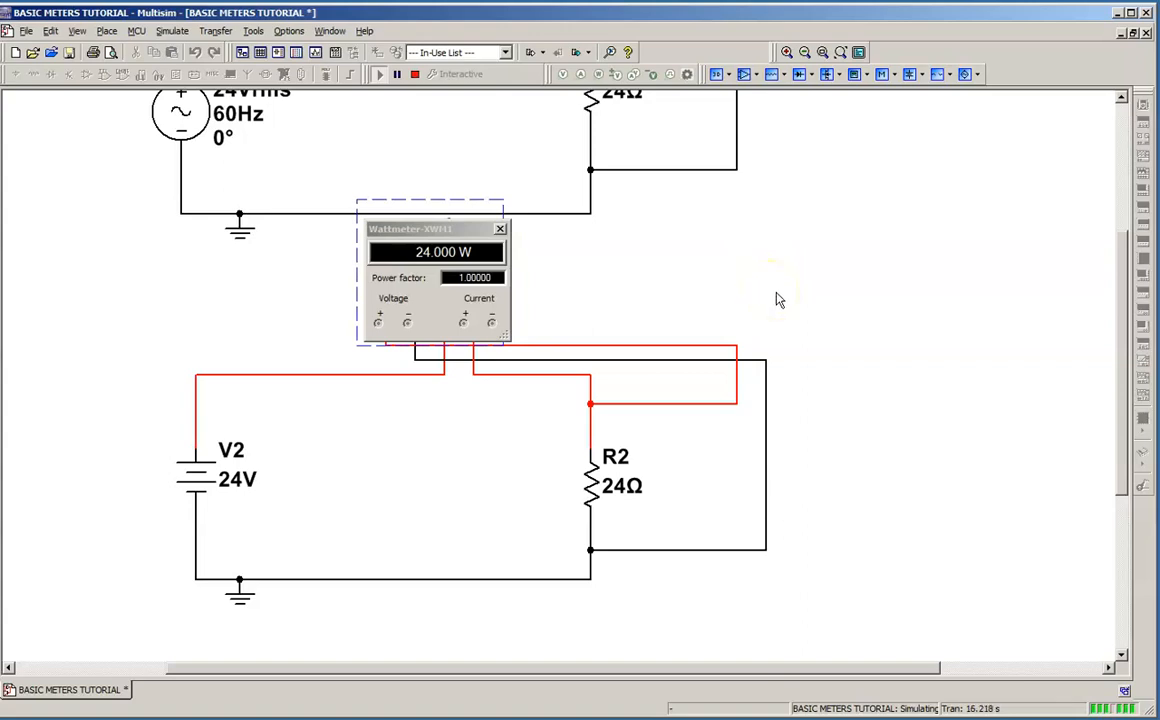
{"action": "mouse_move", "coordinate": [785, 350]}
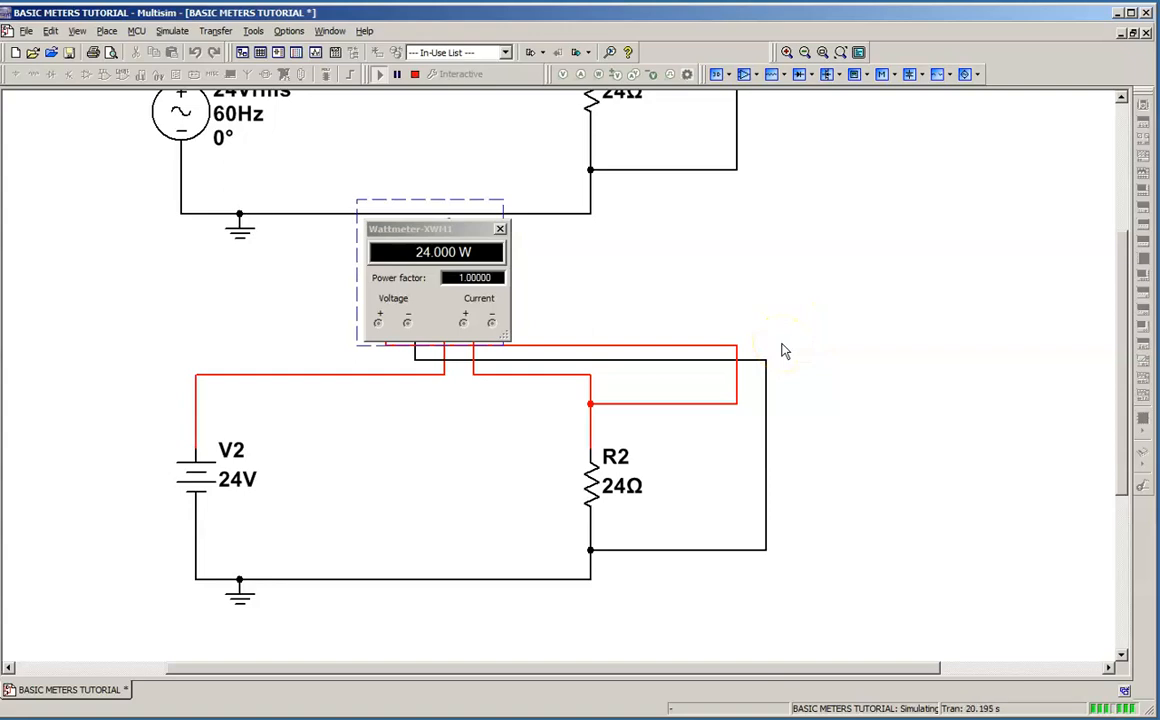
{"action": "mouse_move", "coordinate": [781, 347]}
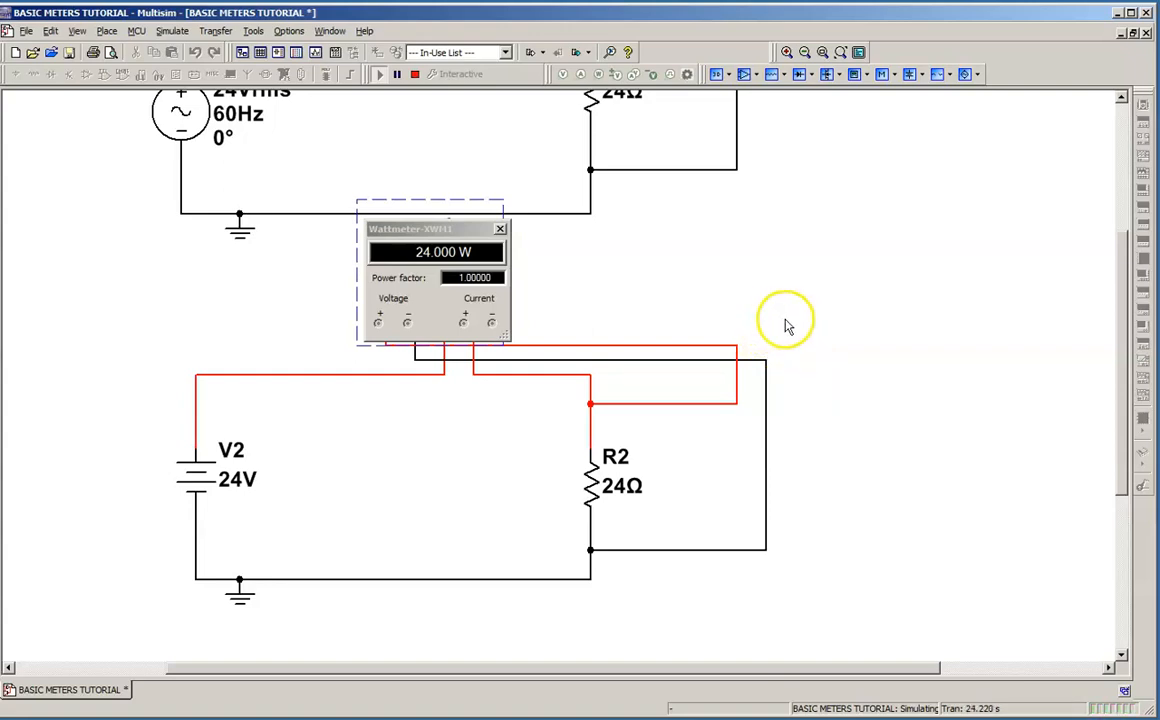
{"action": "mouse_move", "coordinate": [810, 302]}
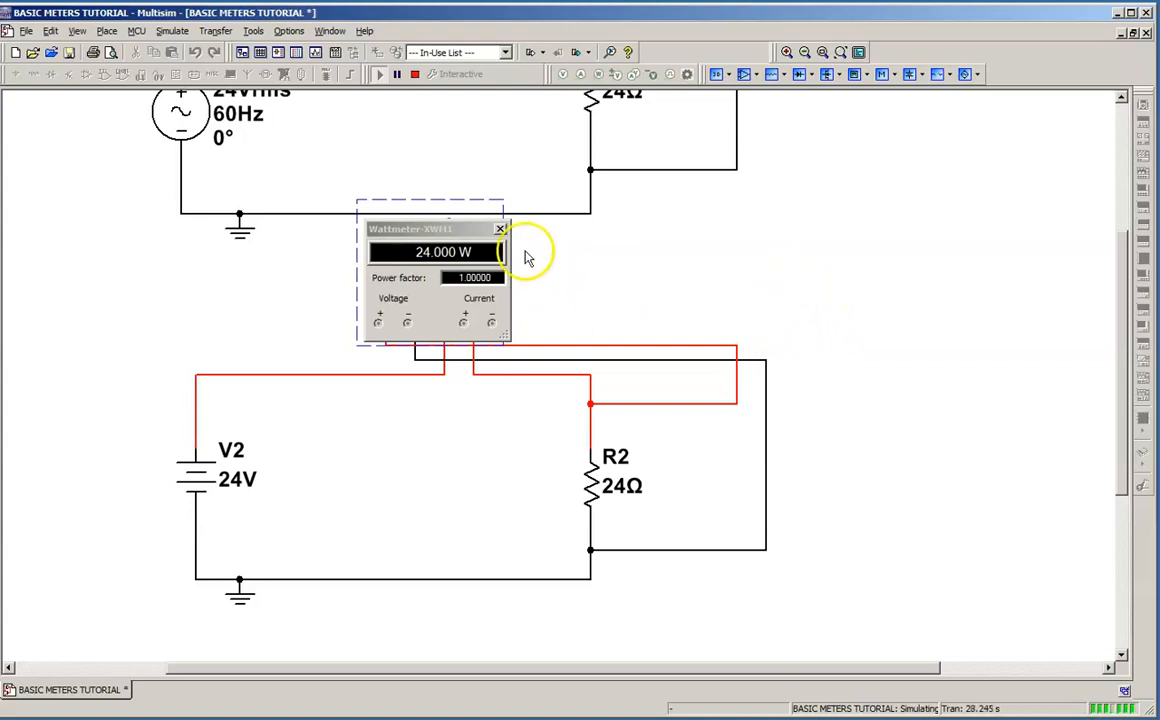
{"action": "left_click", "coordinate": [500, 229]}
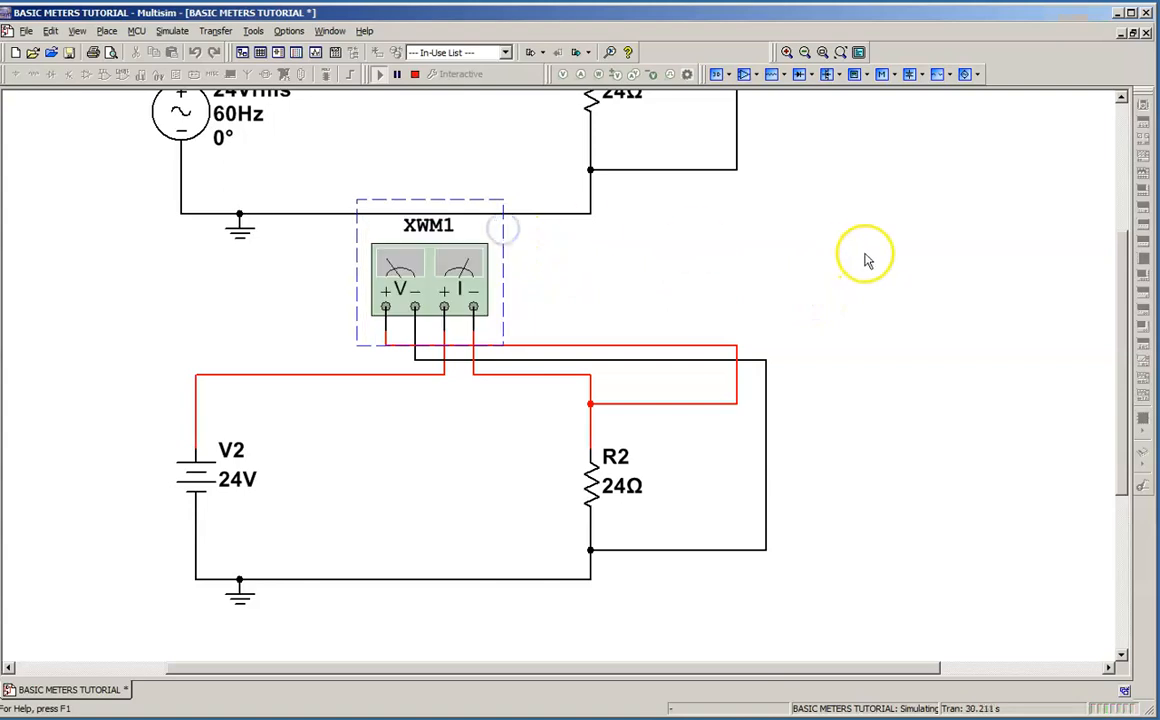